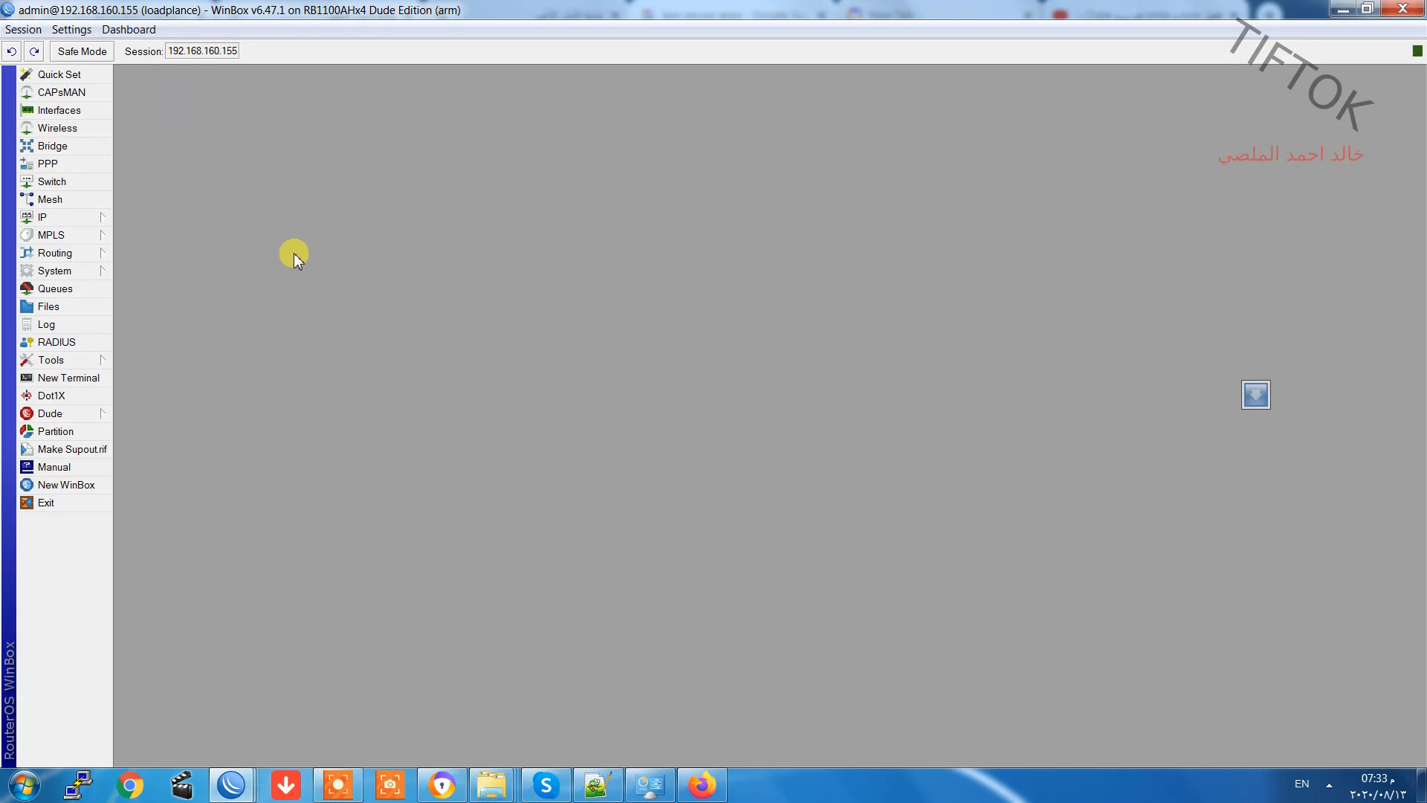
pyautogui.moveTo(253, 337)
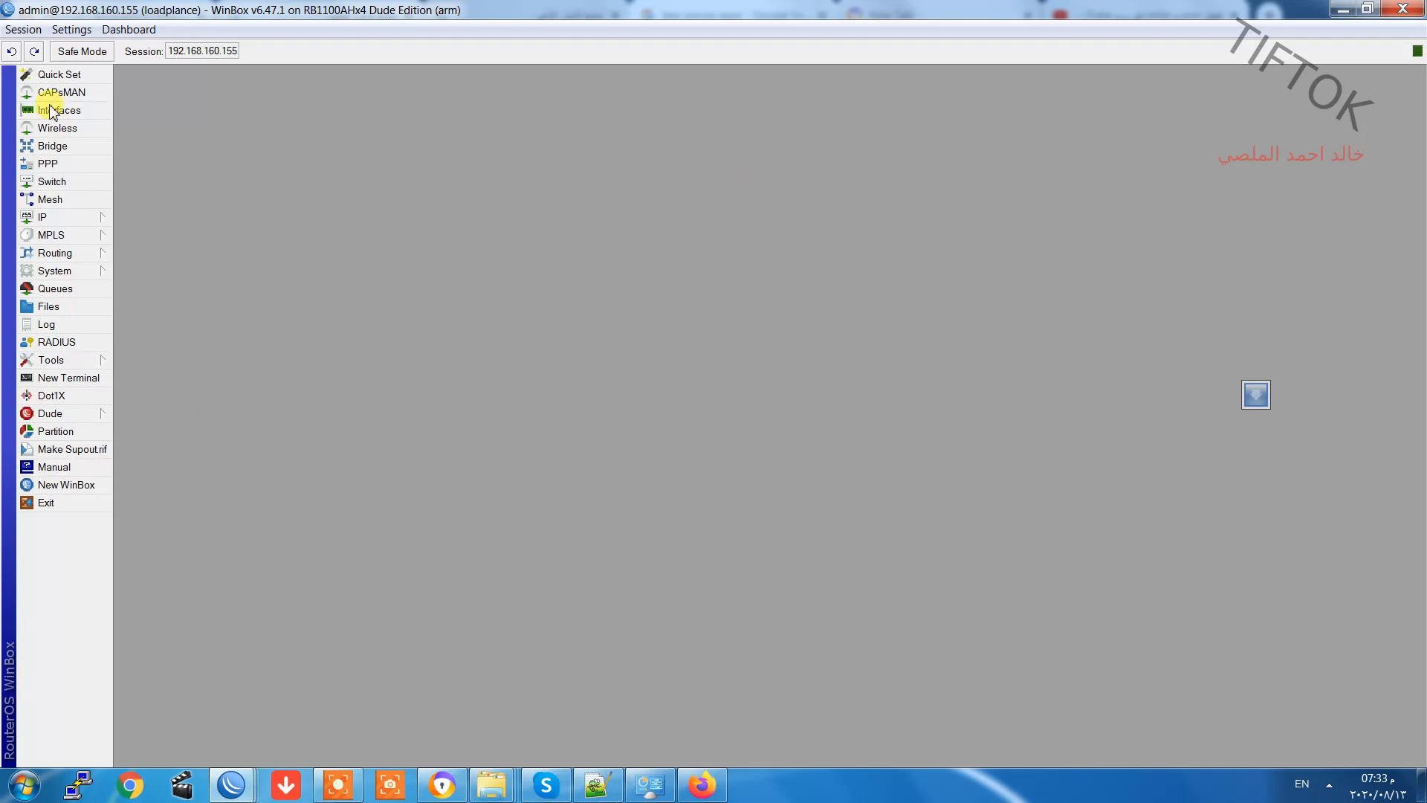
# Bring up the router's Email settings under Tools, showing Gmail SMTP on port 587 with TLS.
pyautogui.click(51, 360)
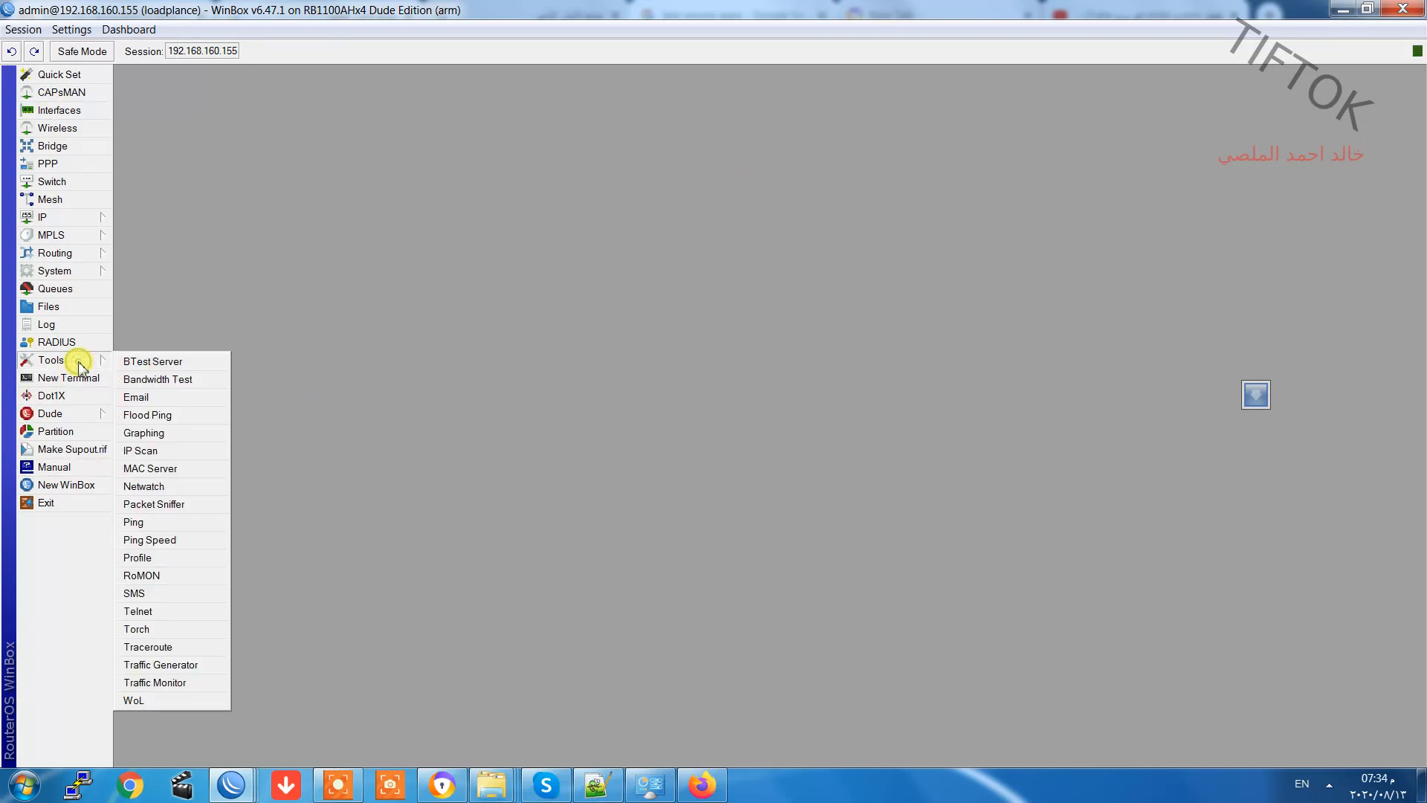
pyautogui.click(135, 397)
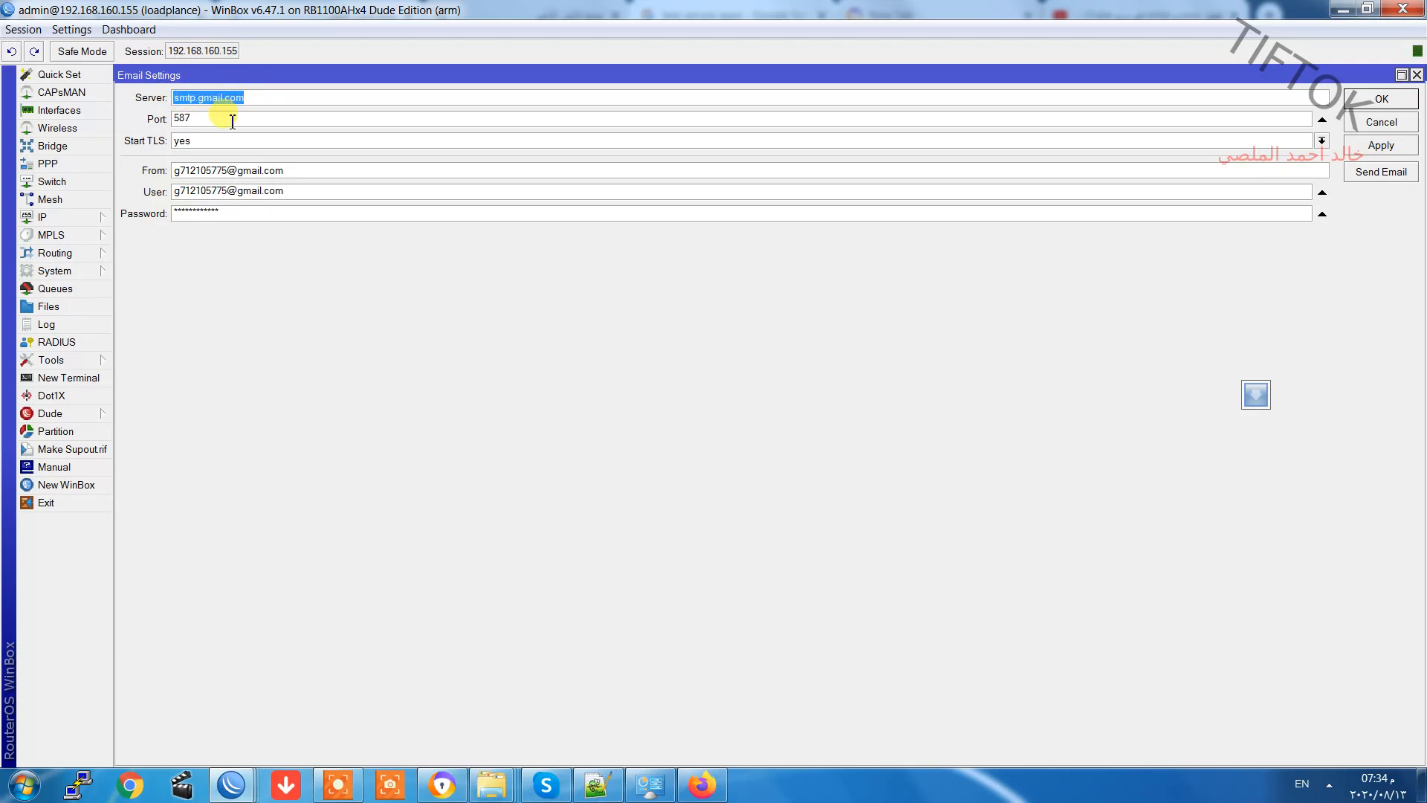
# Check the Gmail SMTP server, Start TLS option and account password values.
pyautogui.click(187, 119)
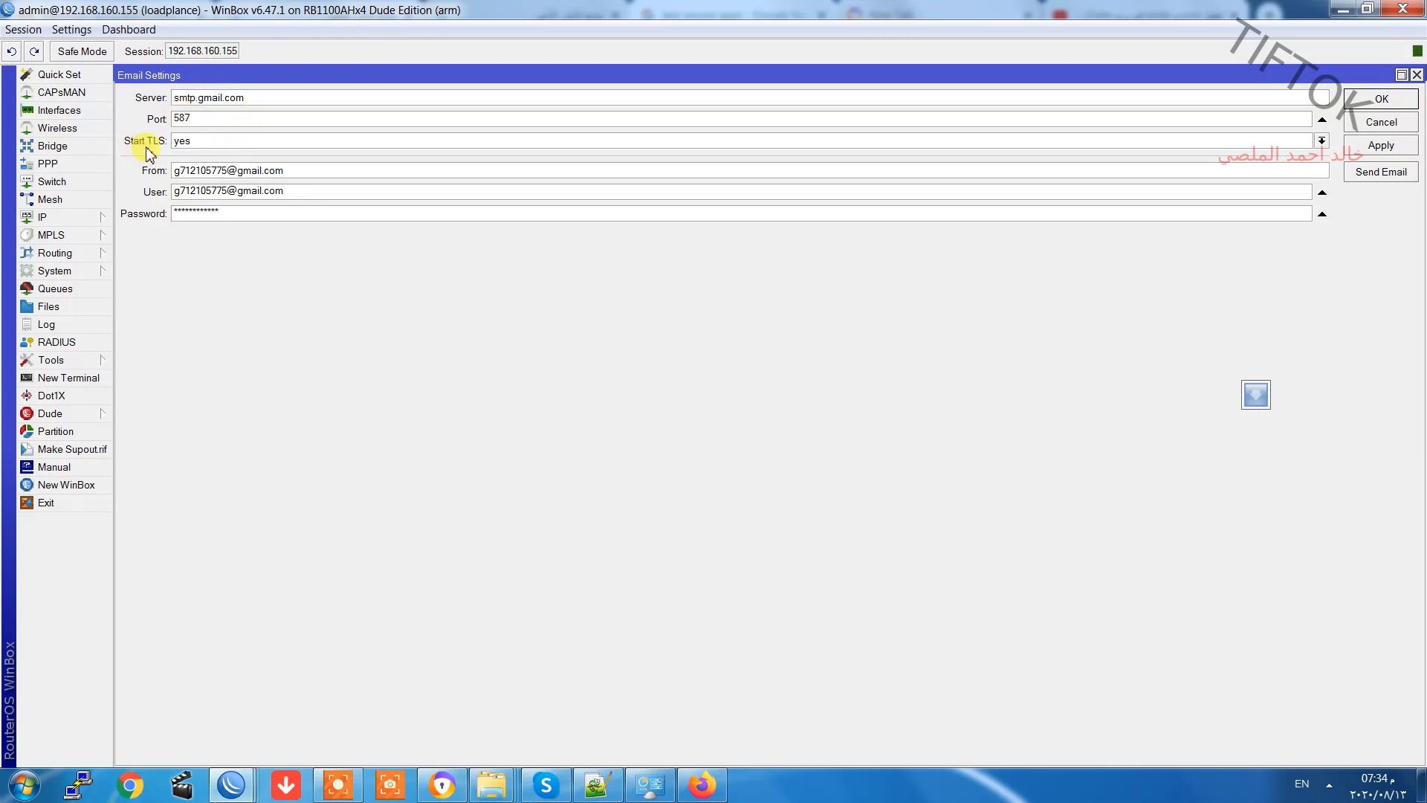
pyautogui.click(181, 169)
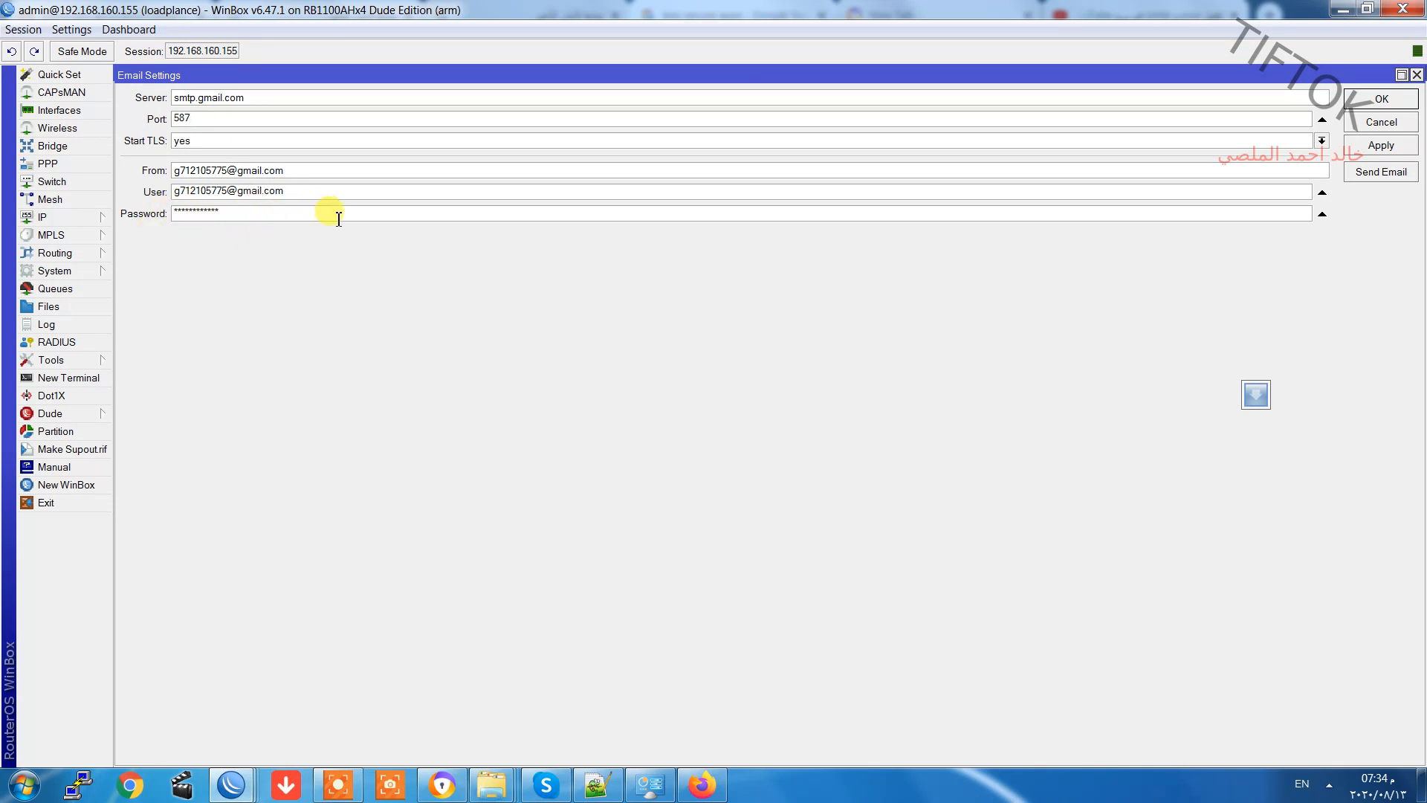
pyautogui.click(1380, 121)
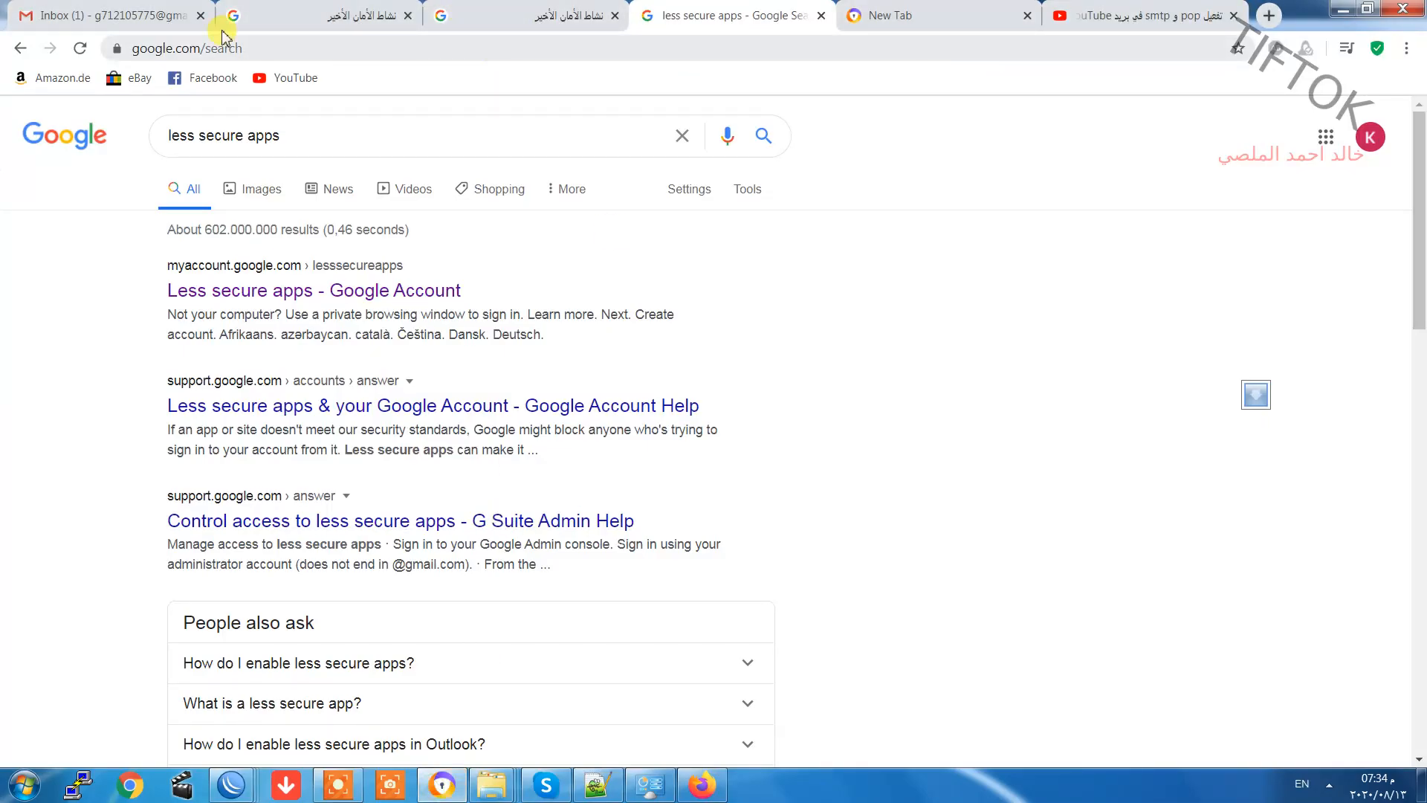
# From the Gmail inbox's gear menu, reach the full settings page on the General section.
pyautogui.click(109, 15)
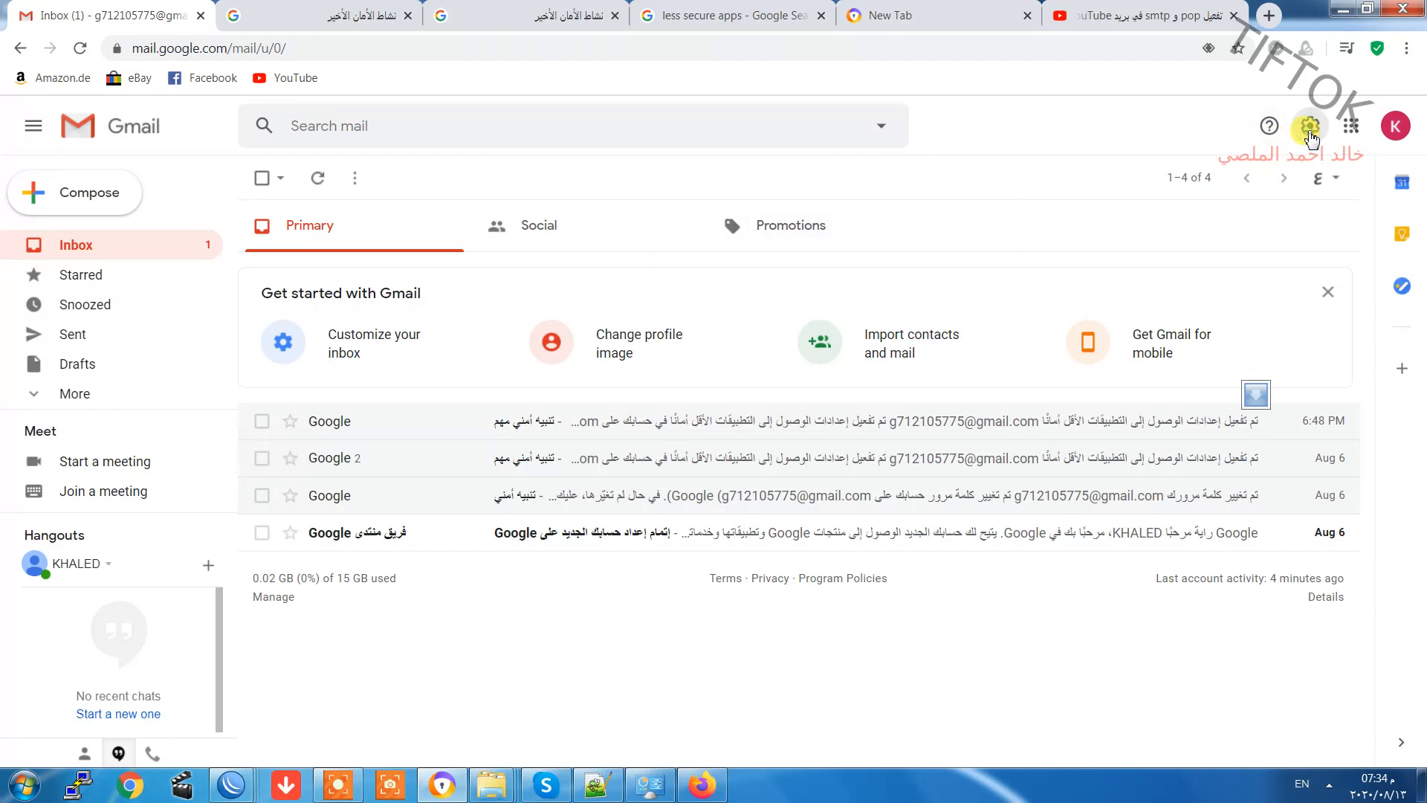
pyautogui.click(1308, 125)
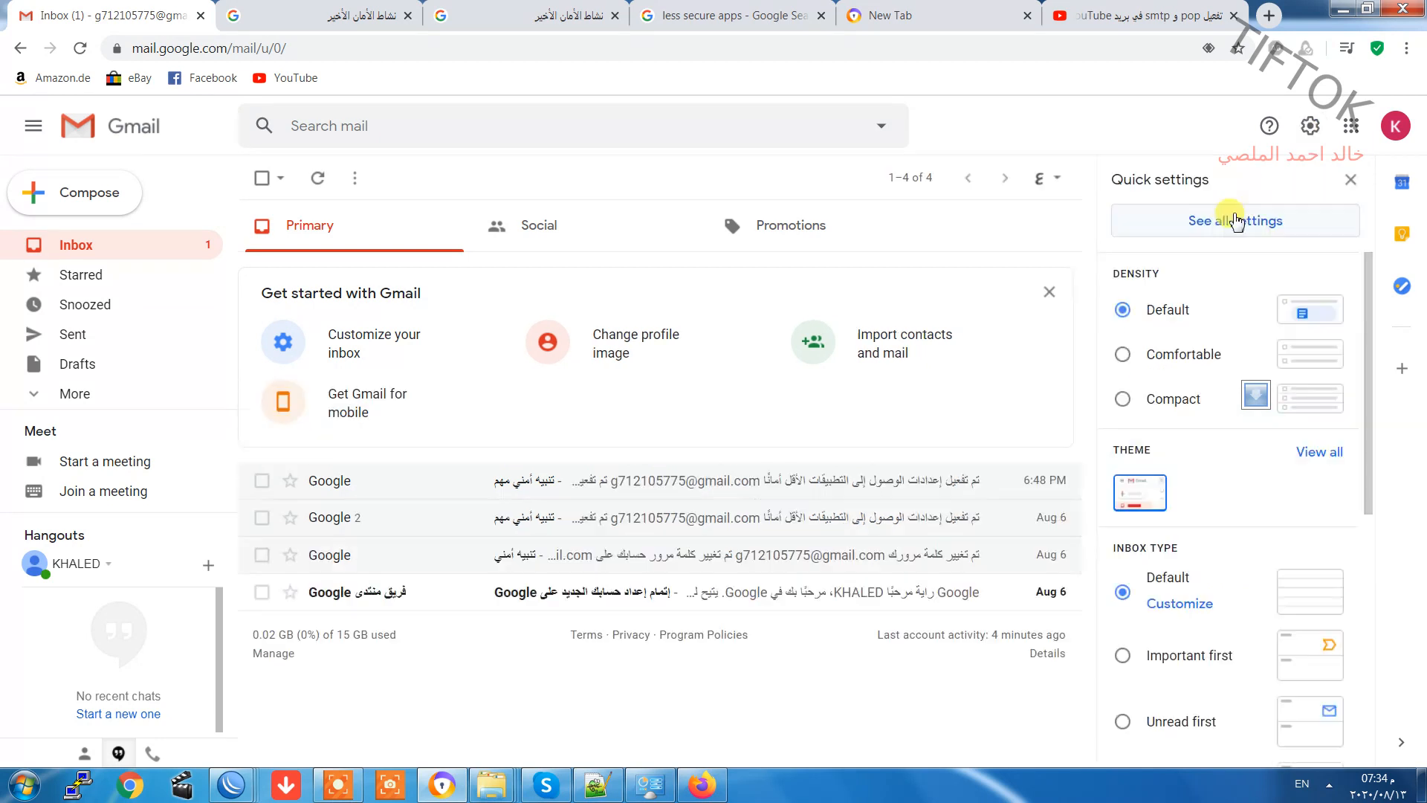
pyautogui.click(1235, 220)
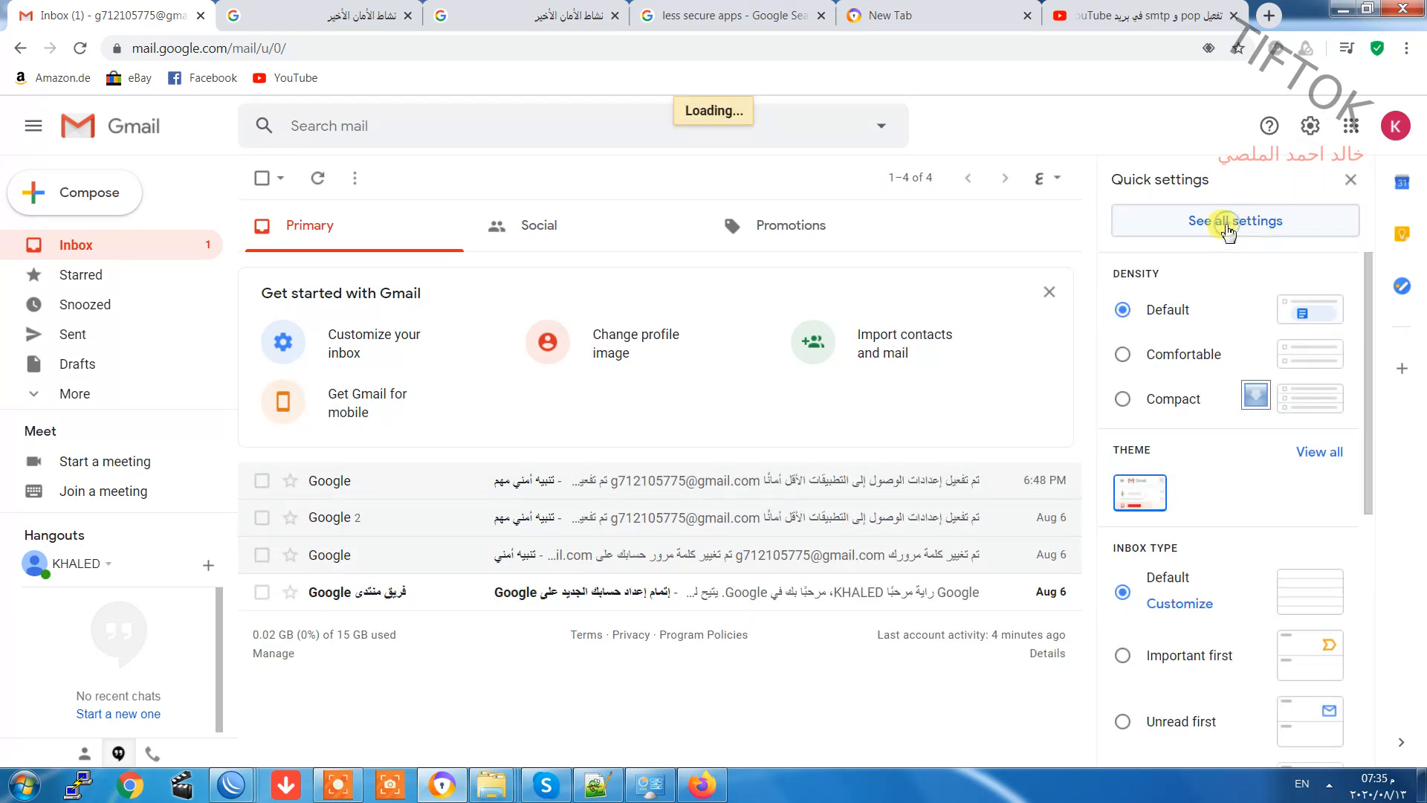
pyautogui.click(1235, 220)
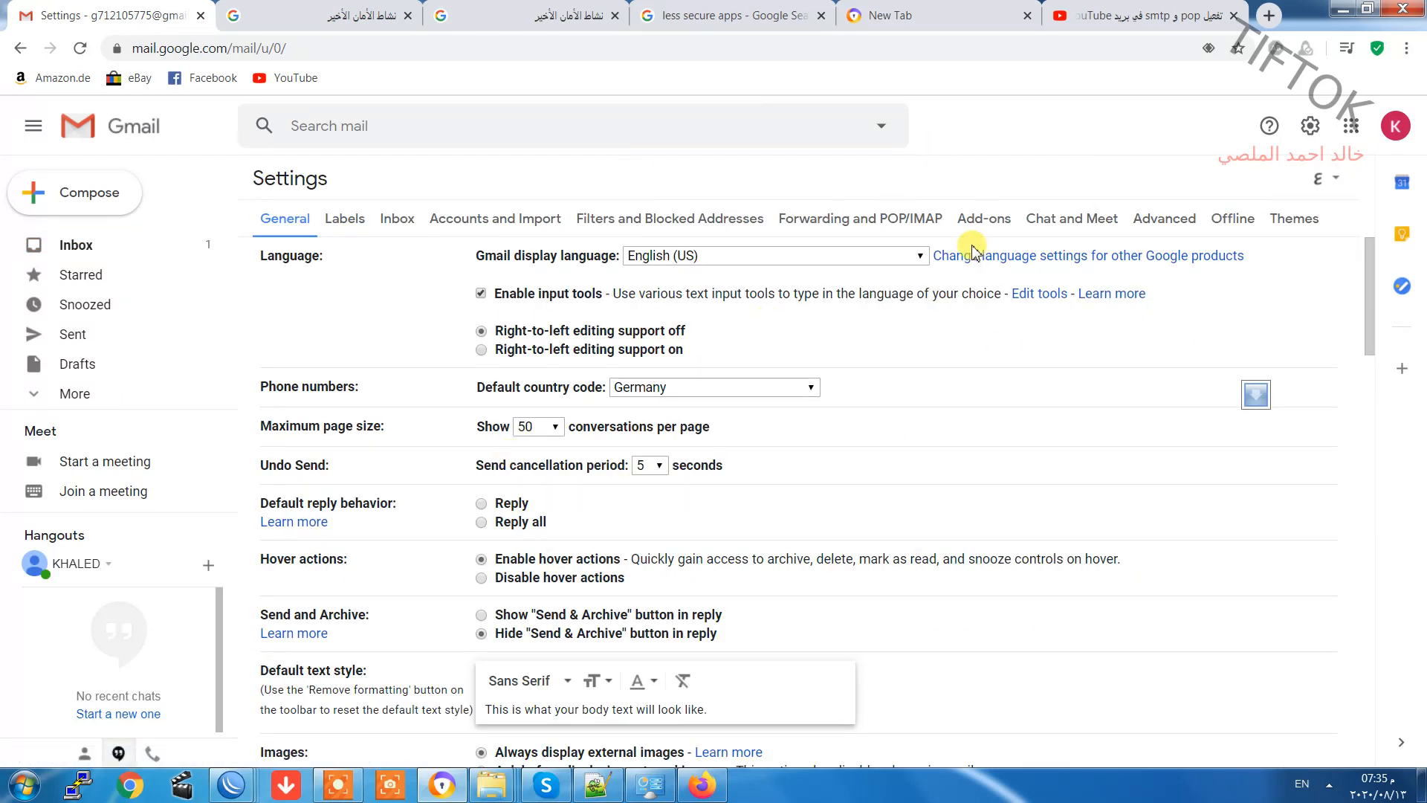
pyautogui.moveTo(890, 229)
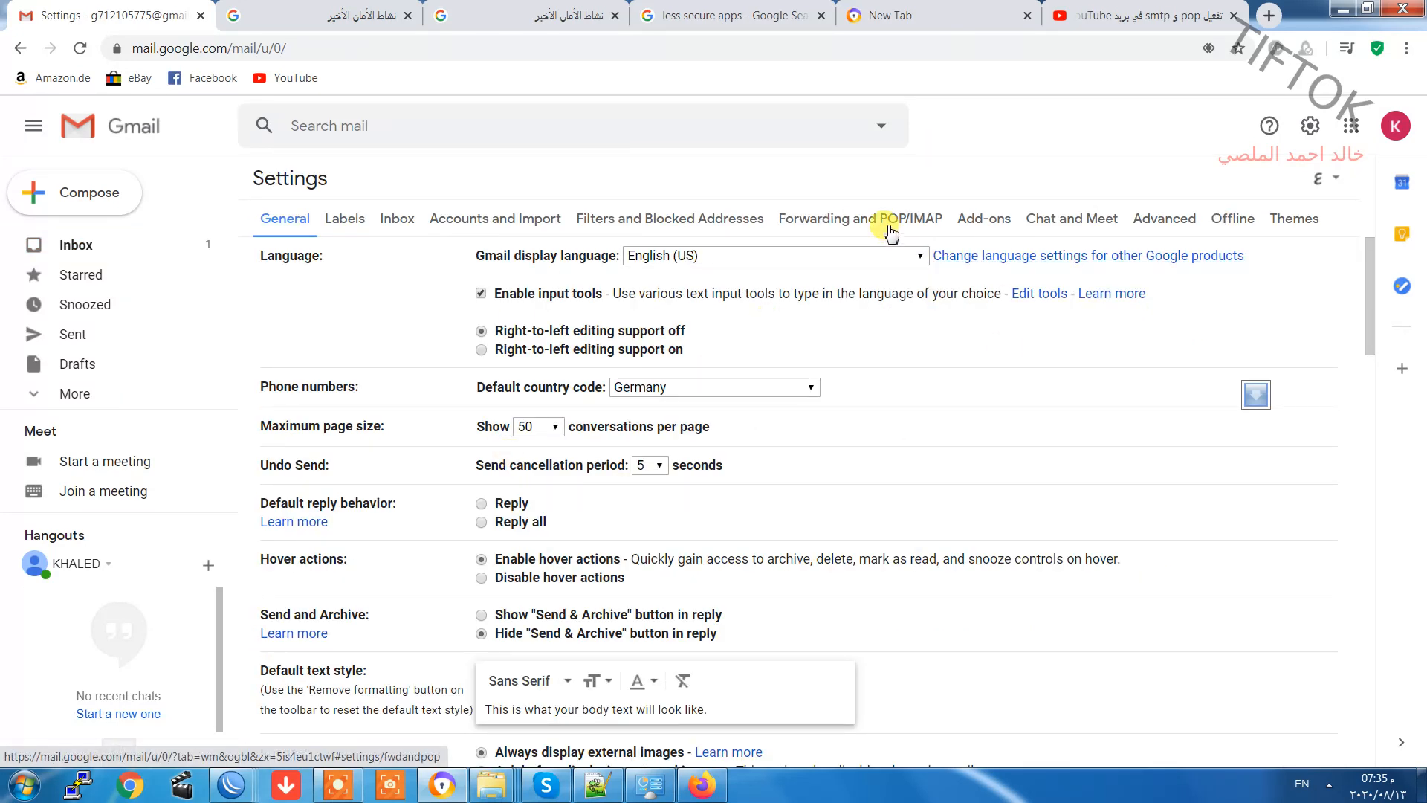
# In Forwarding and POP/IMAP, enable POP for all mail, save changes, and return to the search tab.
pyautogui.click(859, 219)
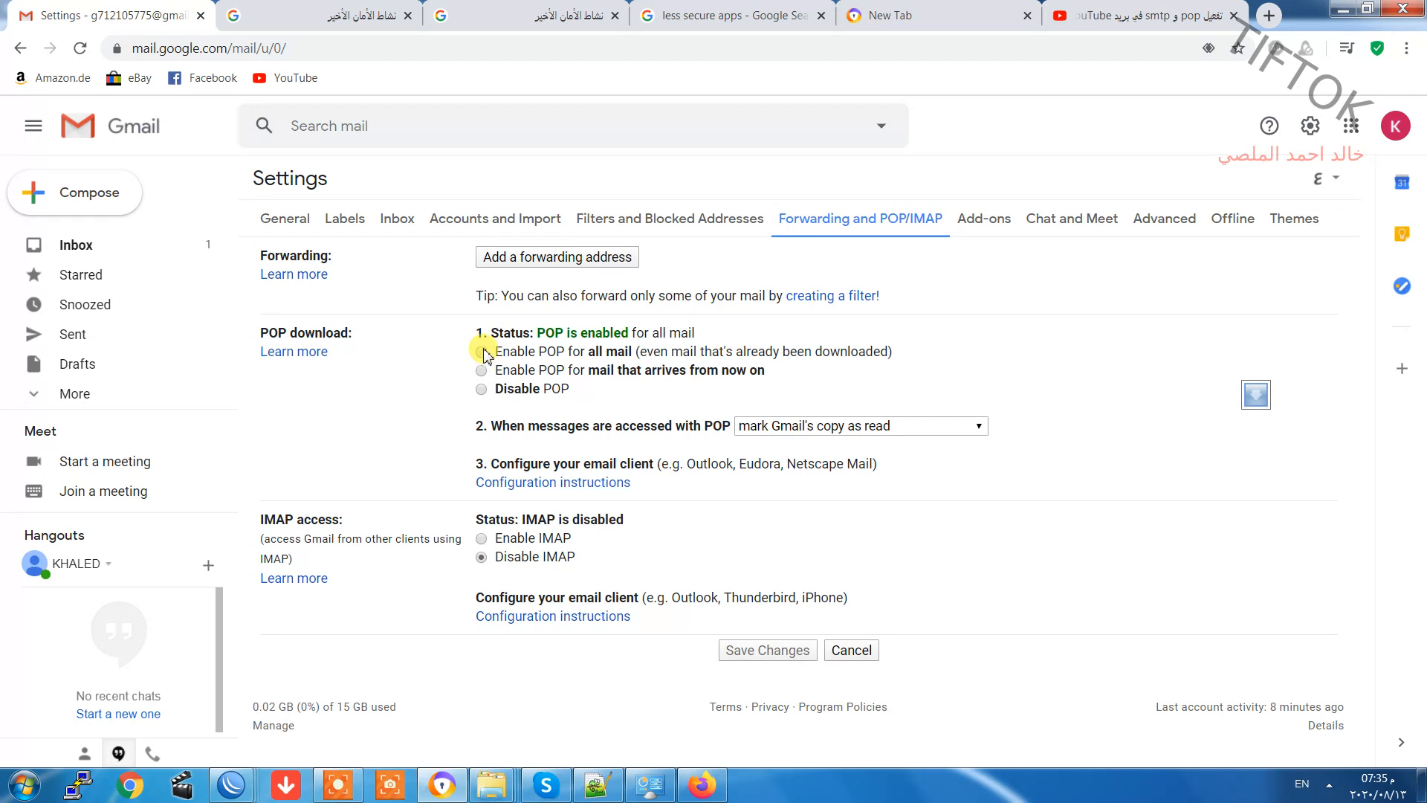
pyautogui.click(482, 352)
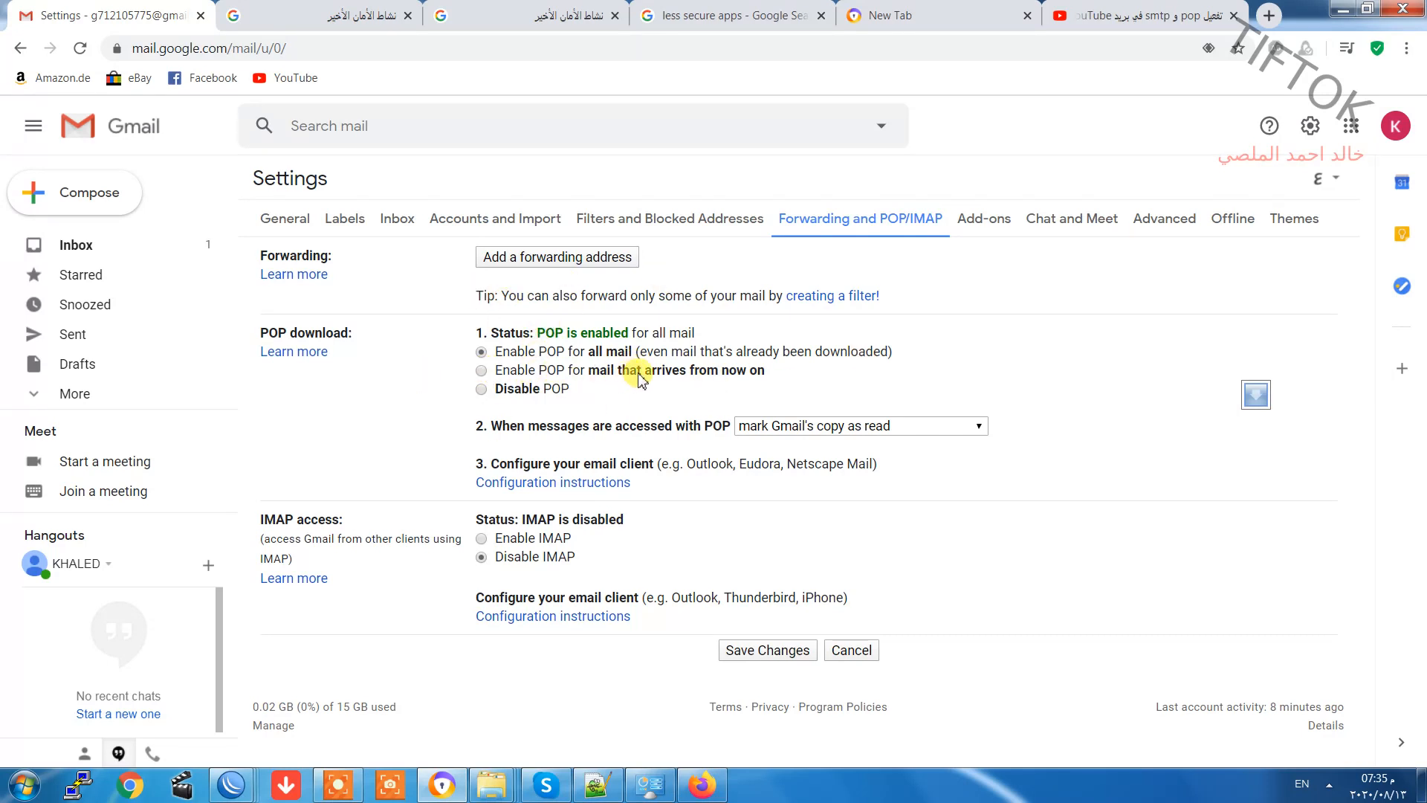
pyautogui.moveTo(994, 396)
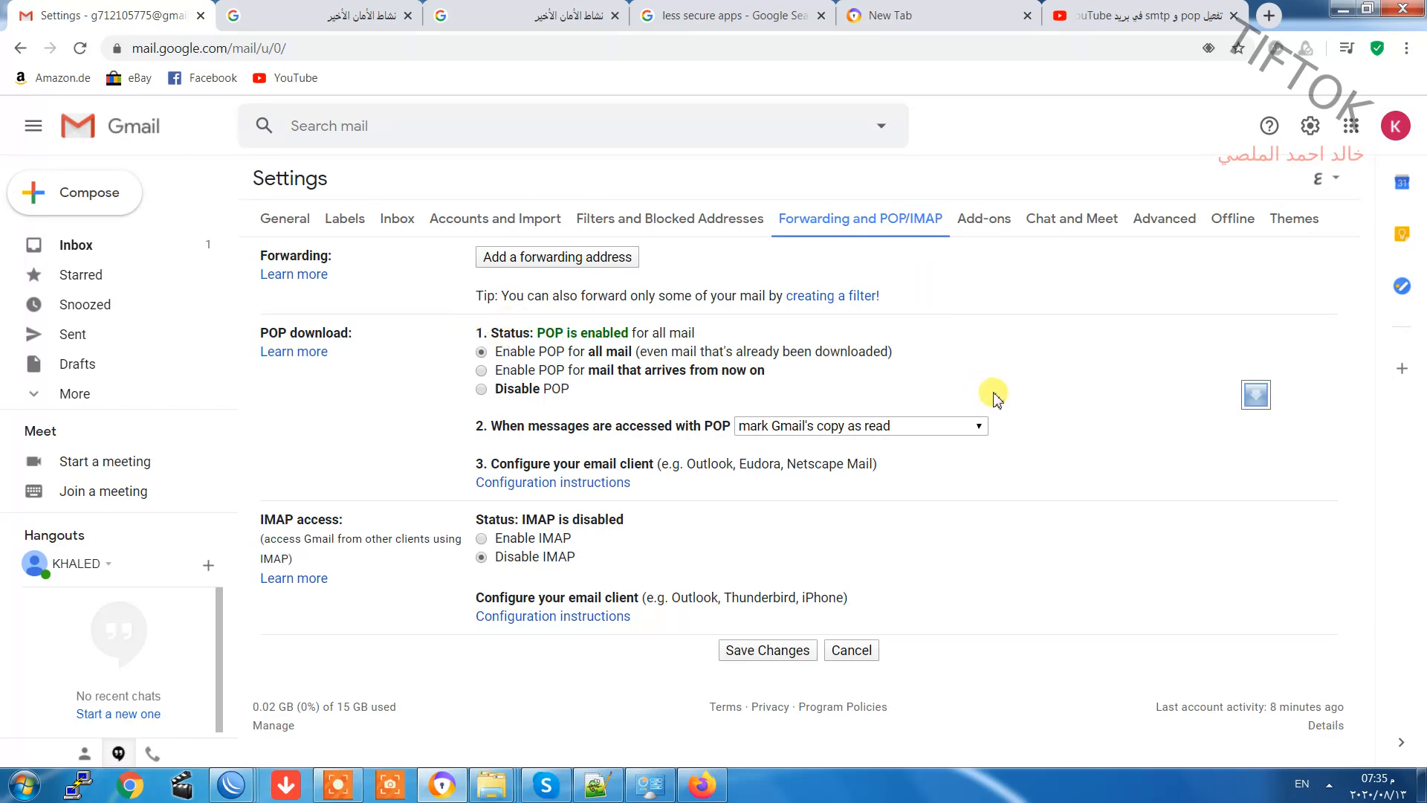
pyautogui.click(767, 650)
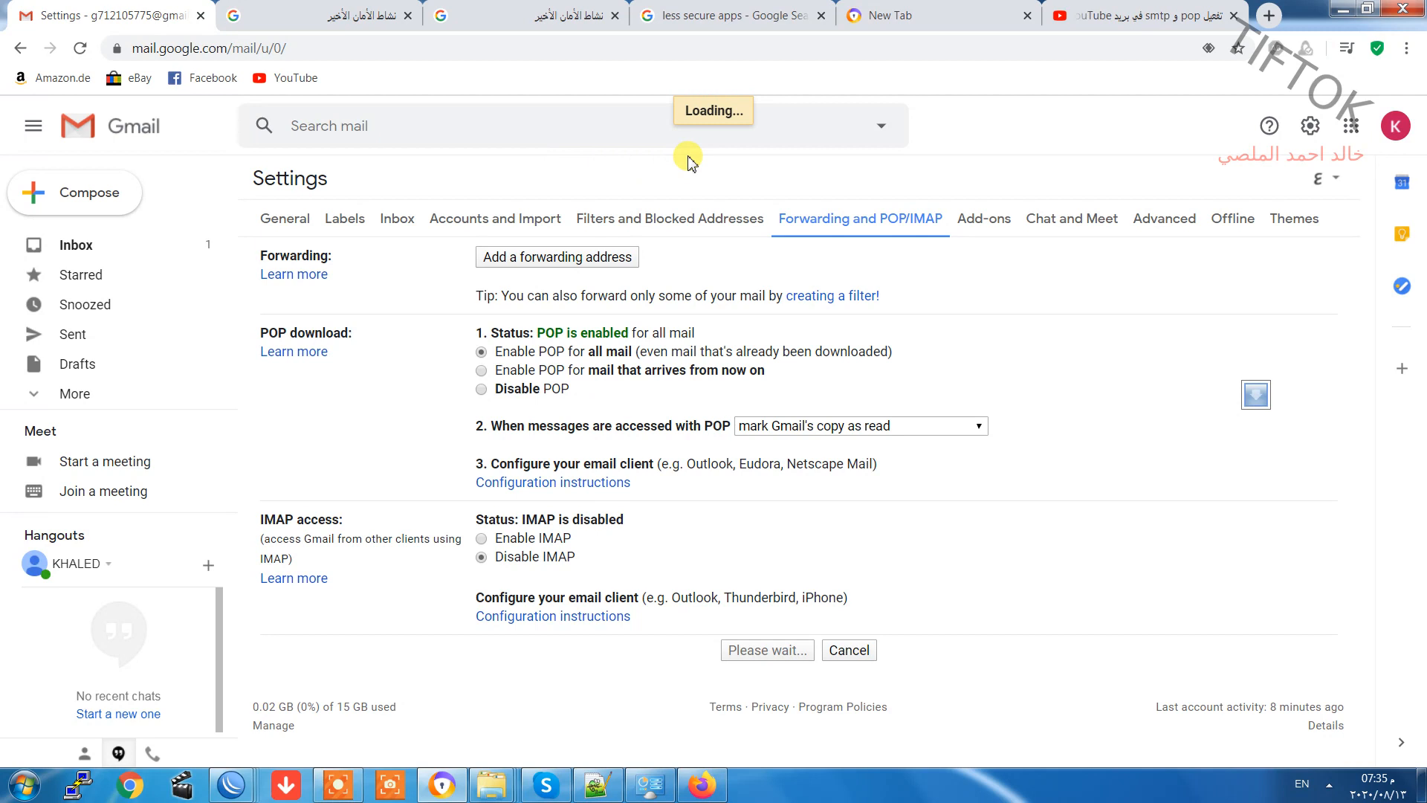
pyautogui.click(726, 15)
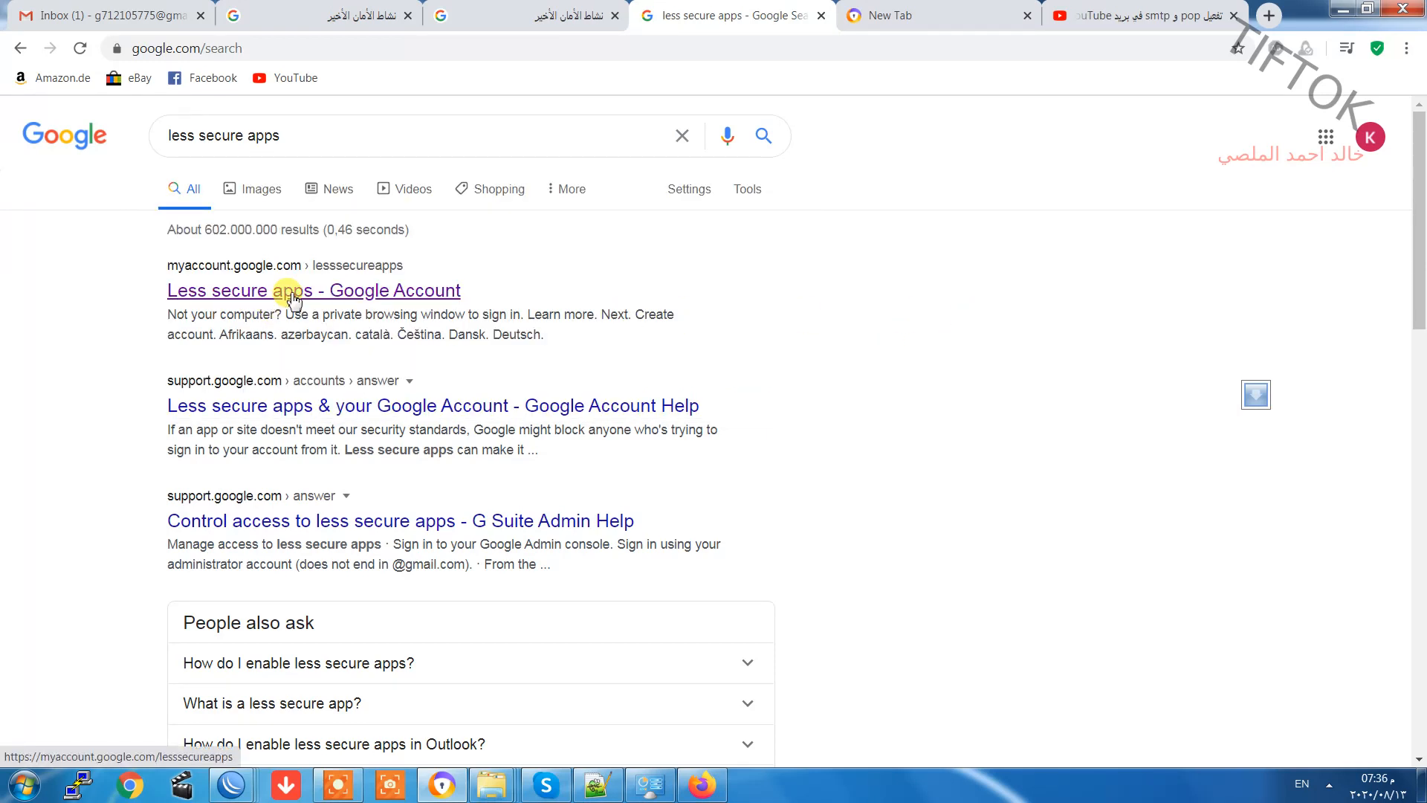
# Reach the Google Account page for less secure app access from the search results.
pyautogui.click(314, 290)
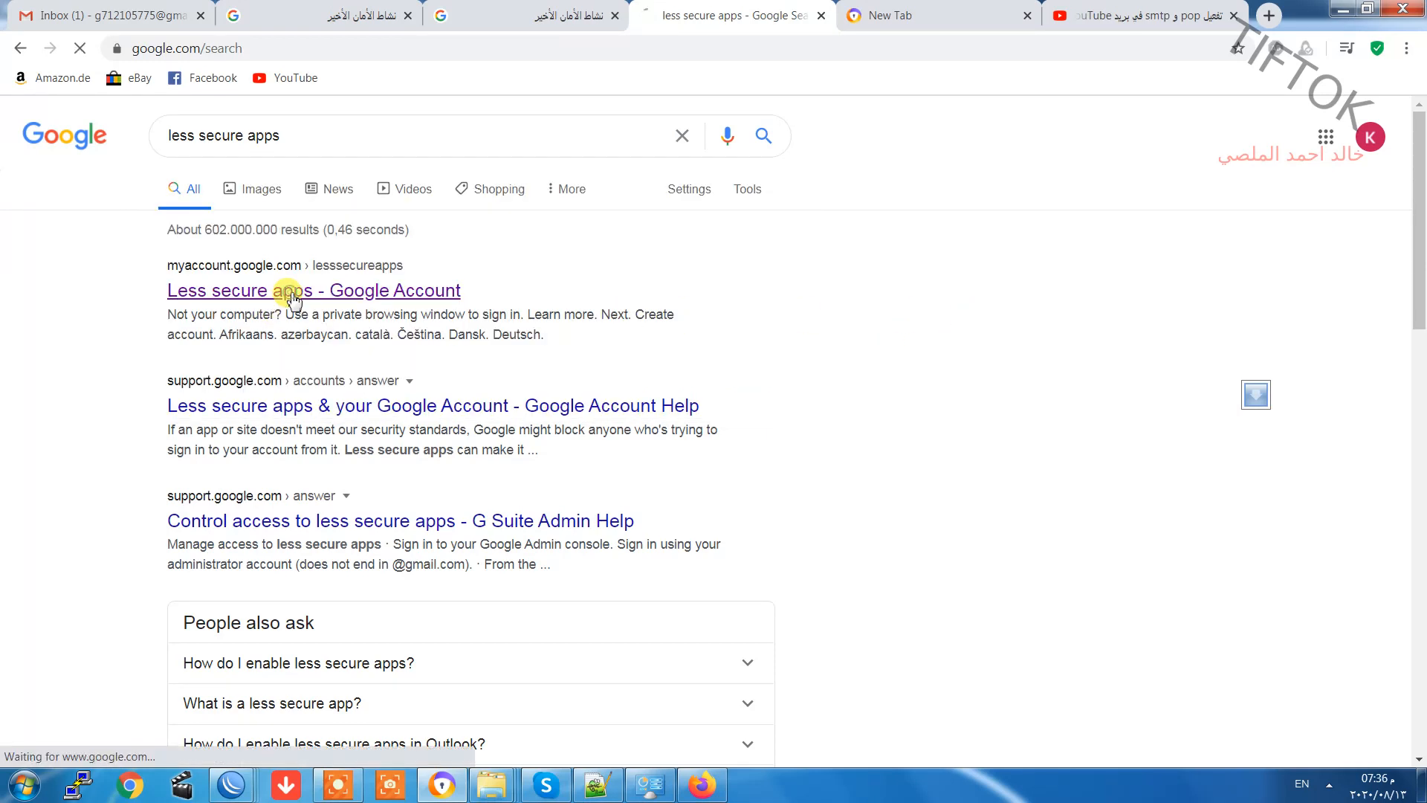
pyautogui.click(314, 290)
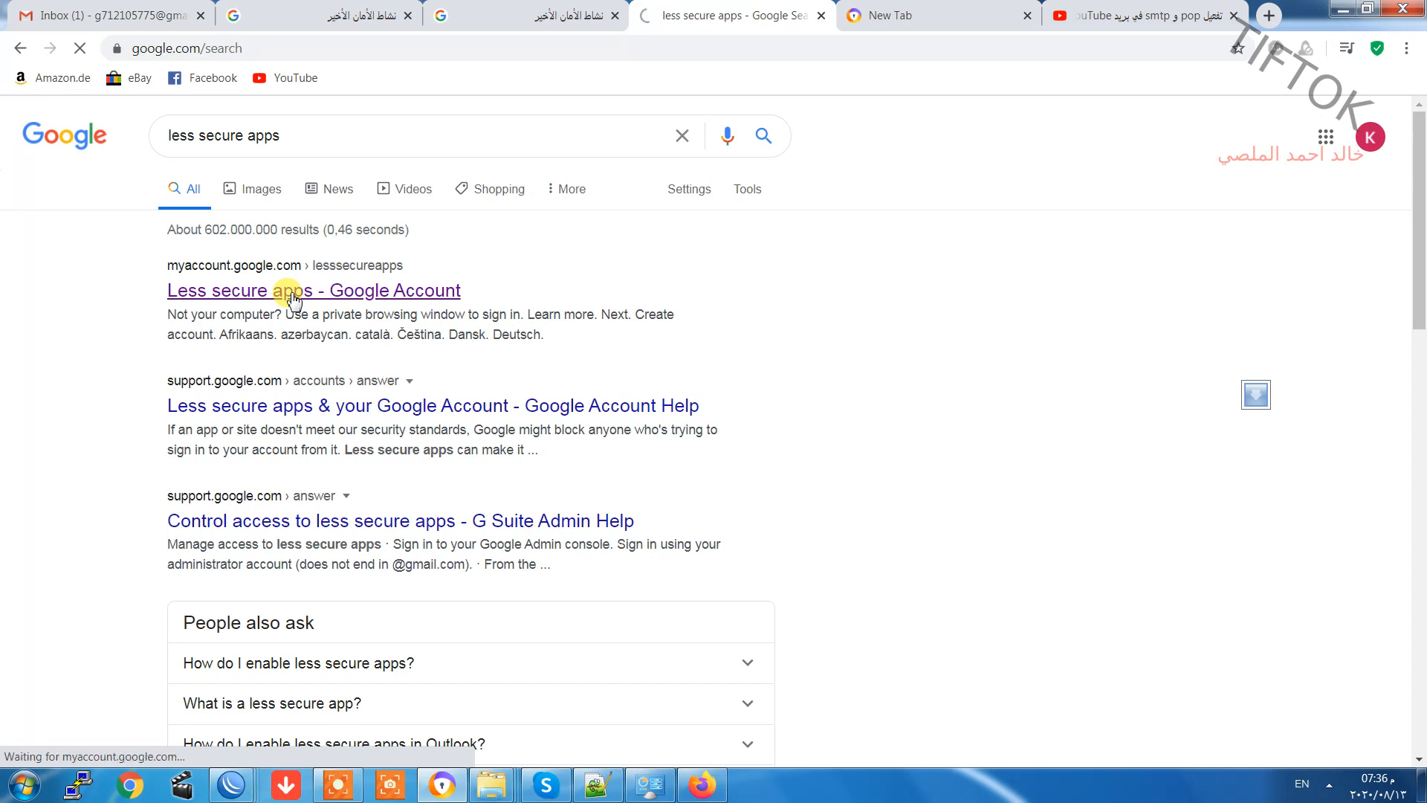
pyautogui.click(312, 290)
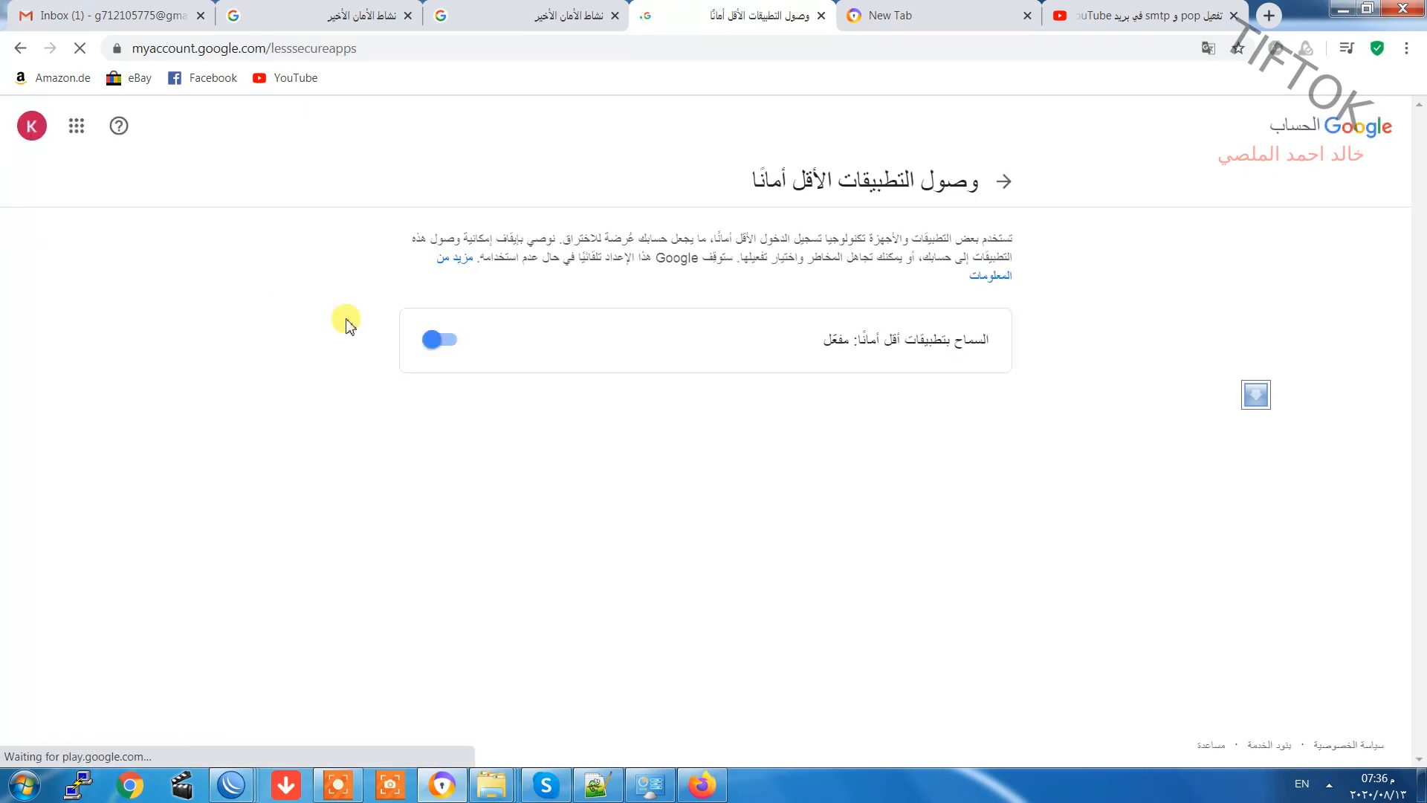
pyautogui.click(440, 339)
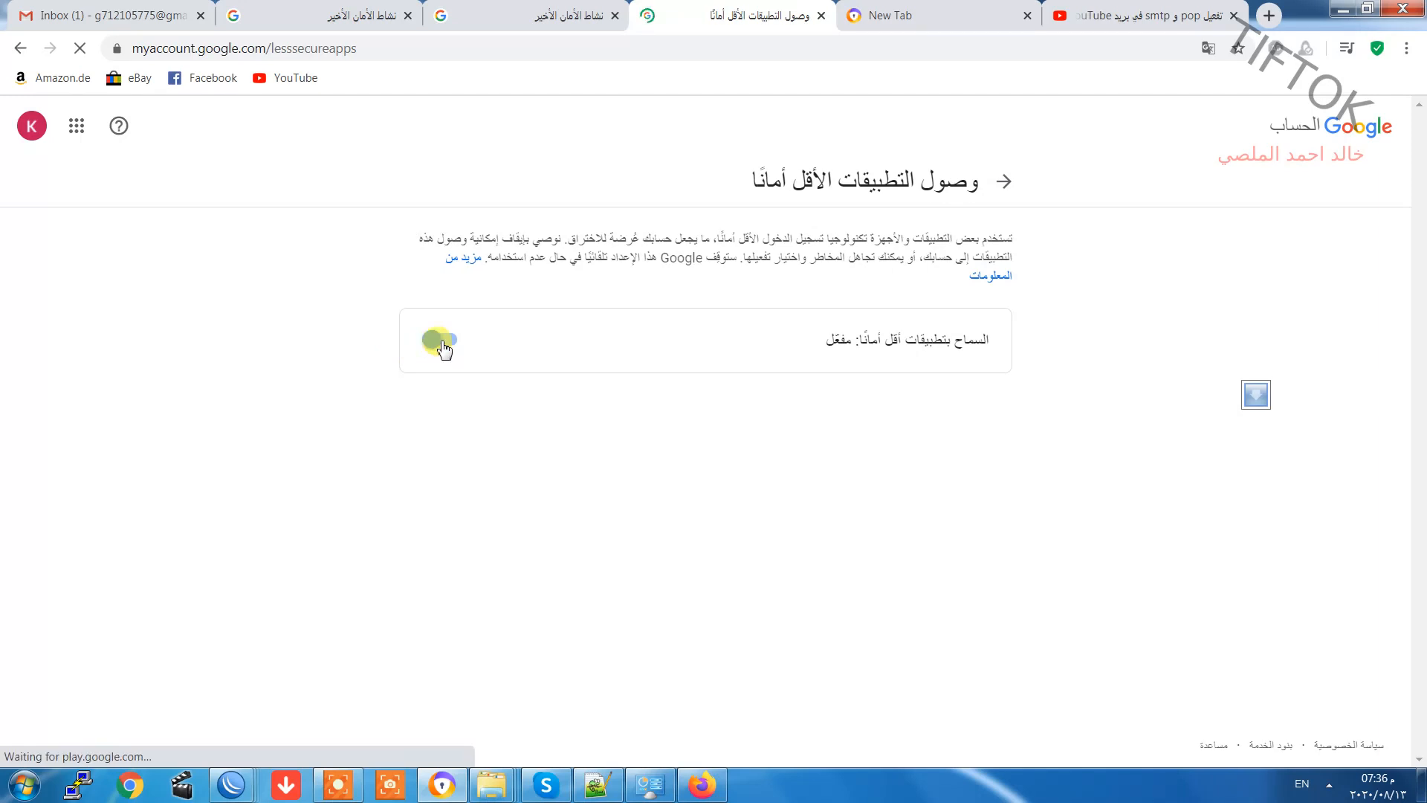
# Toggle less secure app access off and back on, then switch to the Notepad++ backup script.
pyautogui.click(440, 342)
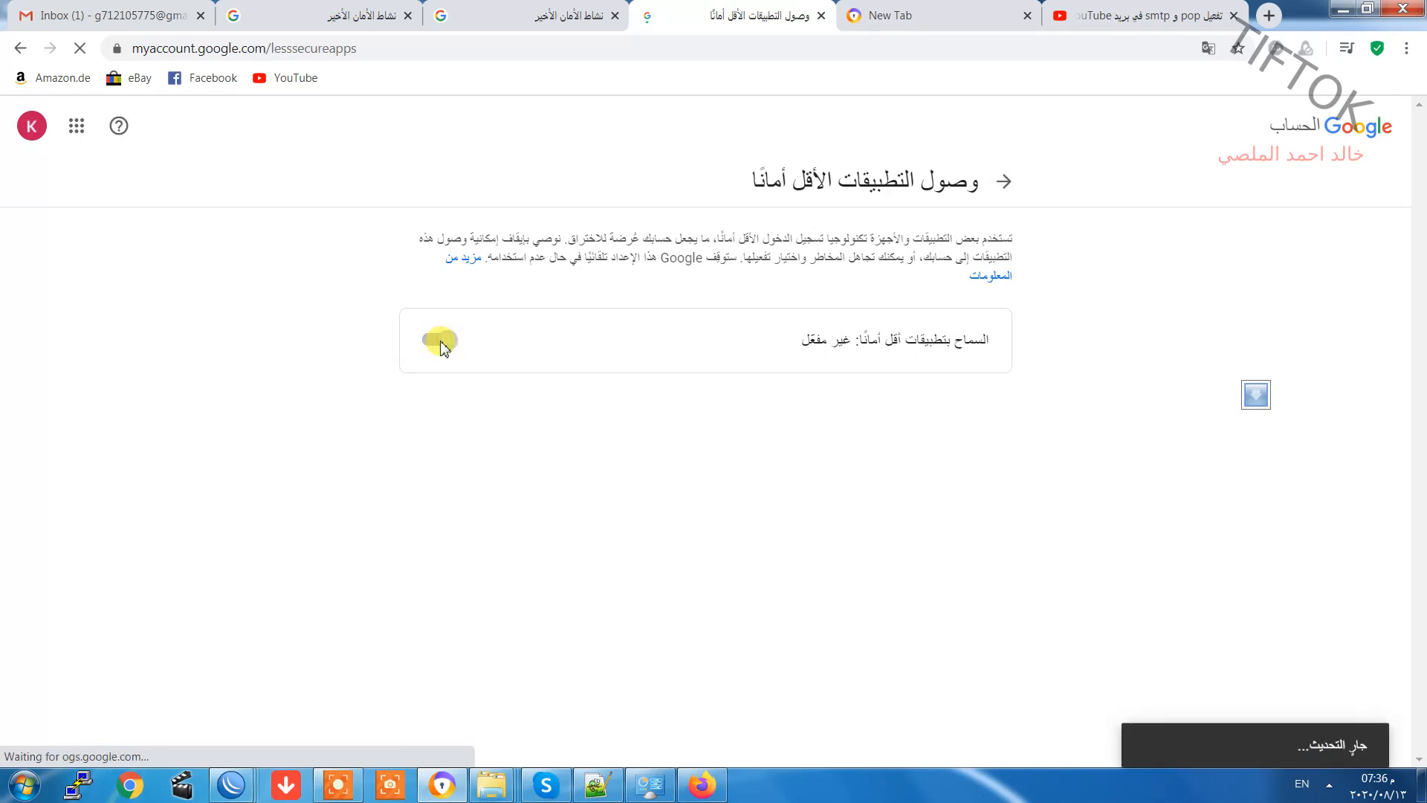
pyautogui.click(441, 340)
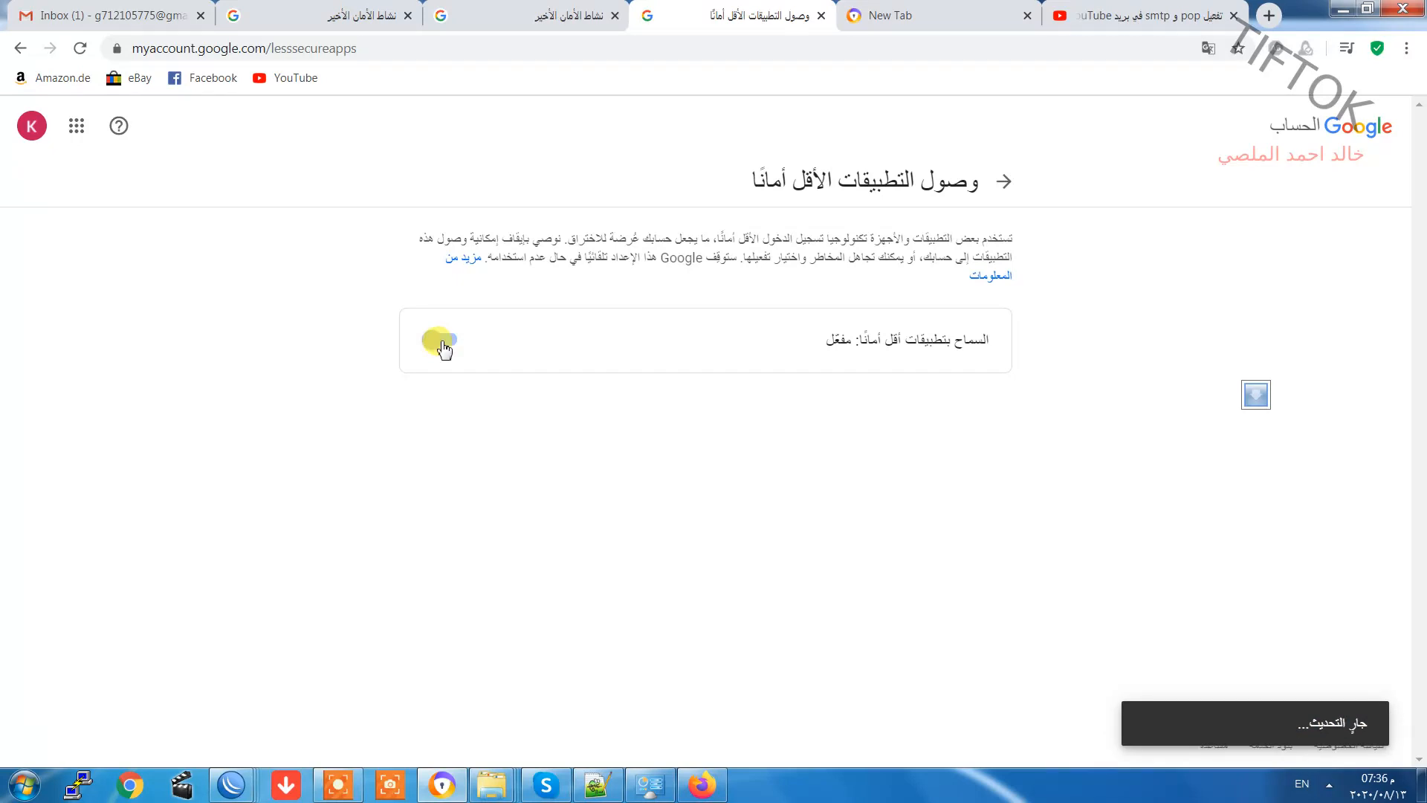
pyautogui.click(440, 339)
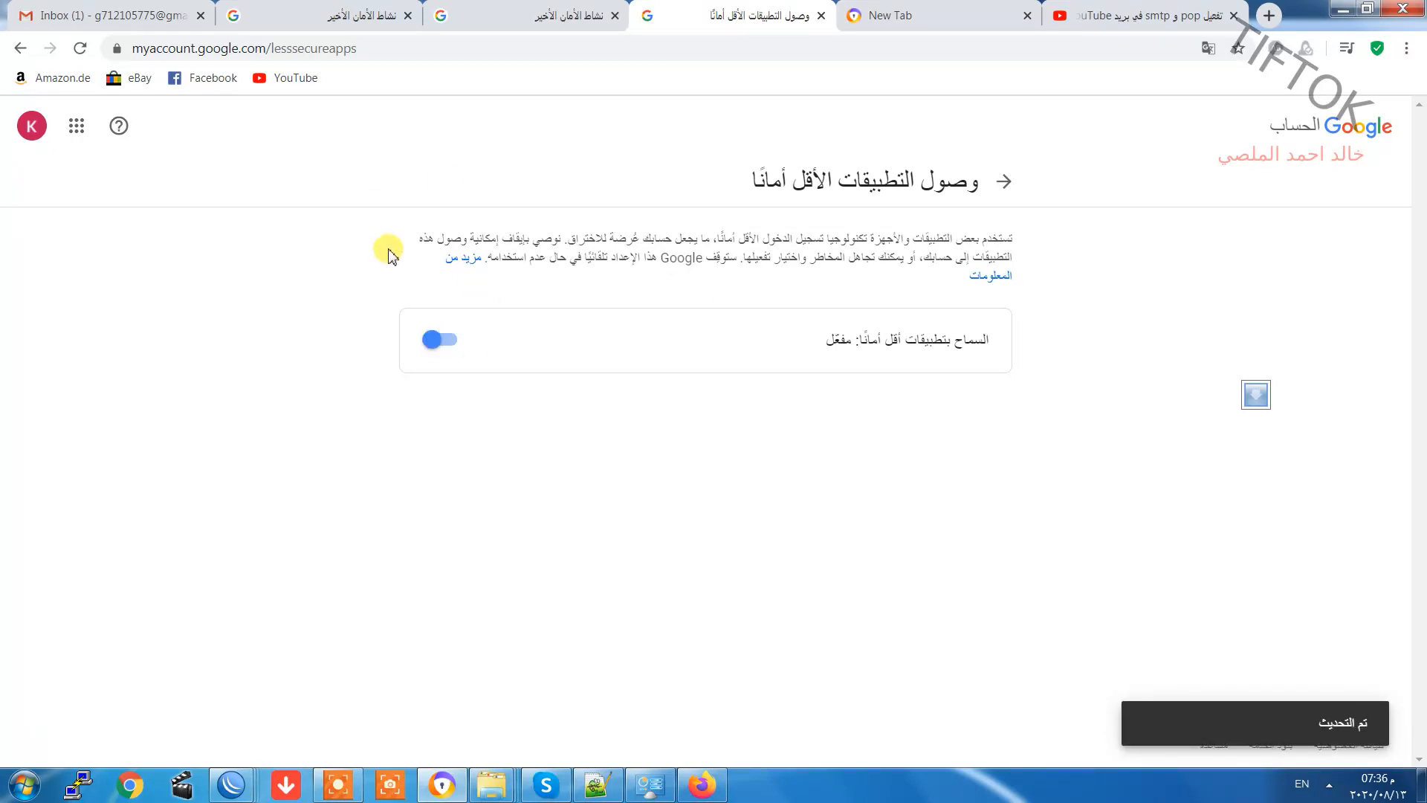
pyautogui.moveTo(517, 265)
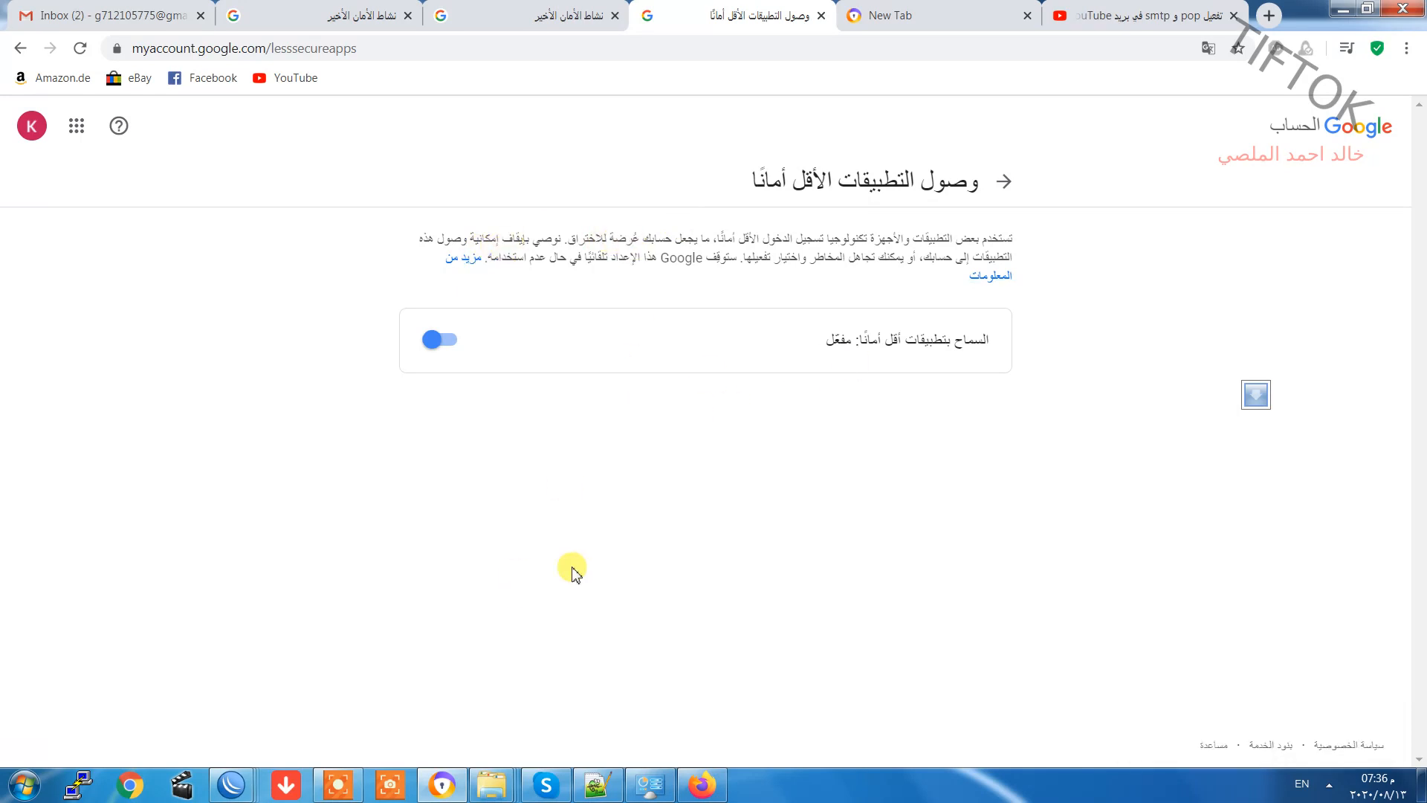
pyautogui.click(596, 783)
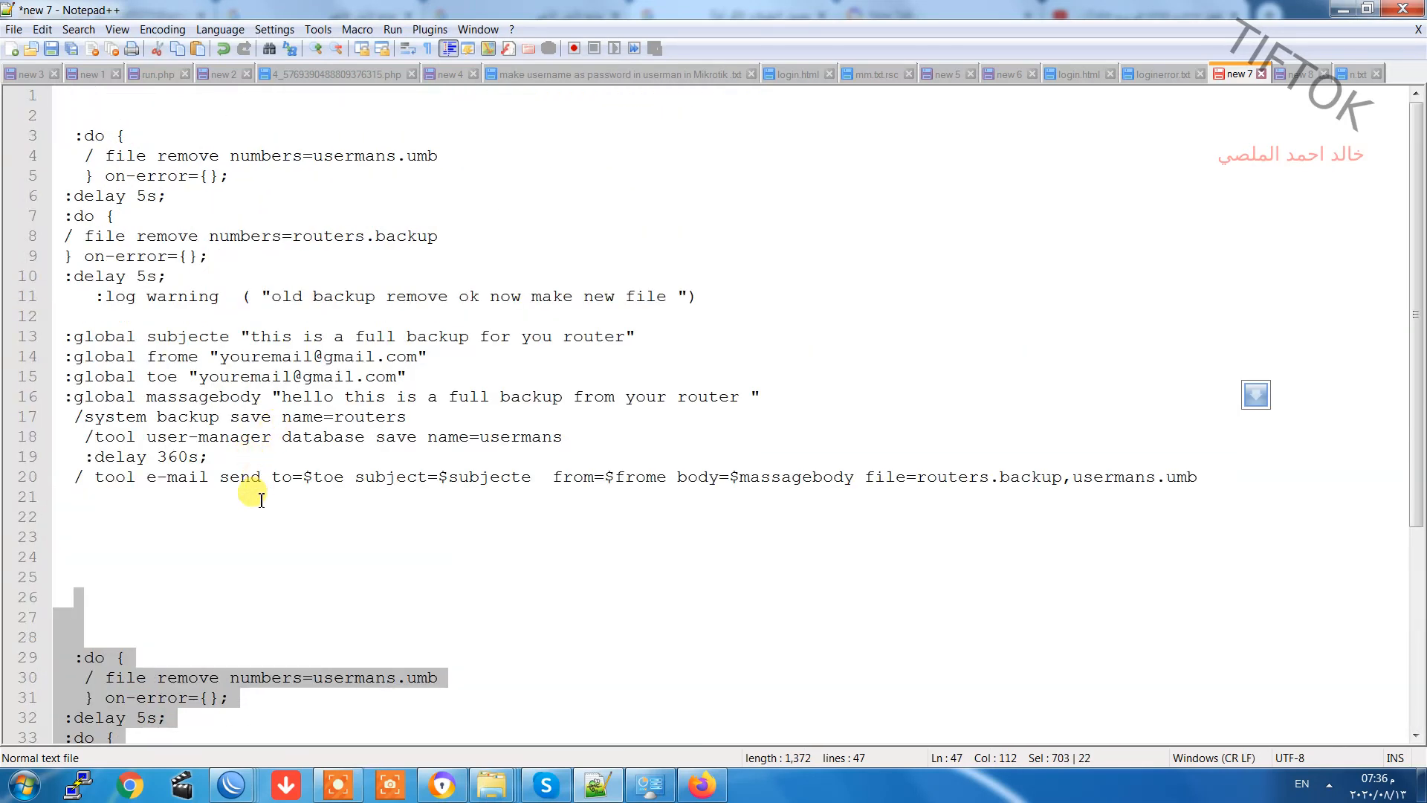
pyautogui.click(254, 355)
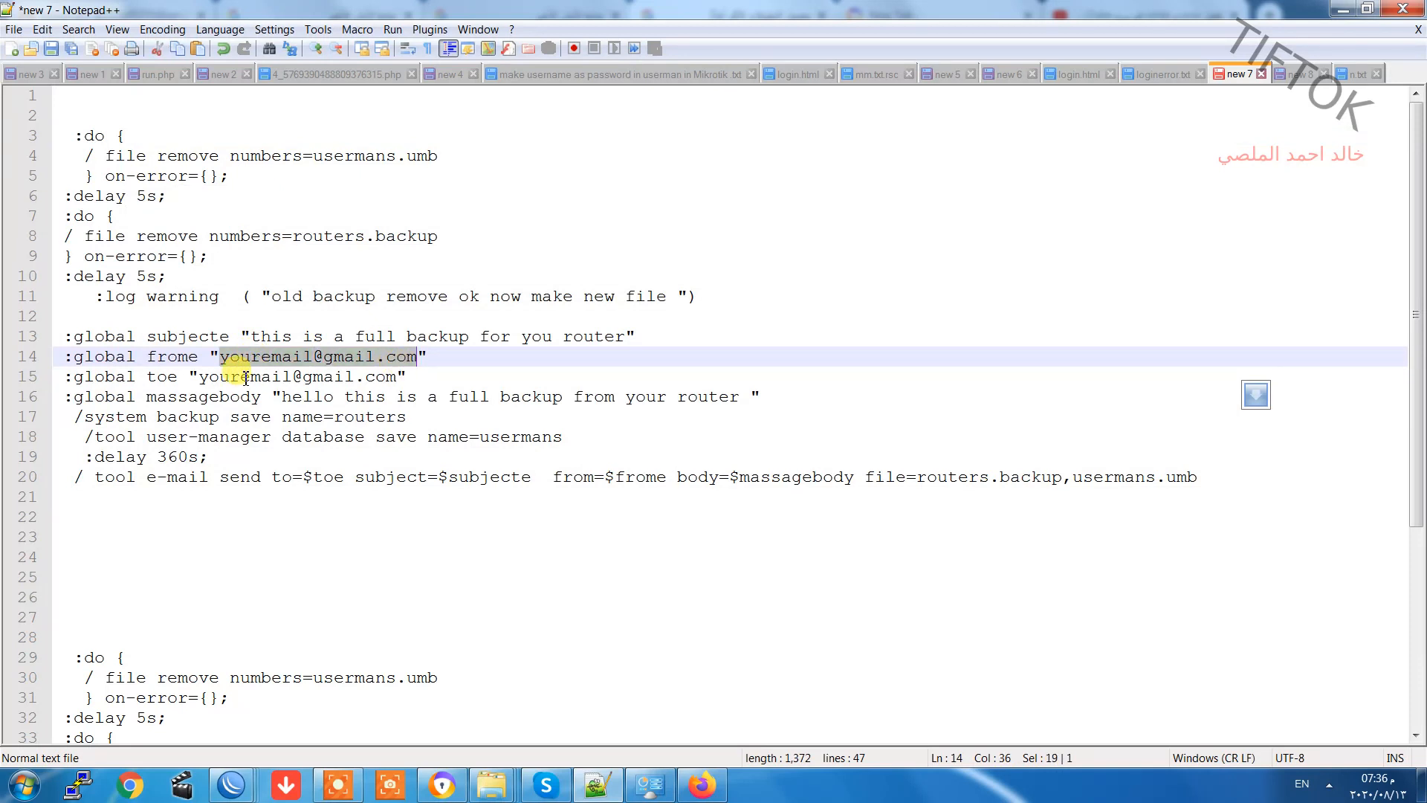
pyautogui.doubleClick(274, 377)
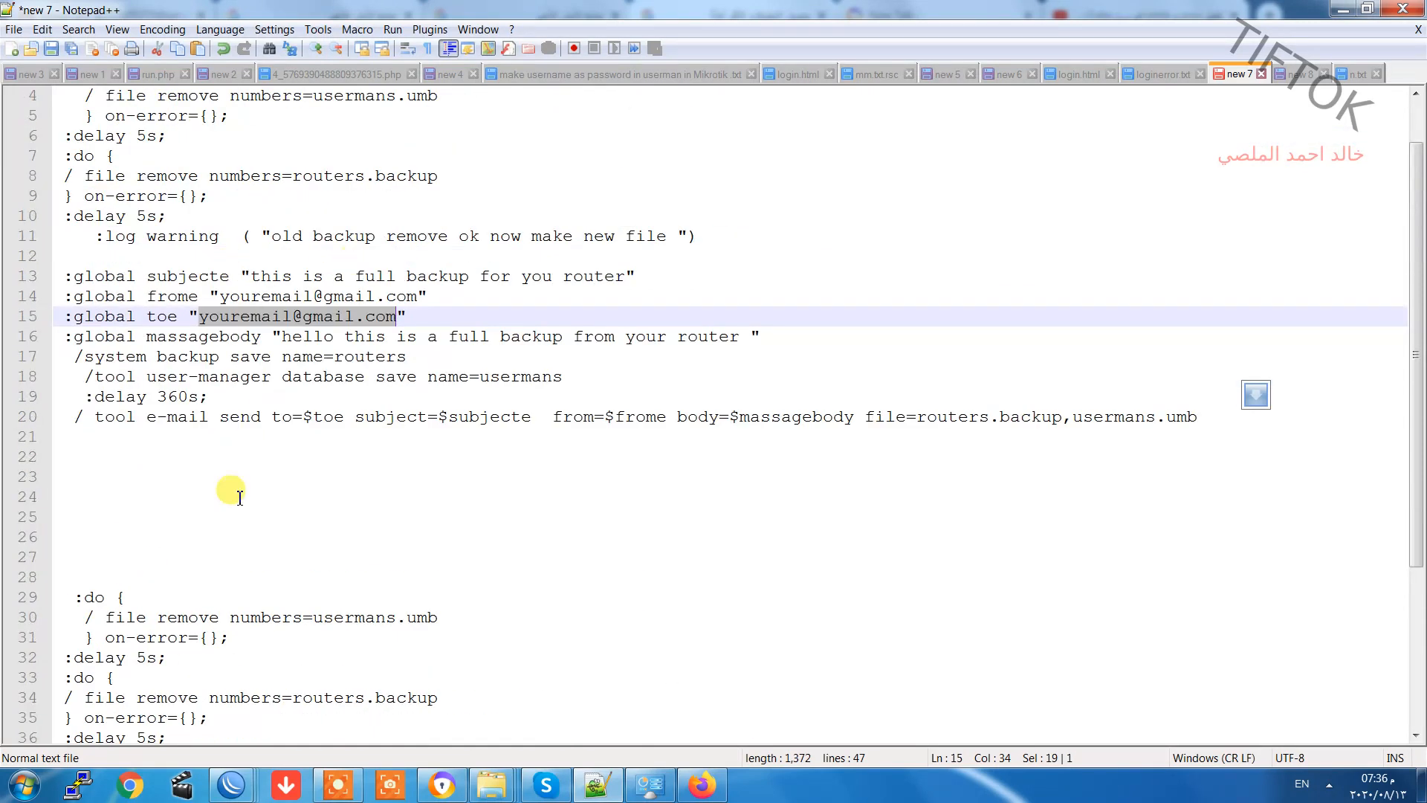
pyautogui.scroll(-3)
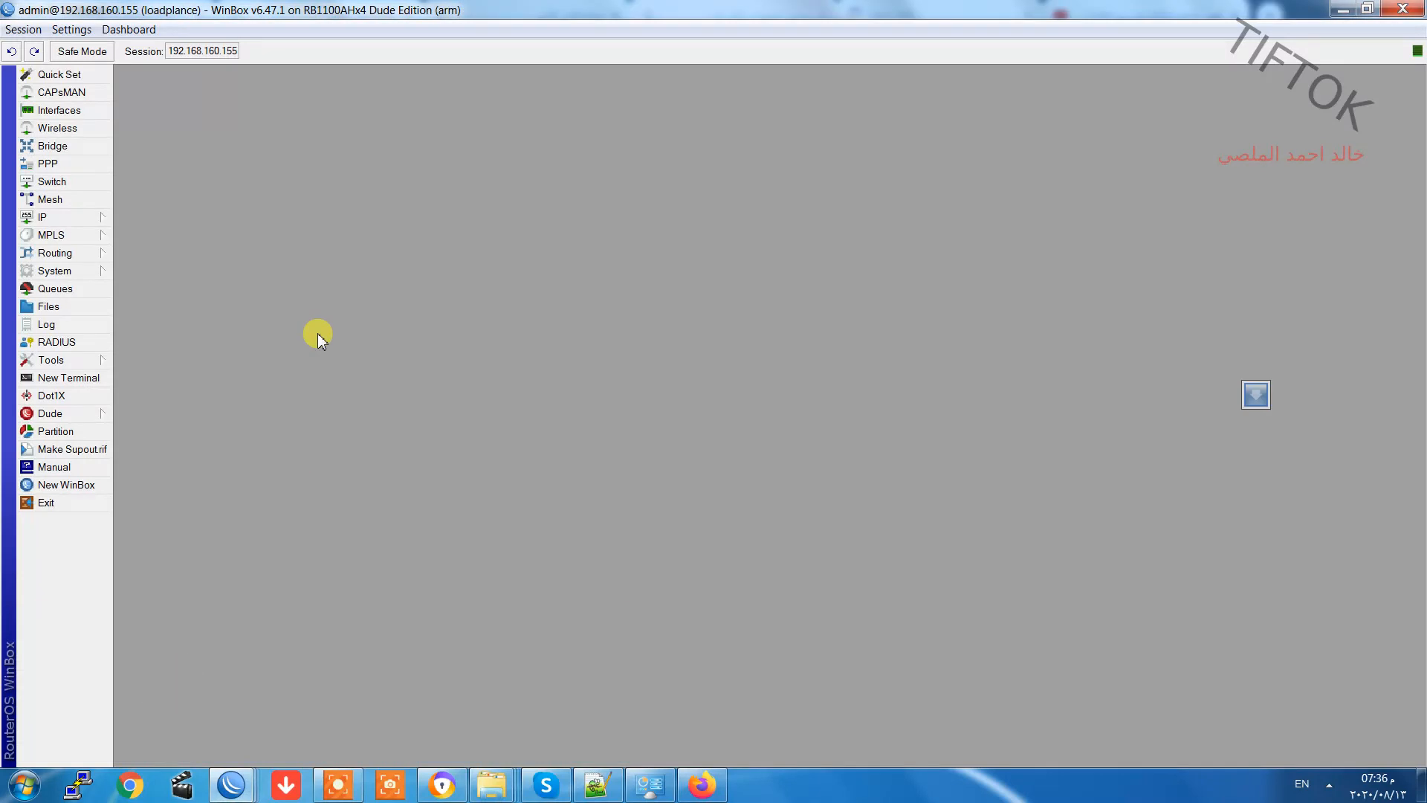
pyautogui.moveTo(55, 271)
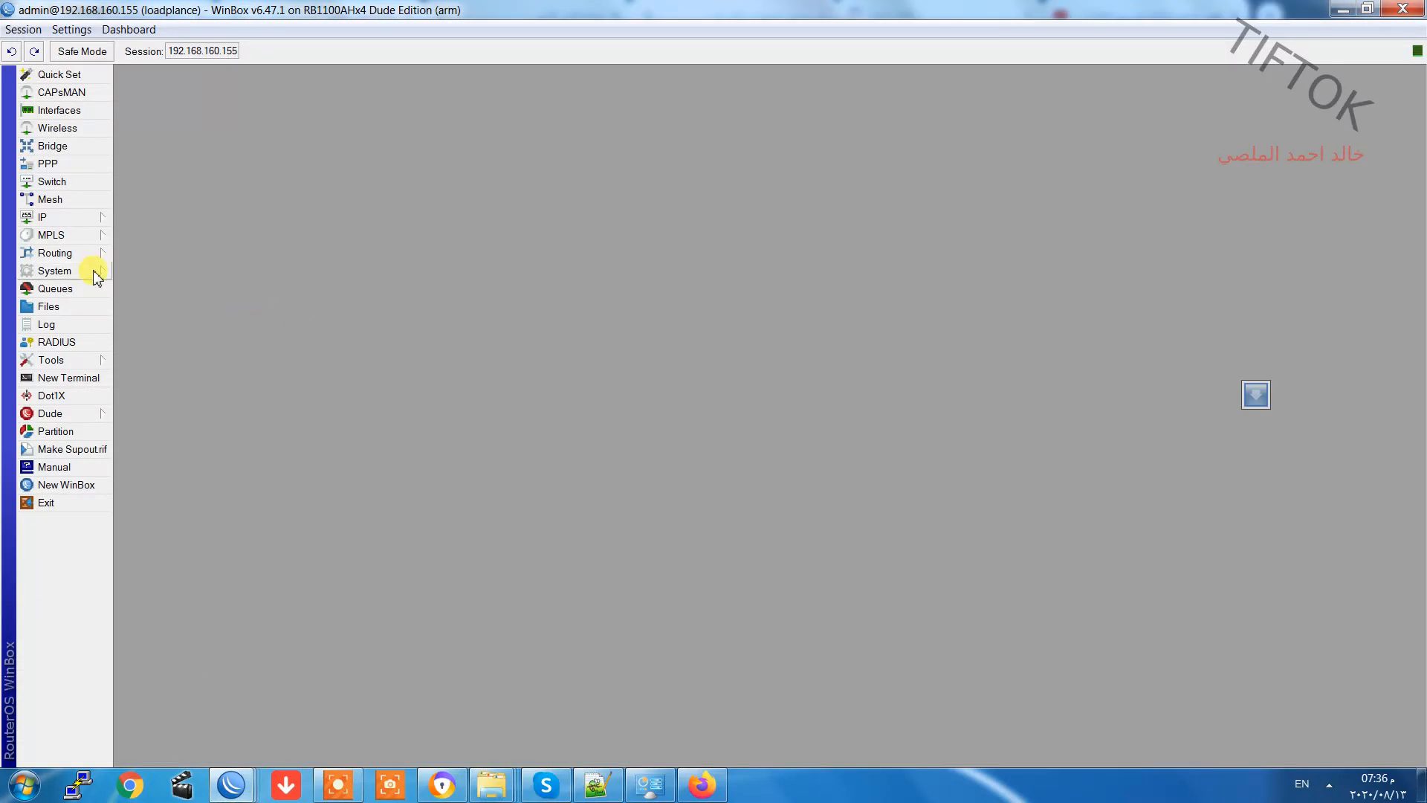
# Add the backup-and-email script under System > Scripts and name it tiftokbackup.
pyautogui.click(55, 270)
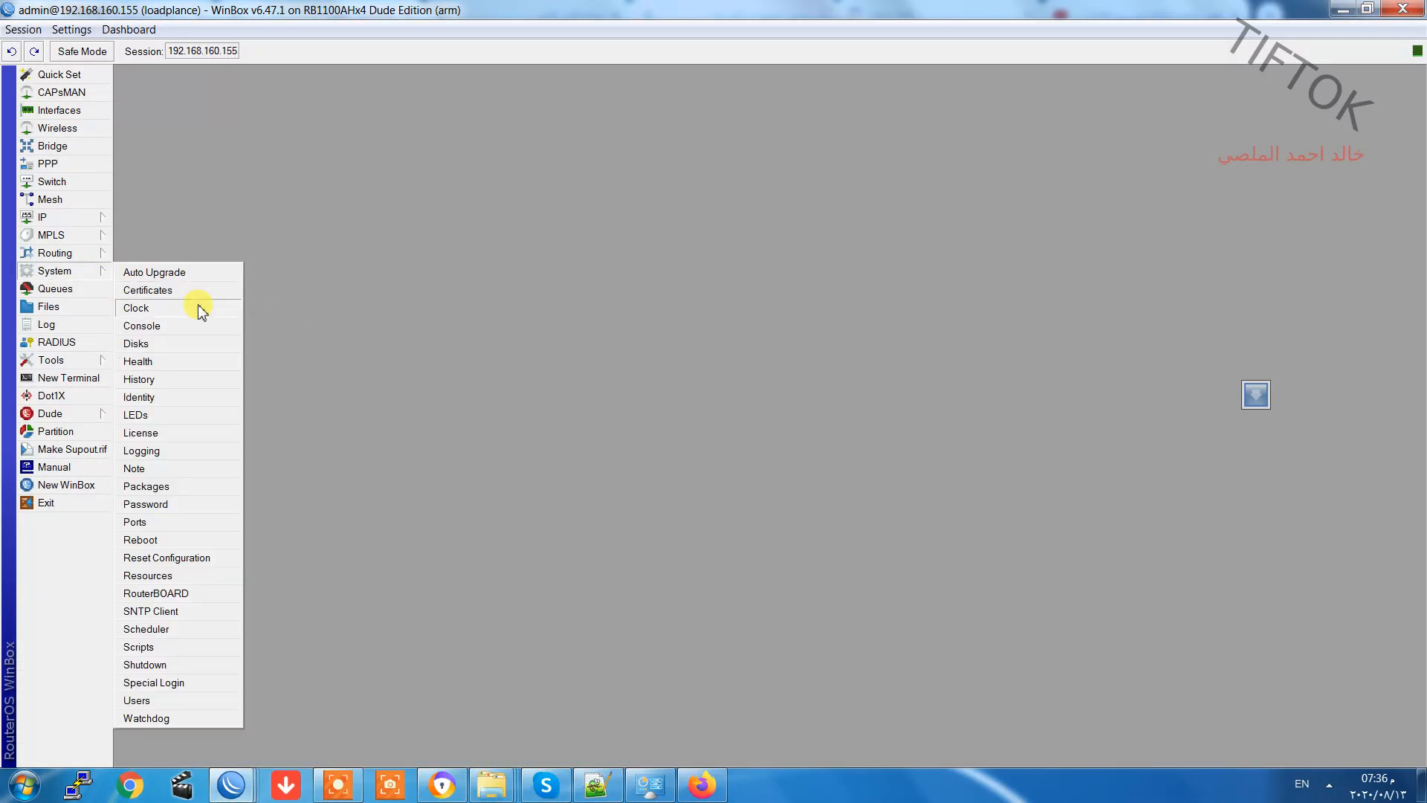
pyautogui.moveTo(180, 654)
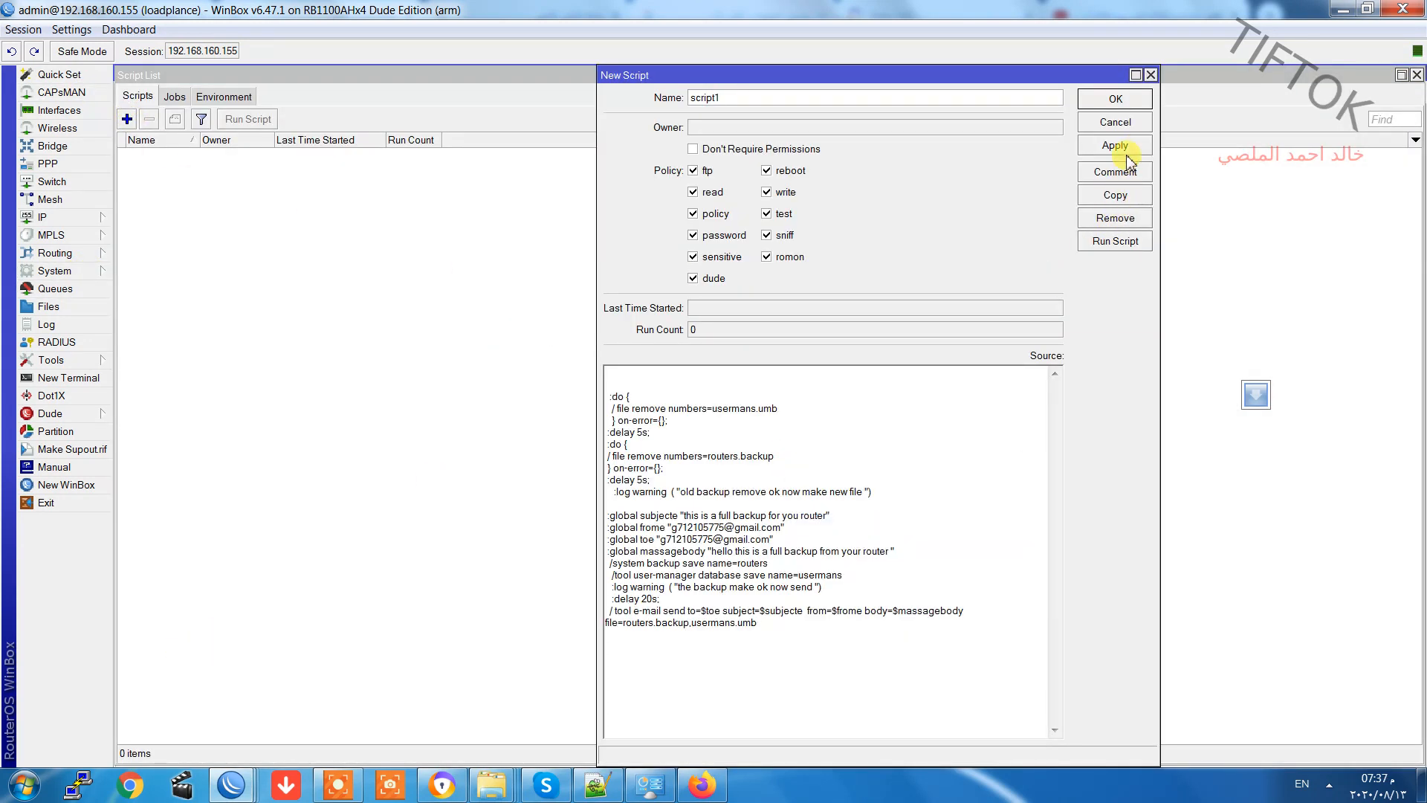
pyautogui.click(1113, 145)
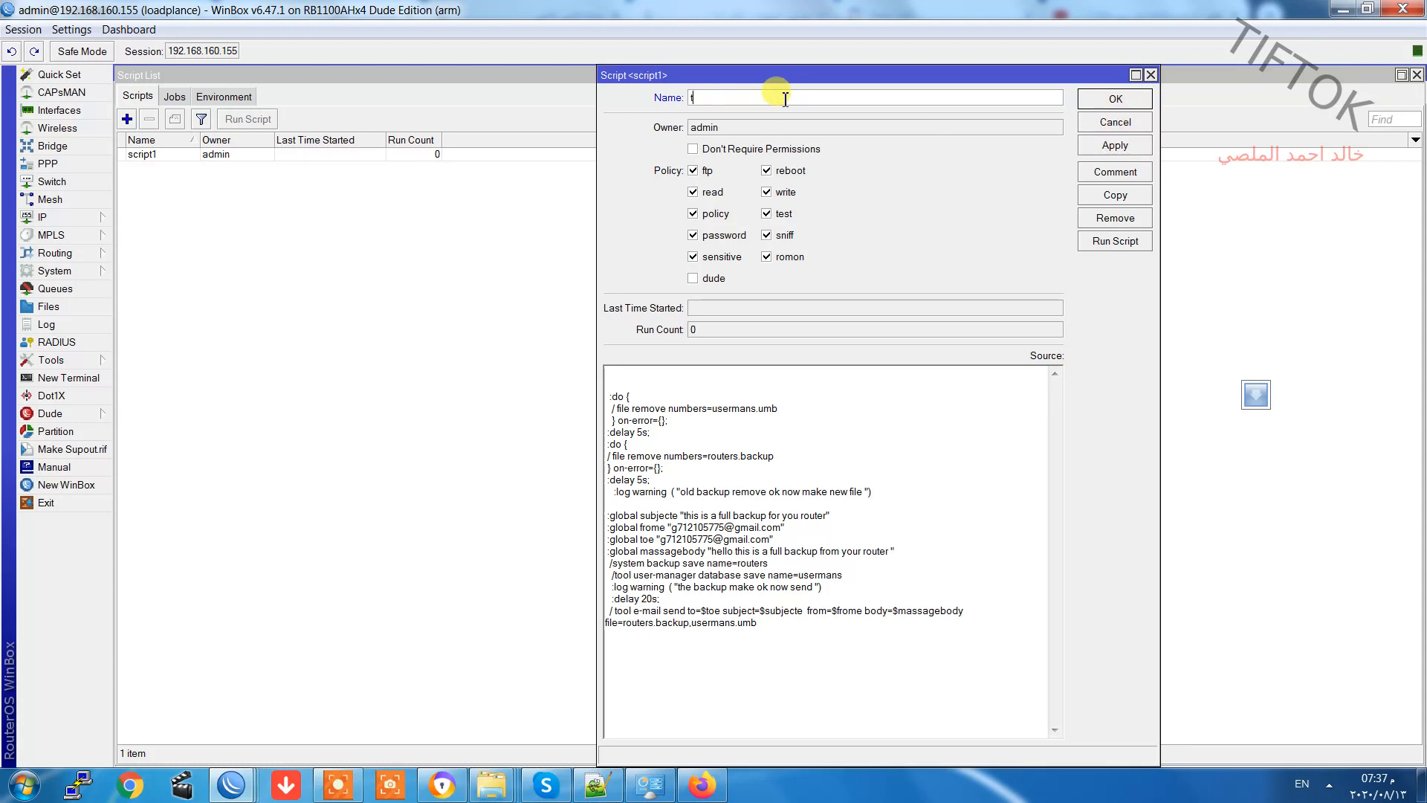
pyautogui.write('tifto')
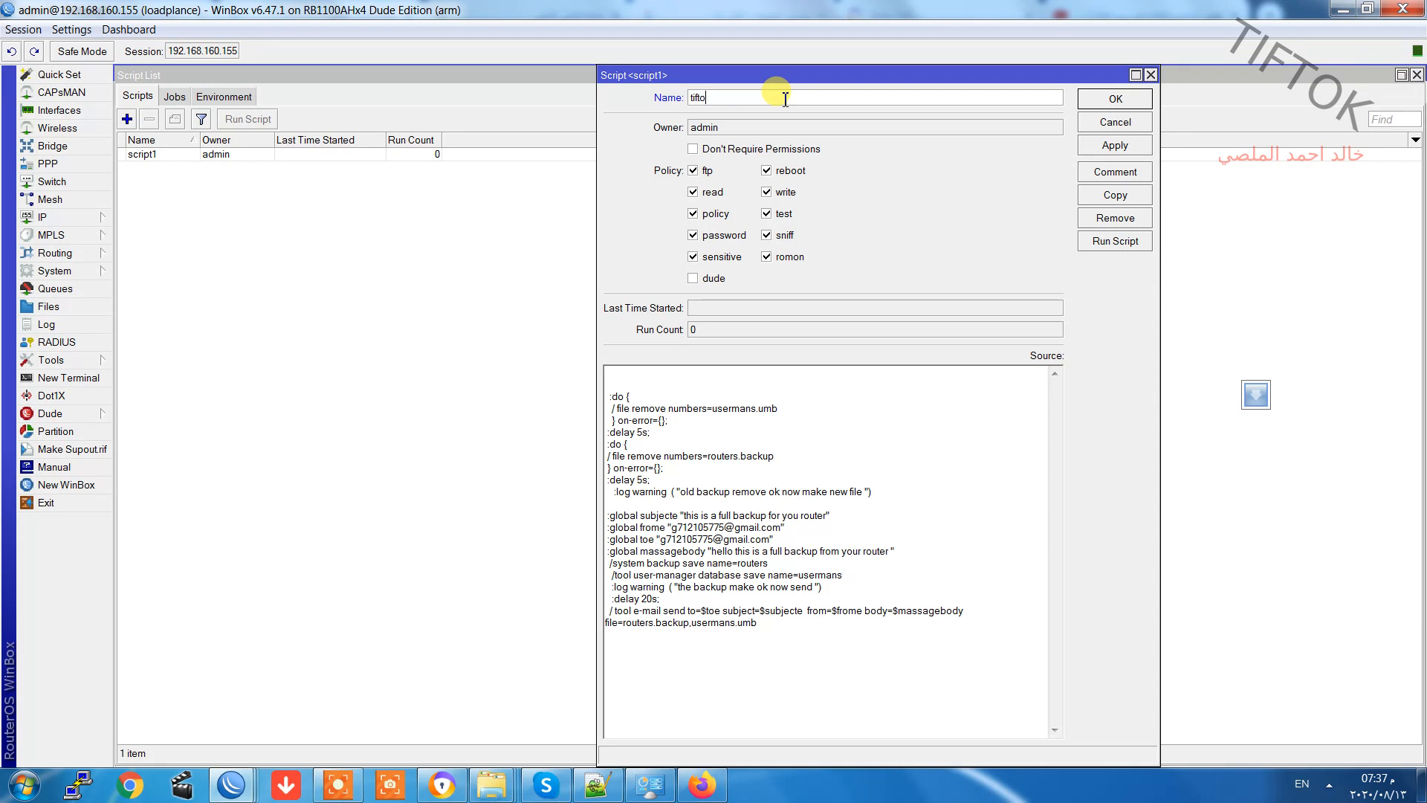
pyautogui.write('kba')
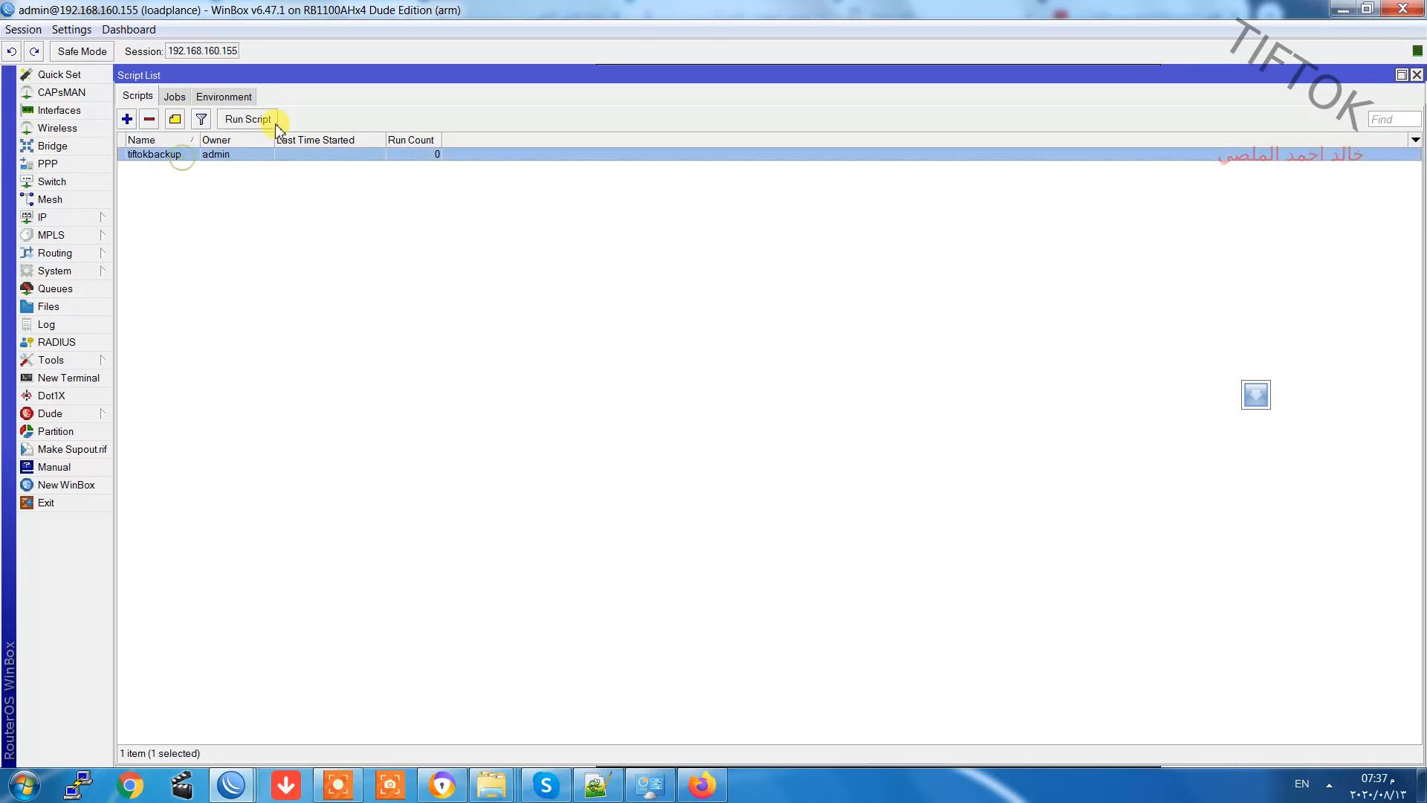
# Run the tiftokbackup script once so its run count shows 1.
pyautogui.click(247, 119)
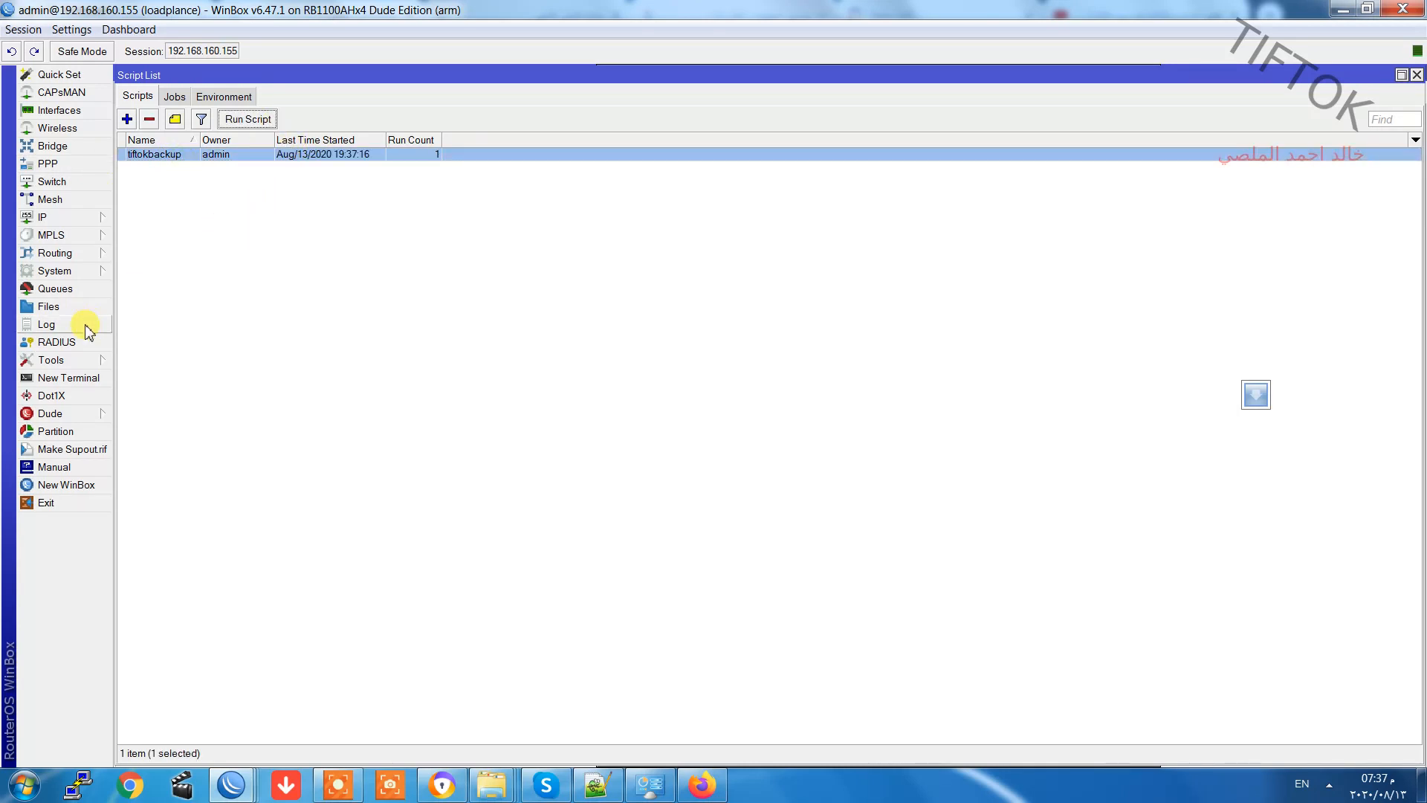
pyautogui.click(46, 325)
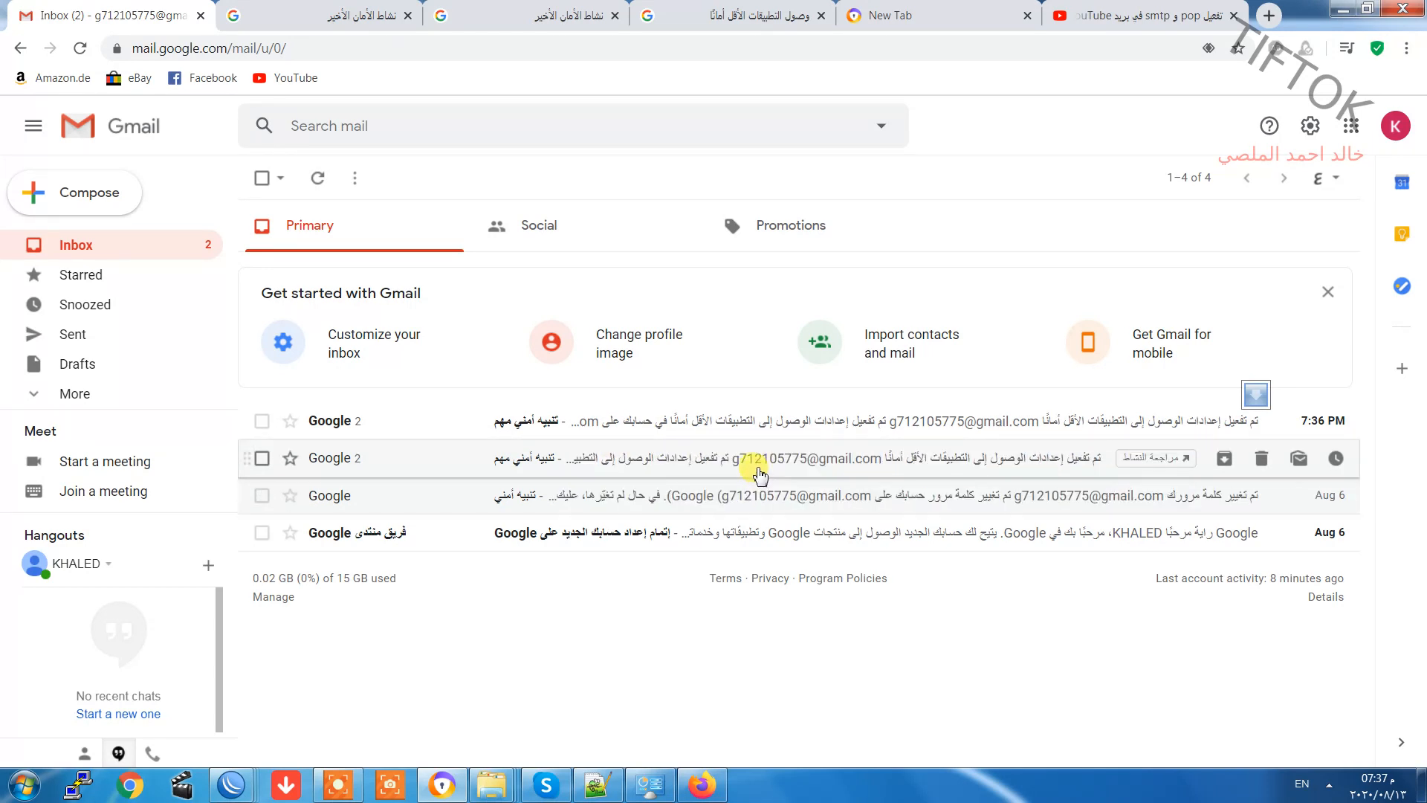
# Read the Google security alert email about enabled less secure app access.
pyautogui.click(760, 458)
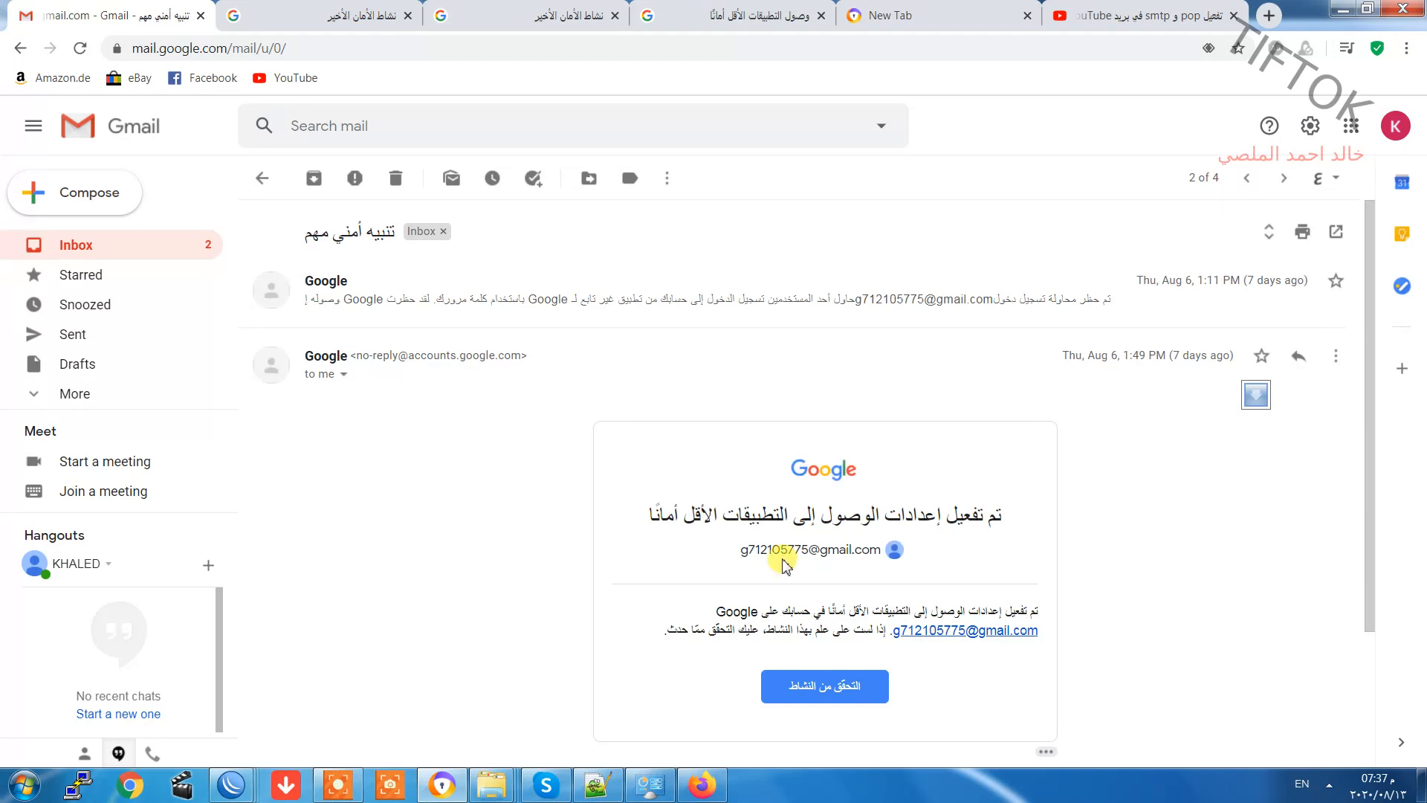
pyautogui.moveTo(863, 527)
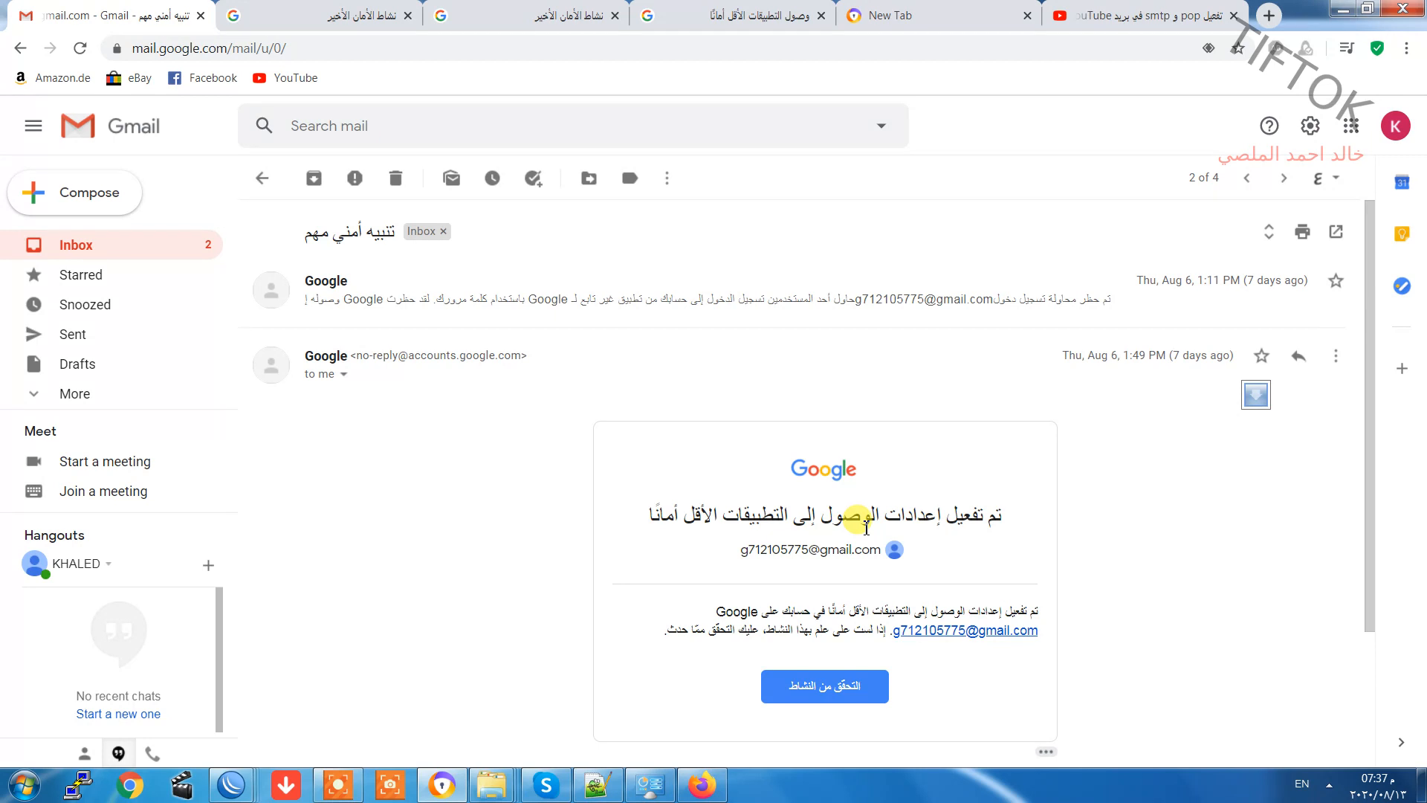
pyautogui.moveTo(632, 711)
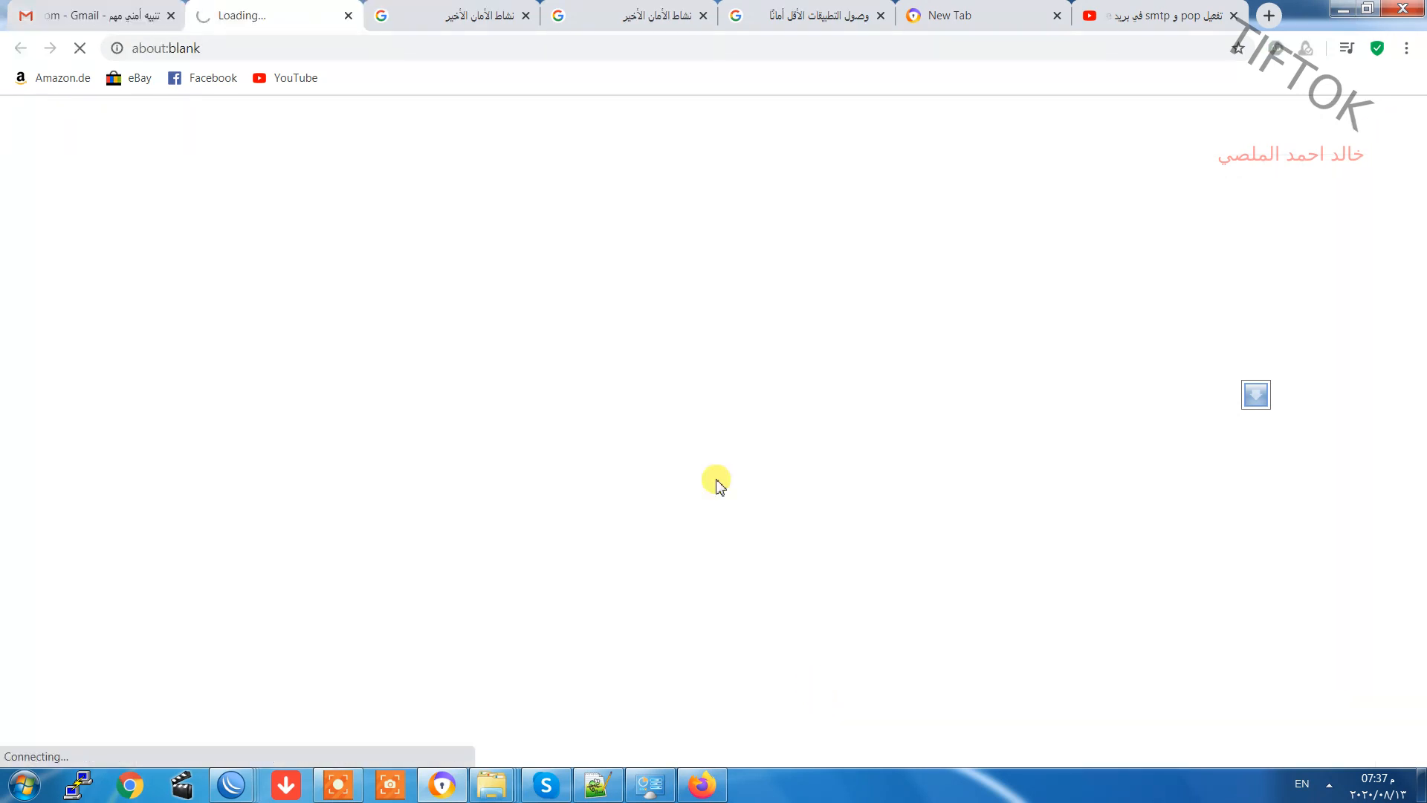
pyautogui.moveTo(553, 182)
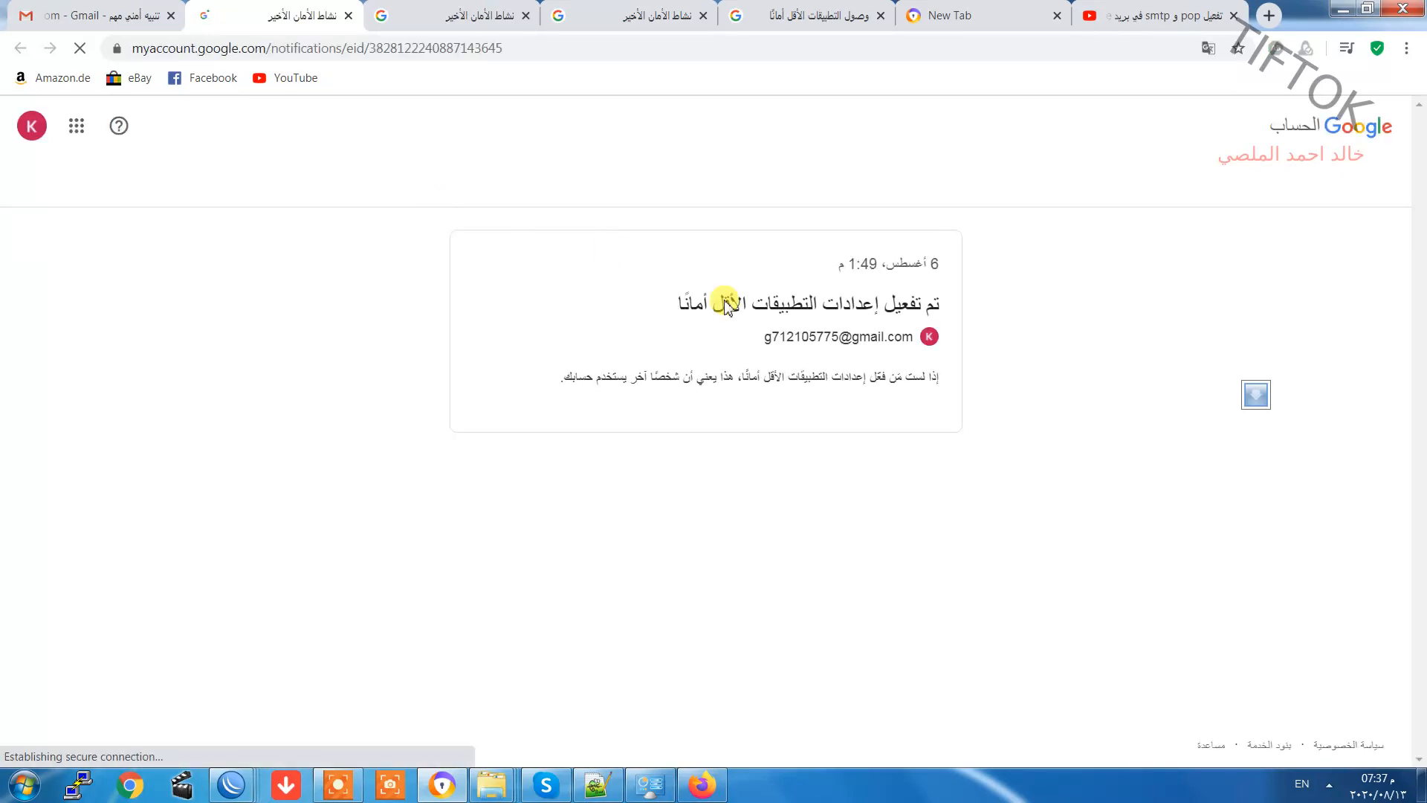
# Confirm the less secure app activity as your own, acknowledge the notice, and return to the inbox.
pyautogui.click(644, 378)
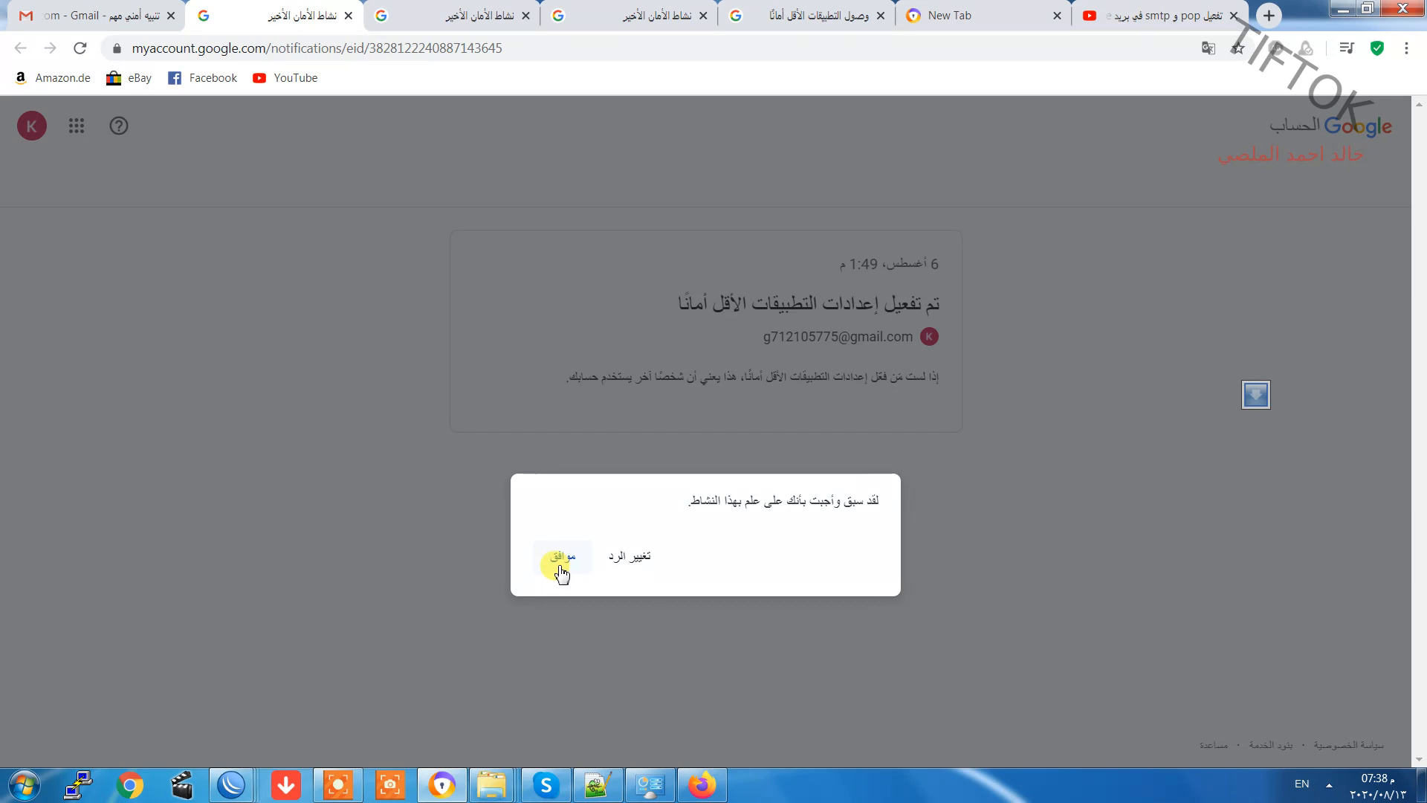
pyautogui.click(561, 556)
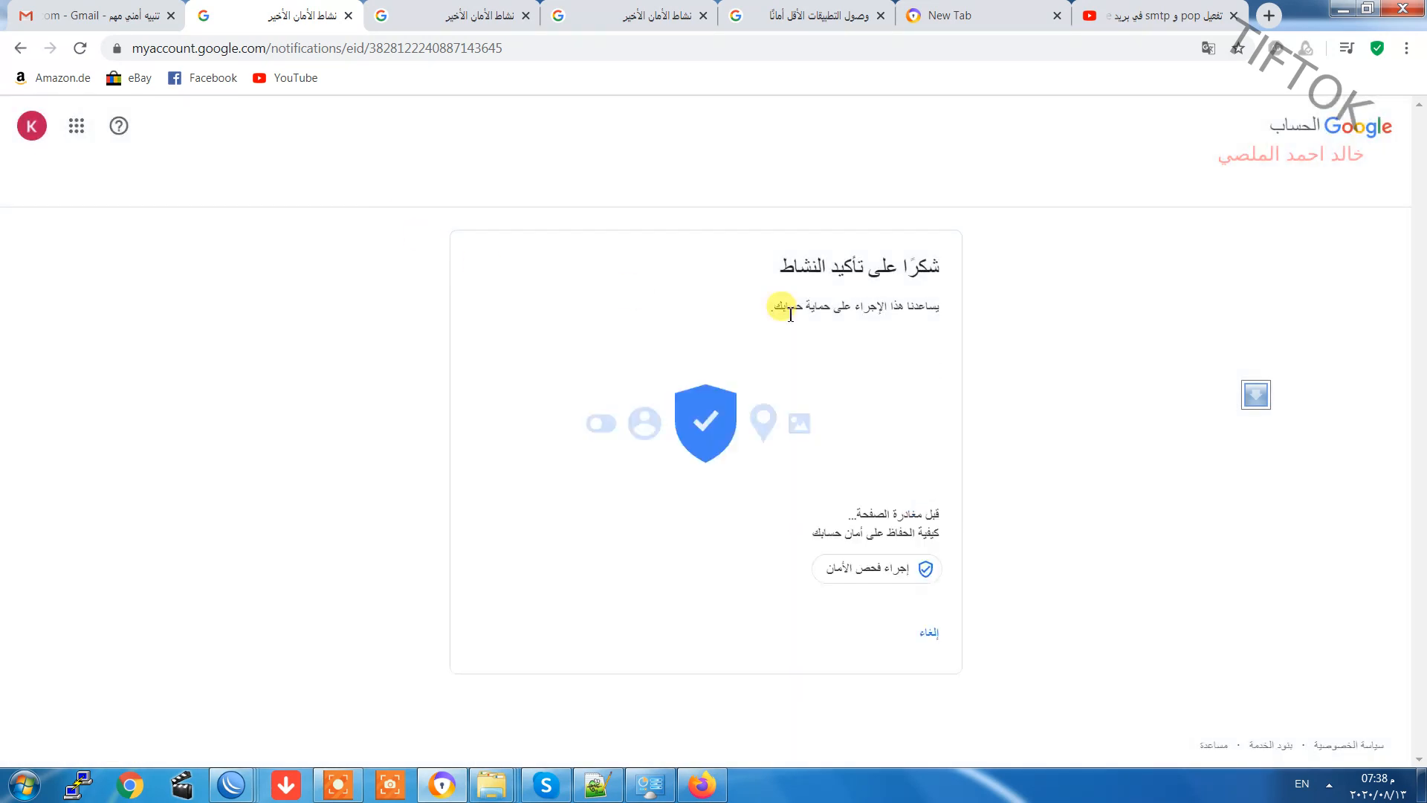
pyautogui.click(91, 15)
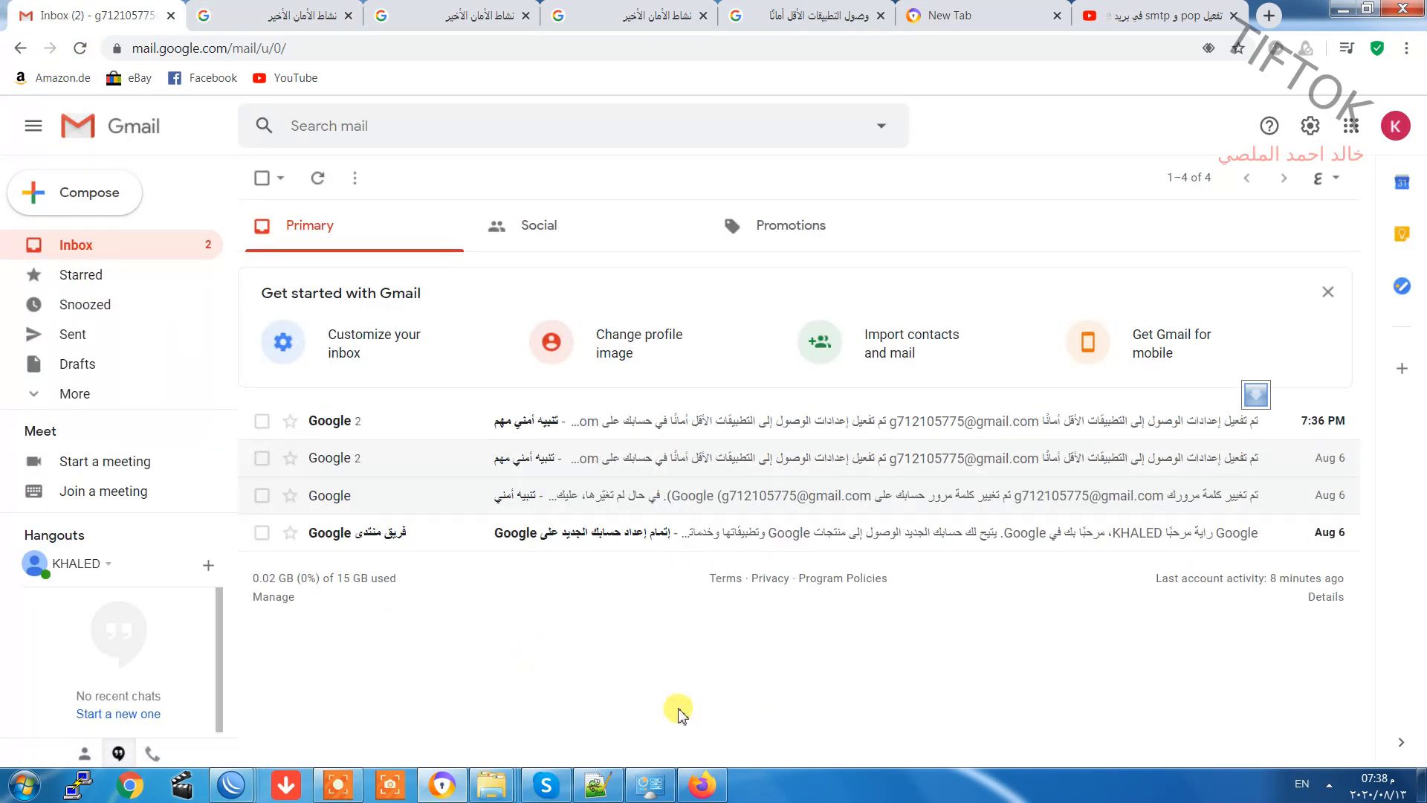
pyautogui.moveTo(281, 680)
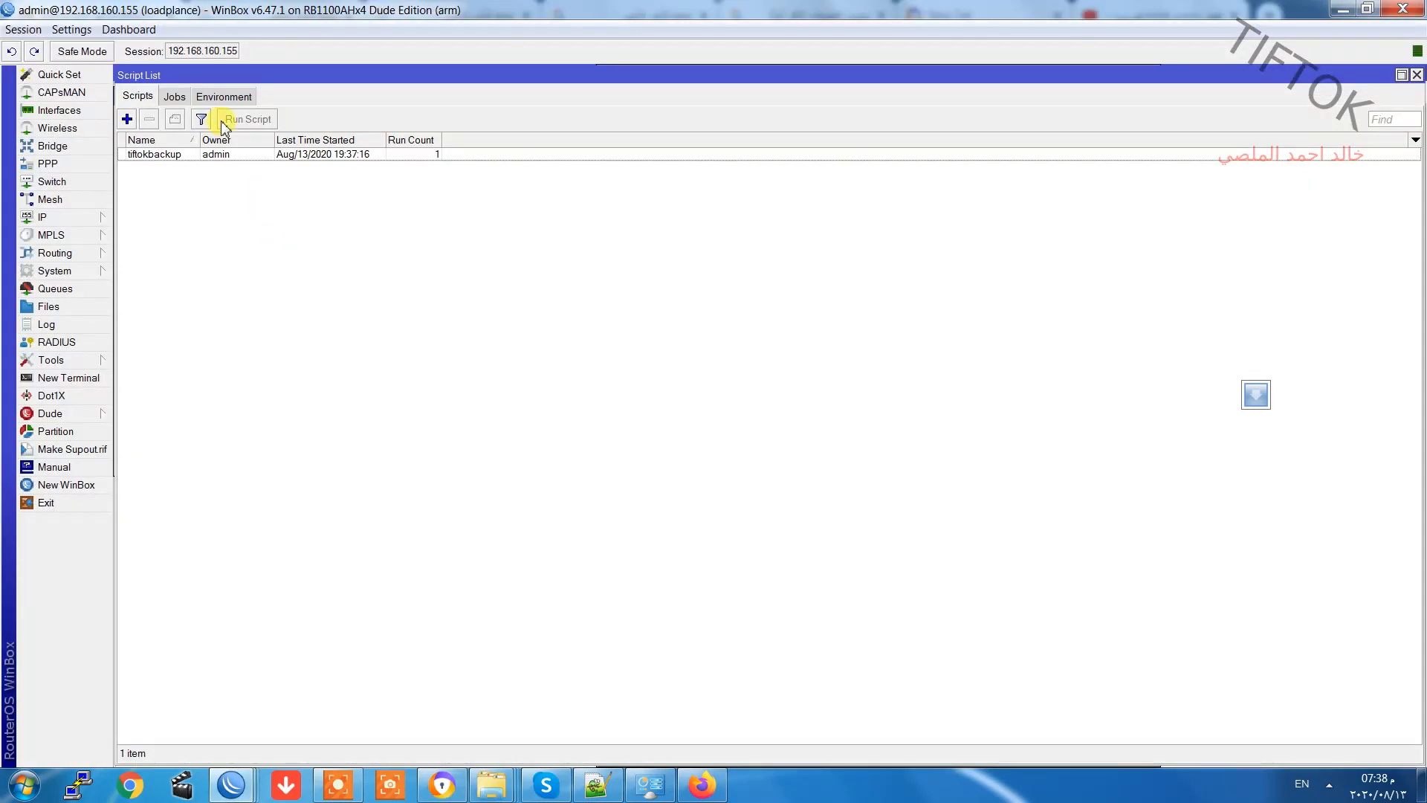
pyautogui.click(173, 97)
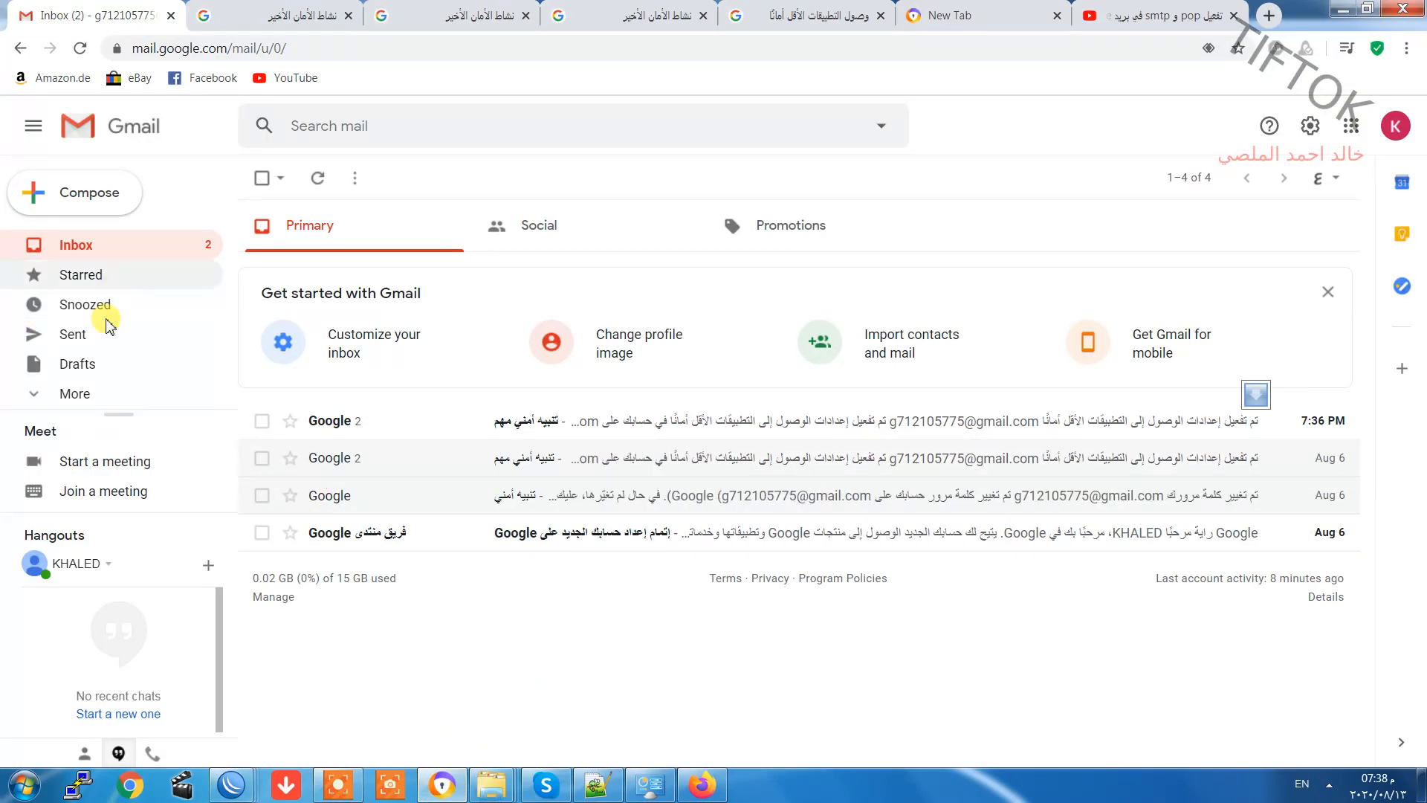
pyautogui.moveTo(122, 257)
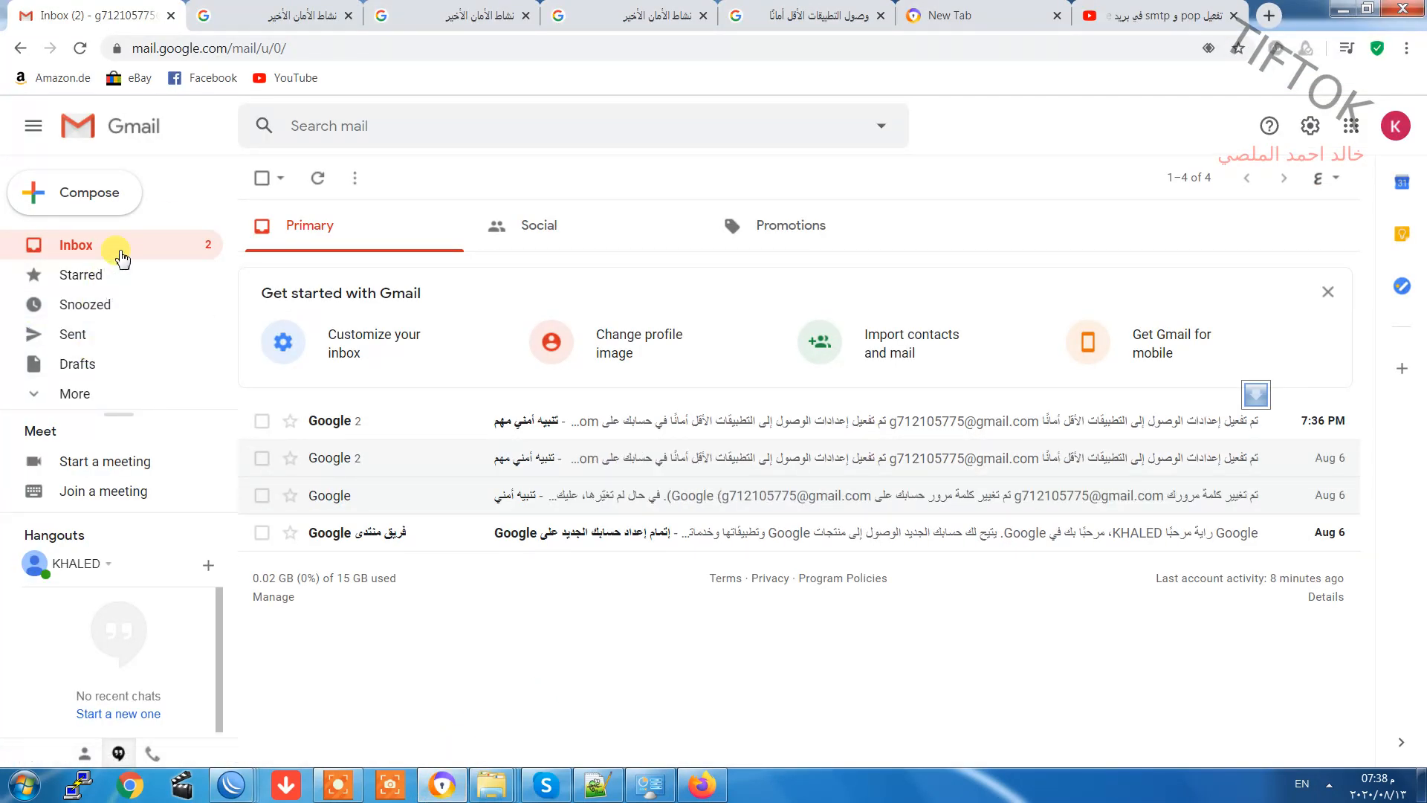
pyautogui.click(76, 245)
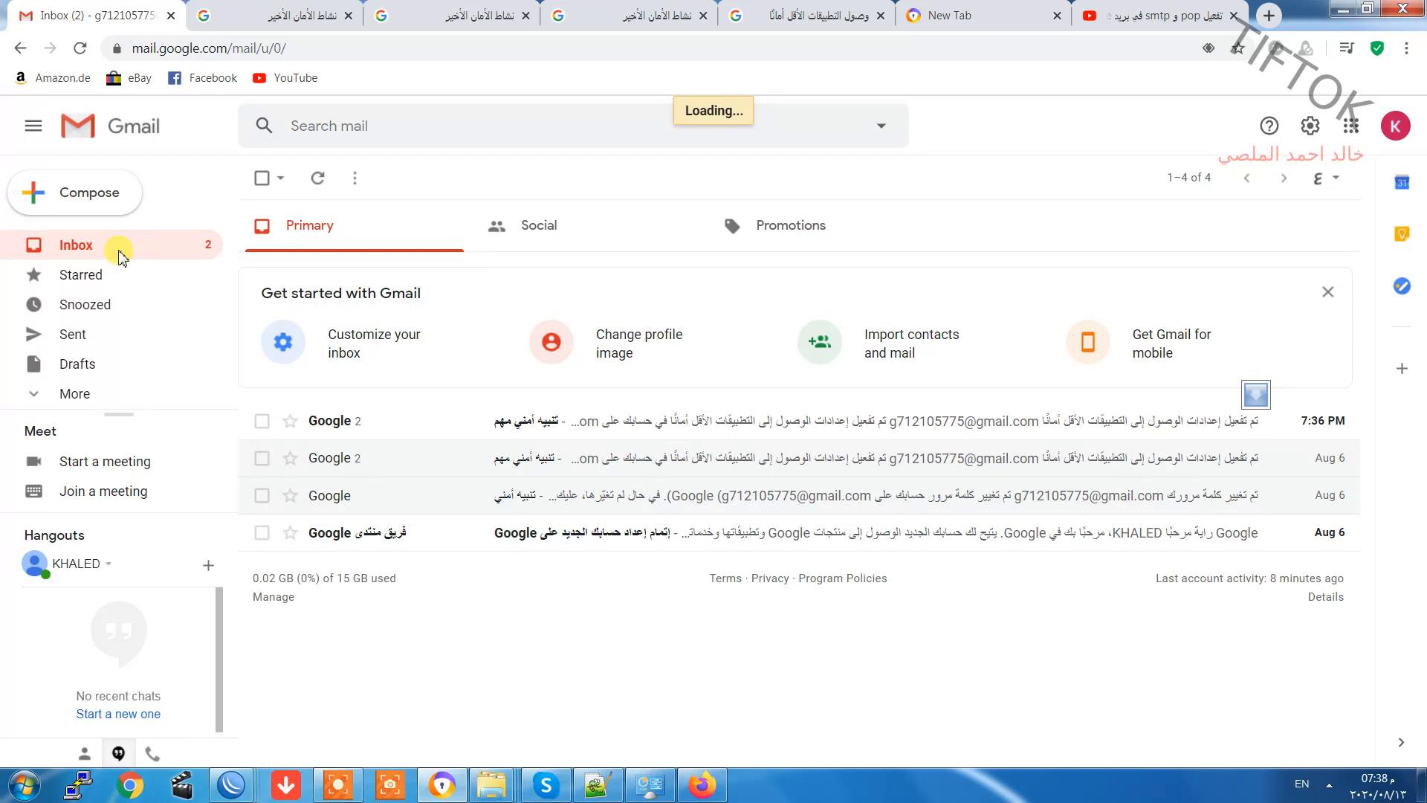
pyautogui.moveTo(513, 180)
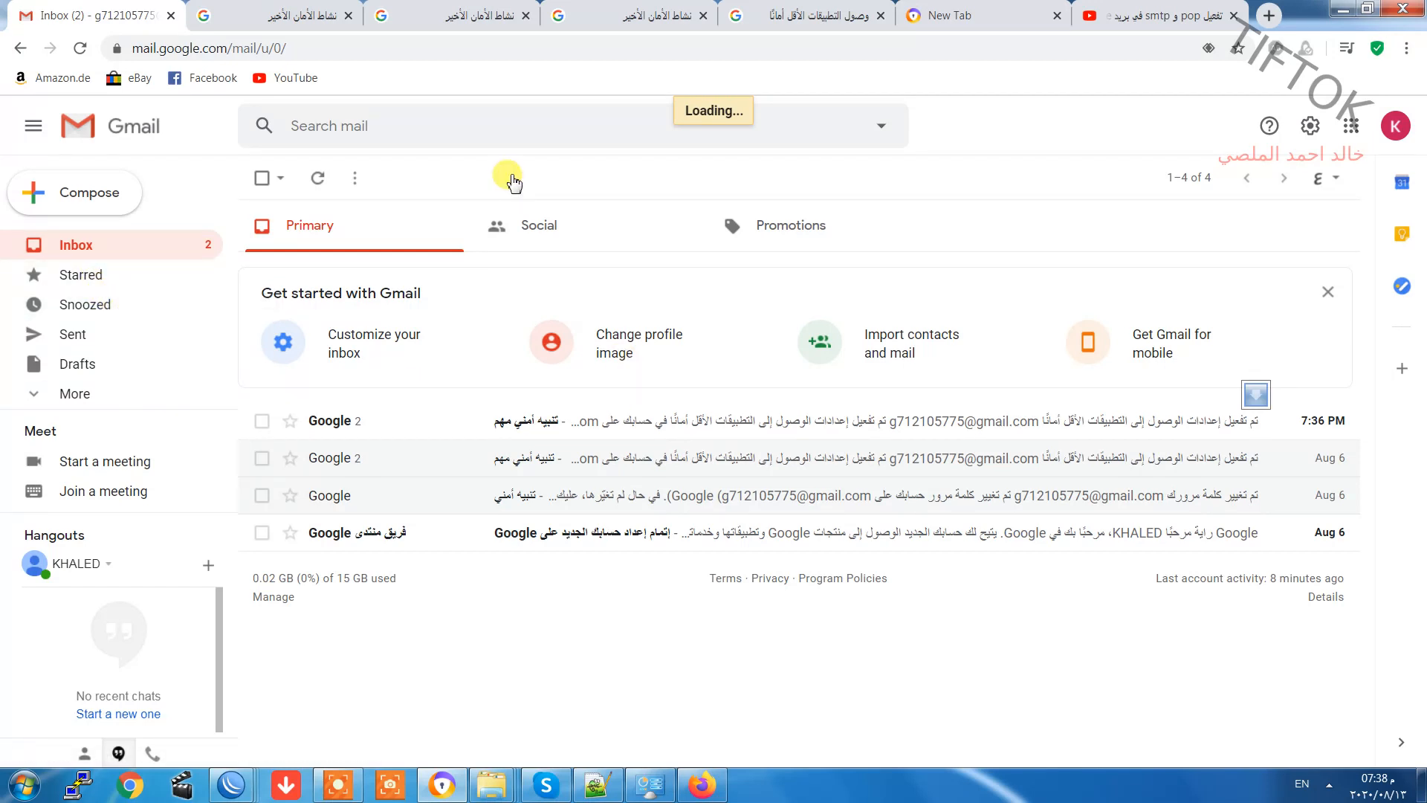
pyautogui.moveTo(738, 245)
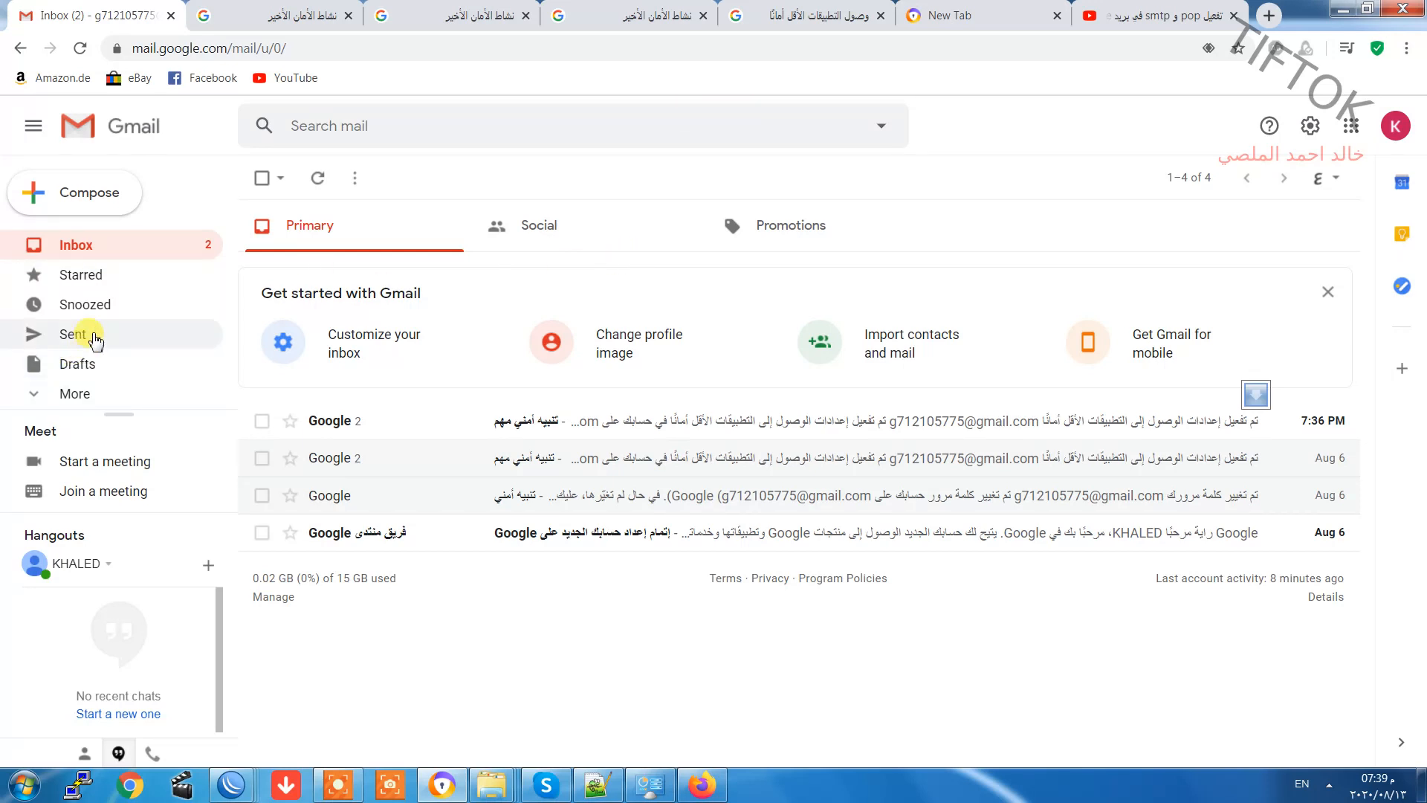
pyautogui.click(75, 334)
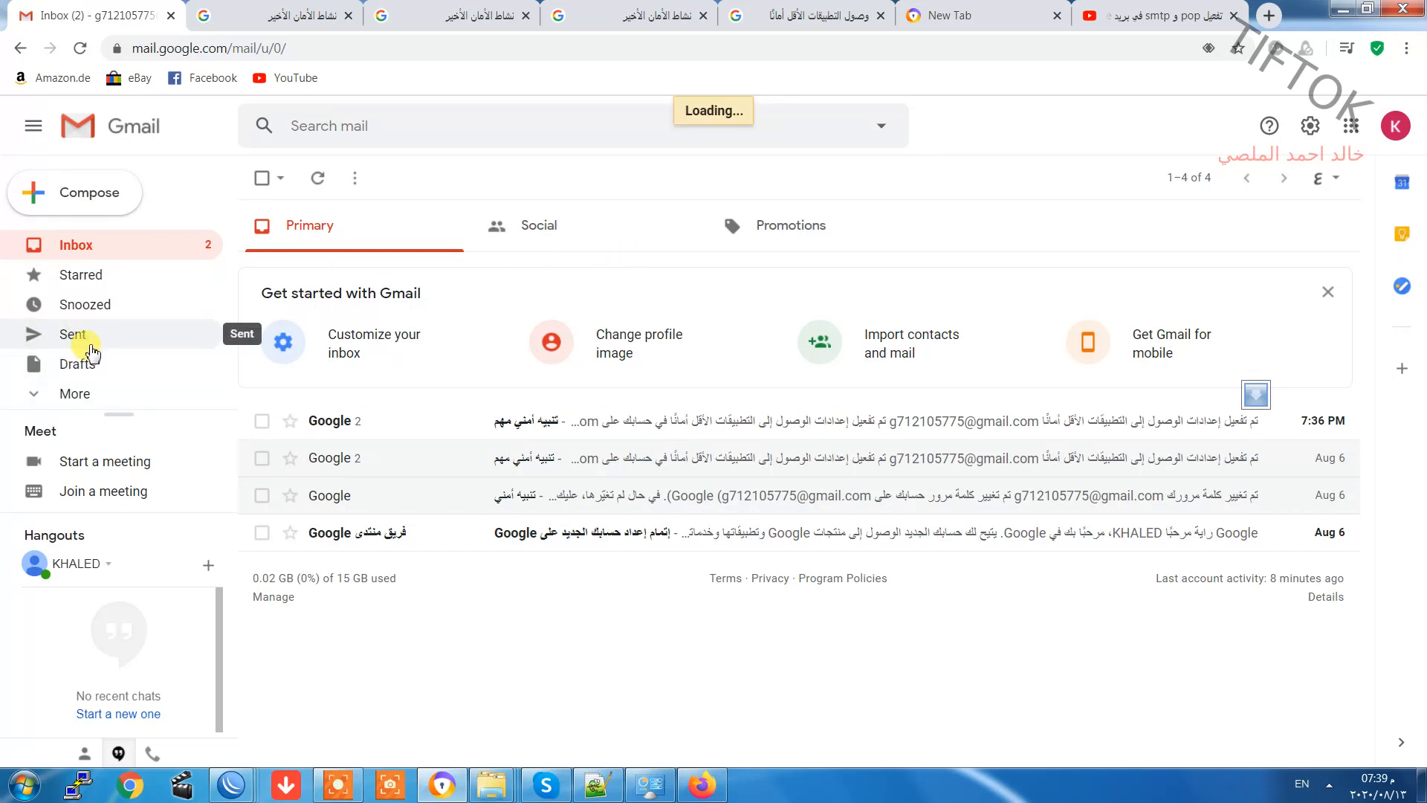
pyautogui.click(73, 335)
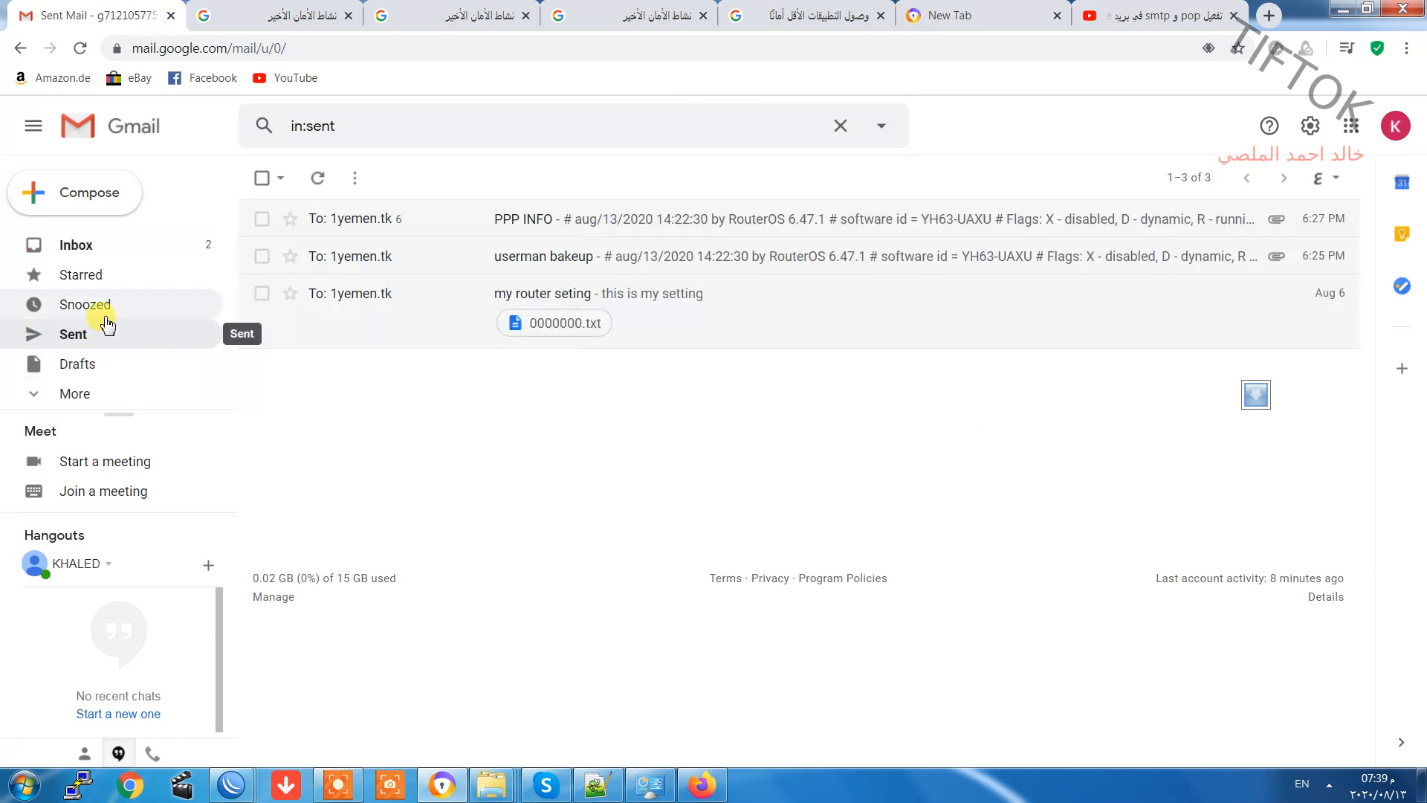
pyautogui.click(75, 244)
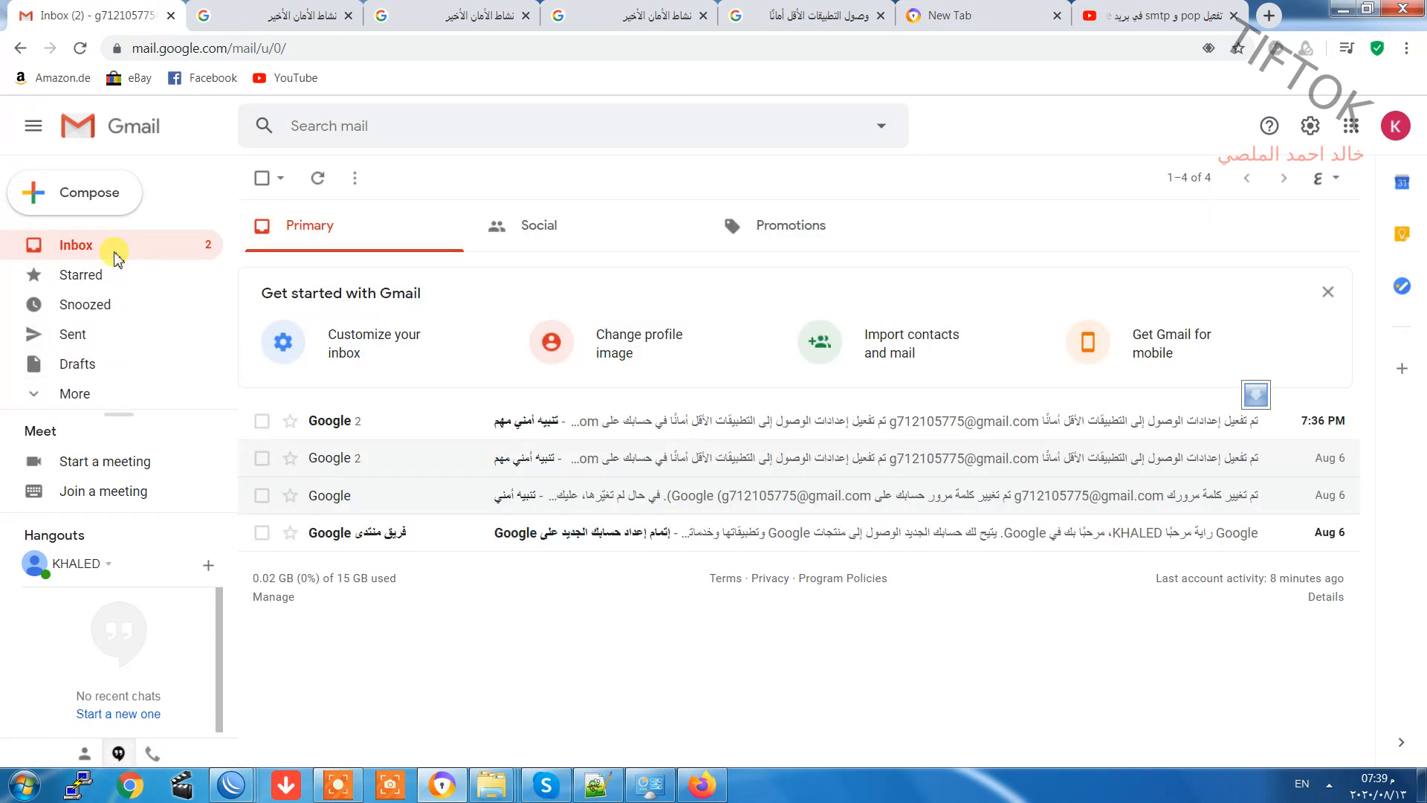
pyautogui.click(76, 245)
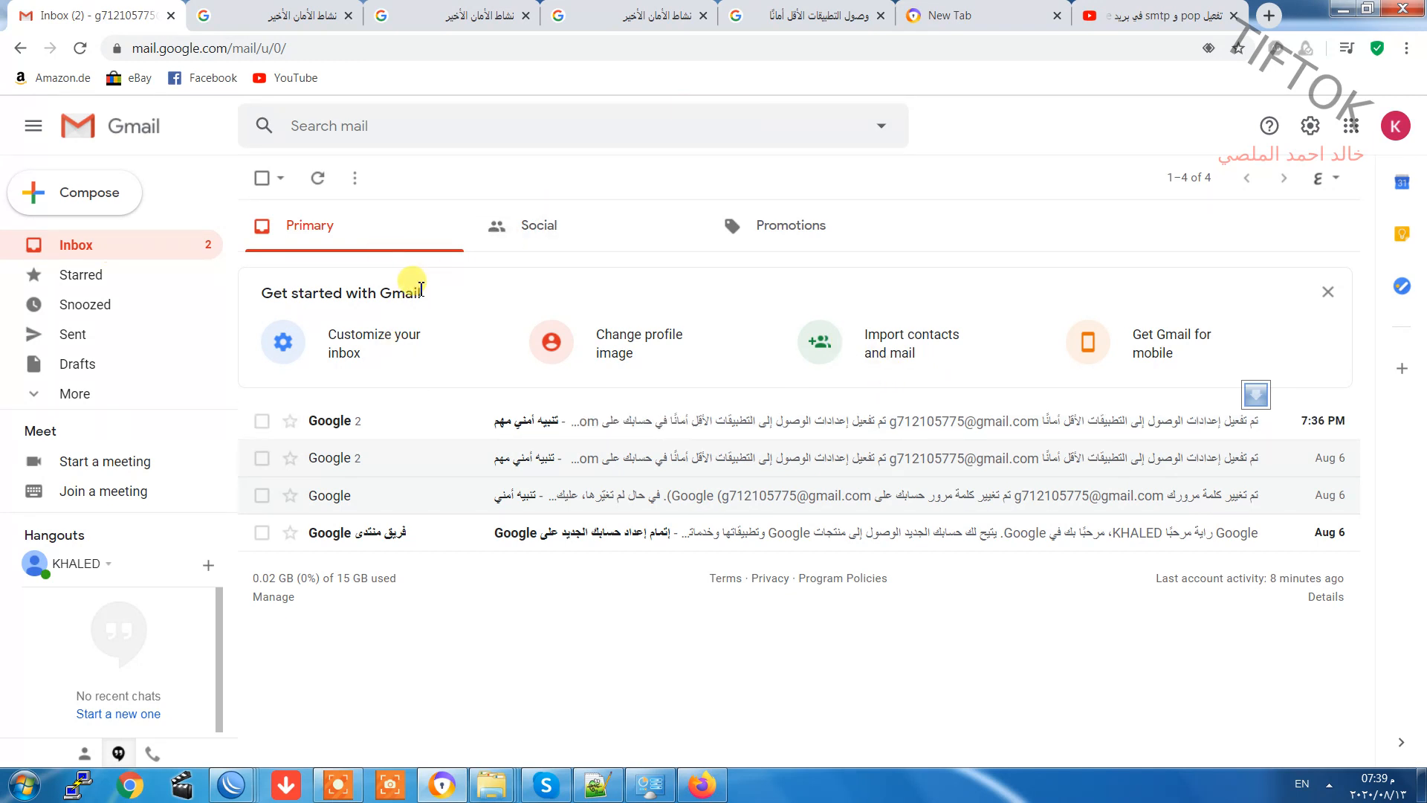
pyautogui.moveTo(506, 90)
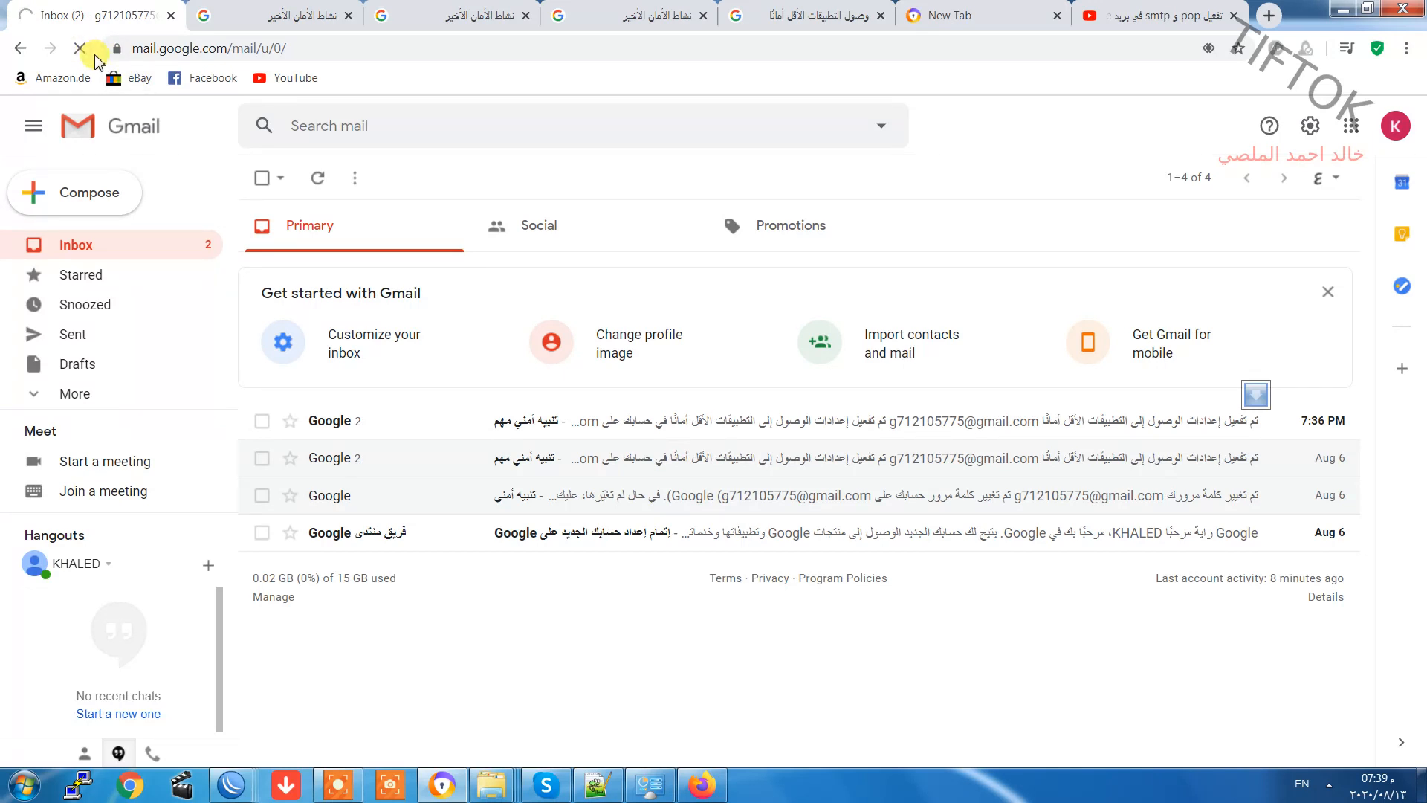
# Confirm the less secure apps alert as your own activity and check the next alert from Gmail.
pyautogui.click(317, 177)
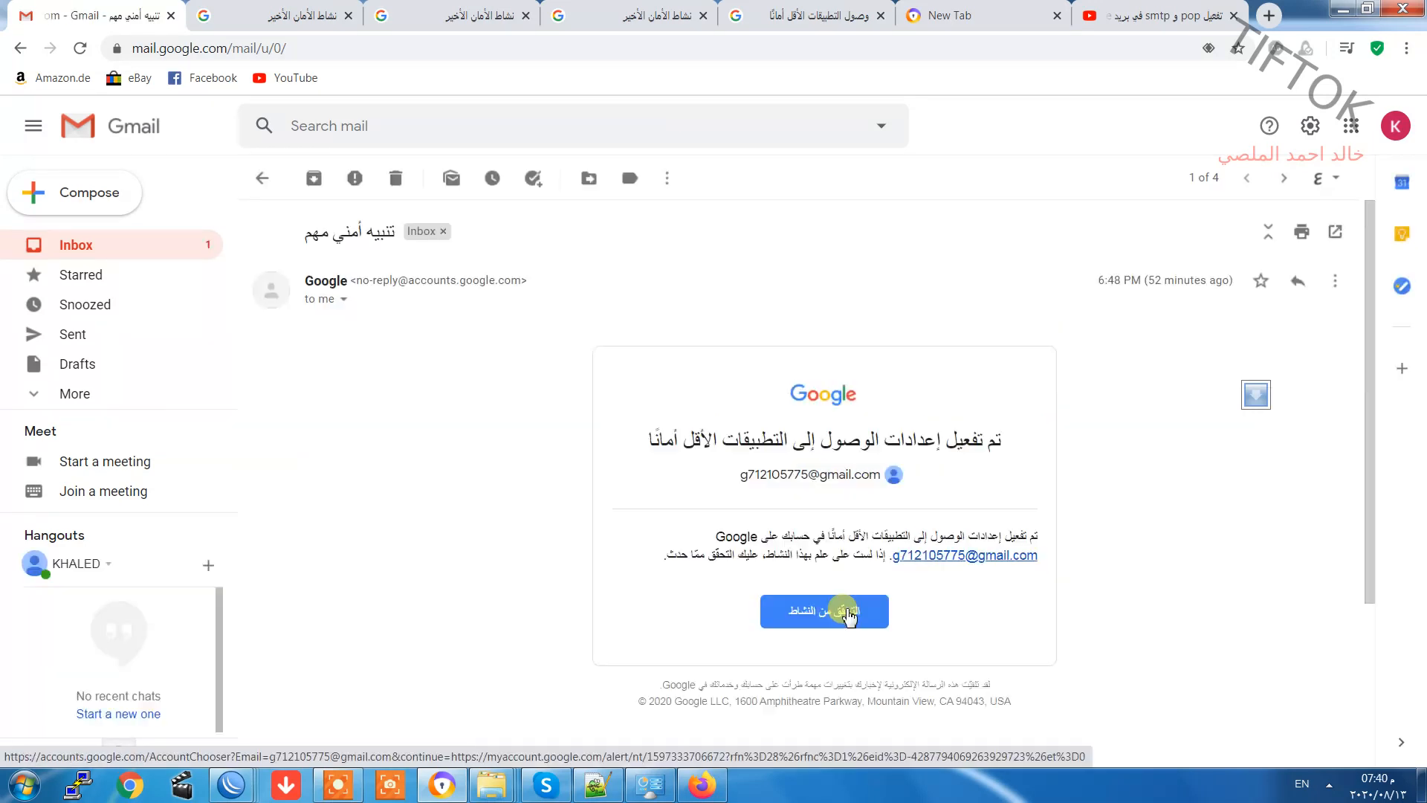
pyautogui.click(822, 611)
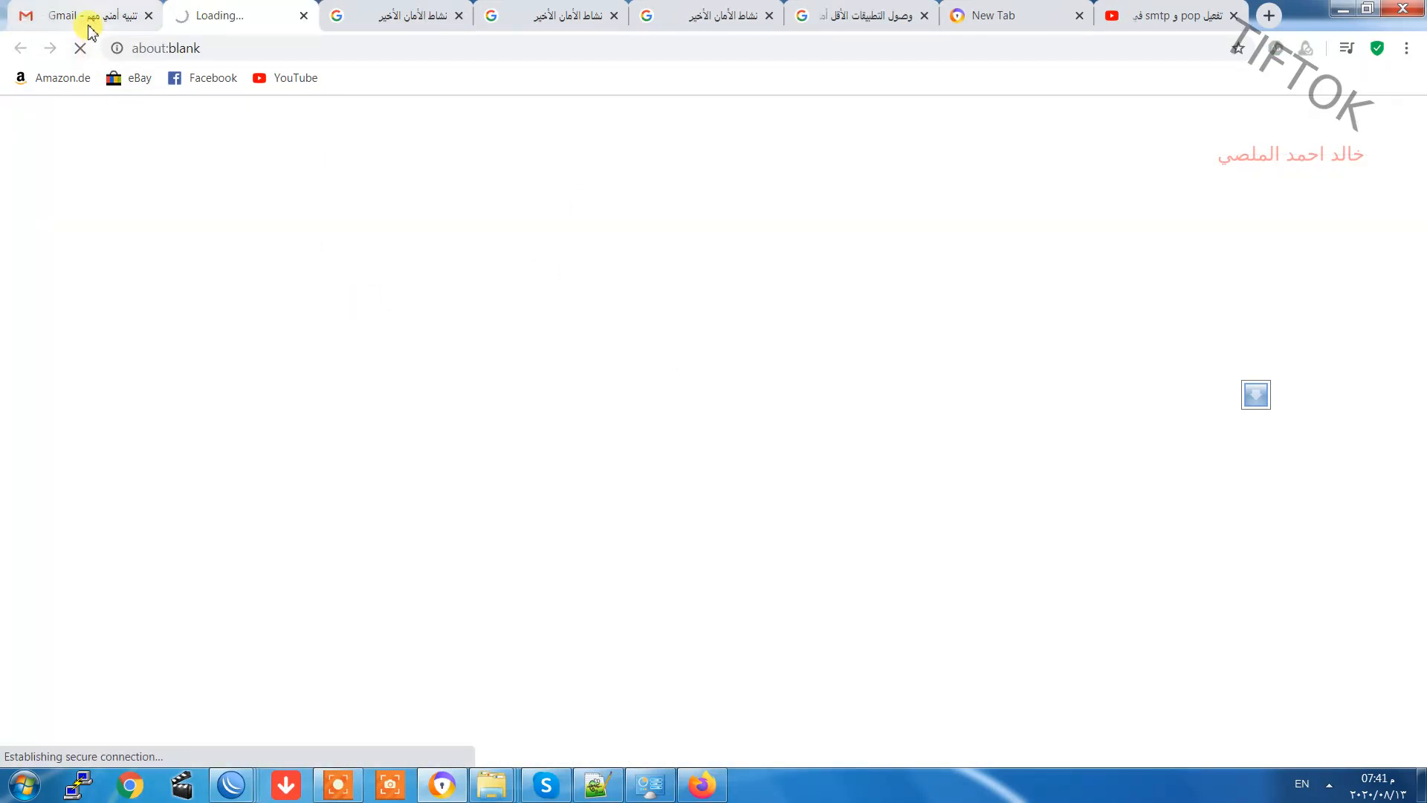
pyautogui.click(82, 15)
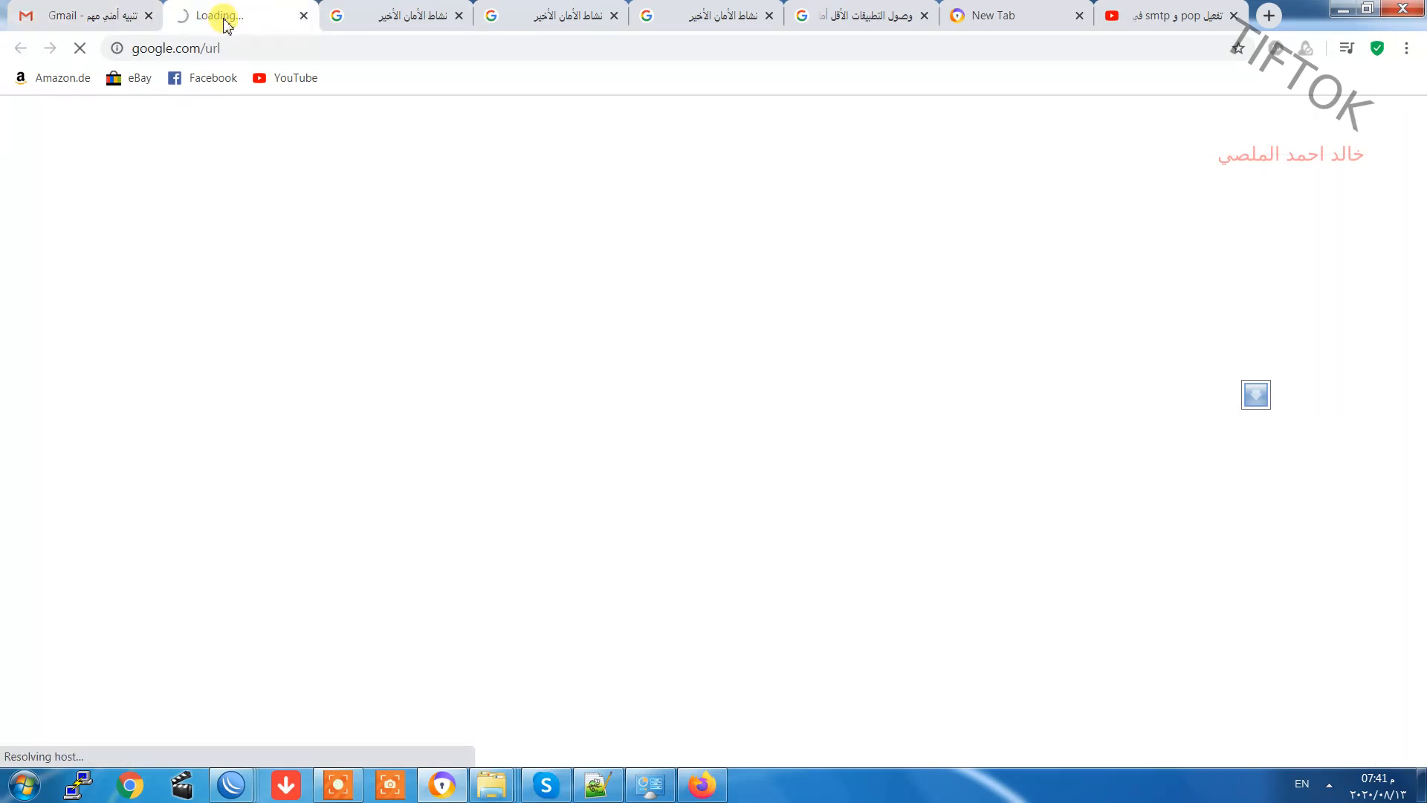
pyautogui.moveTo(416, 300)
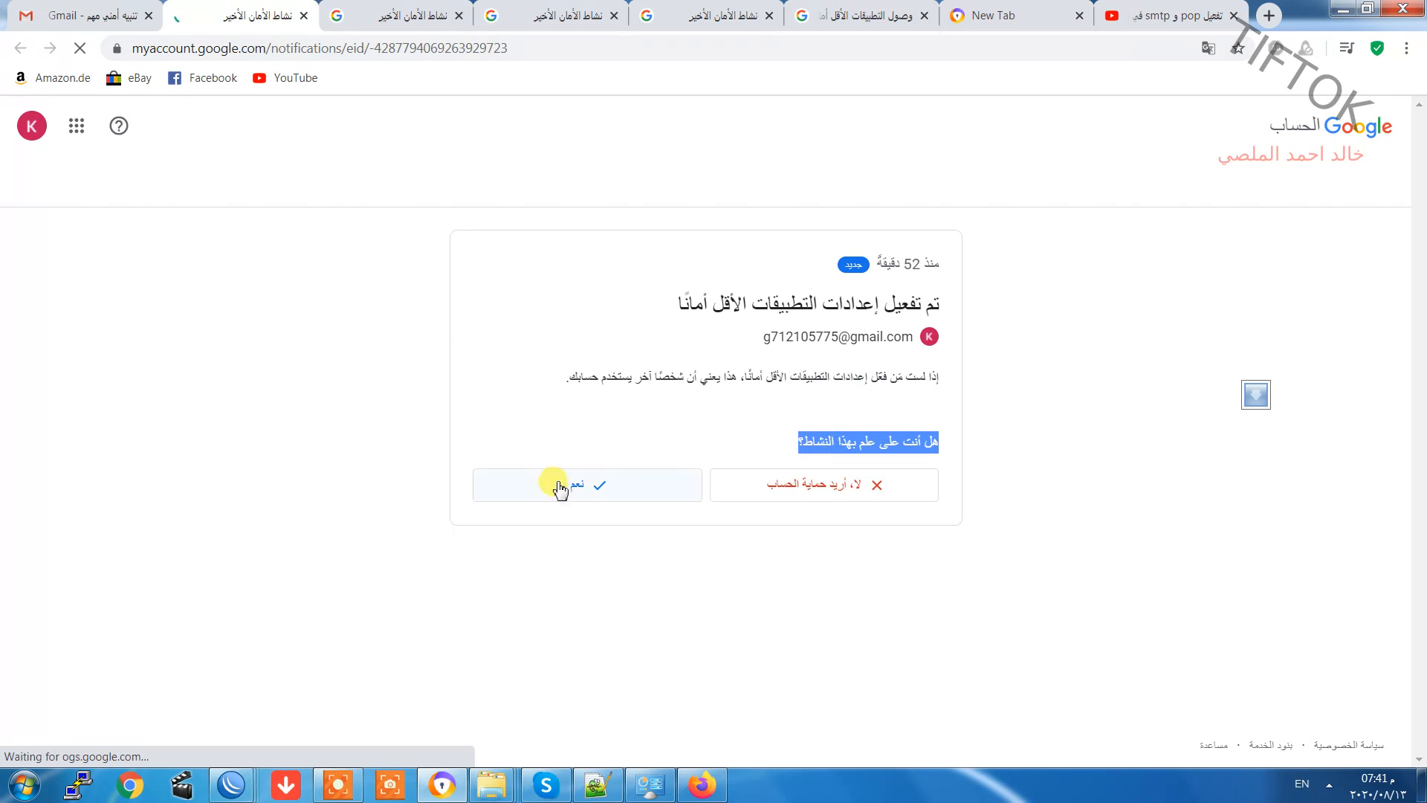
pyautogui.click(587, 484)
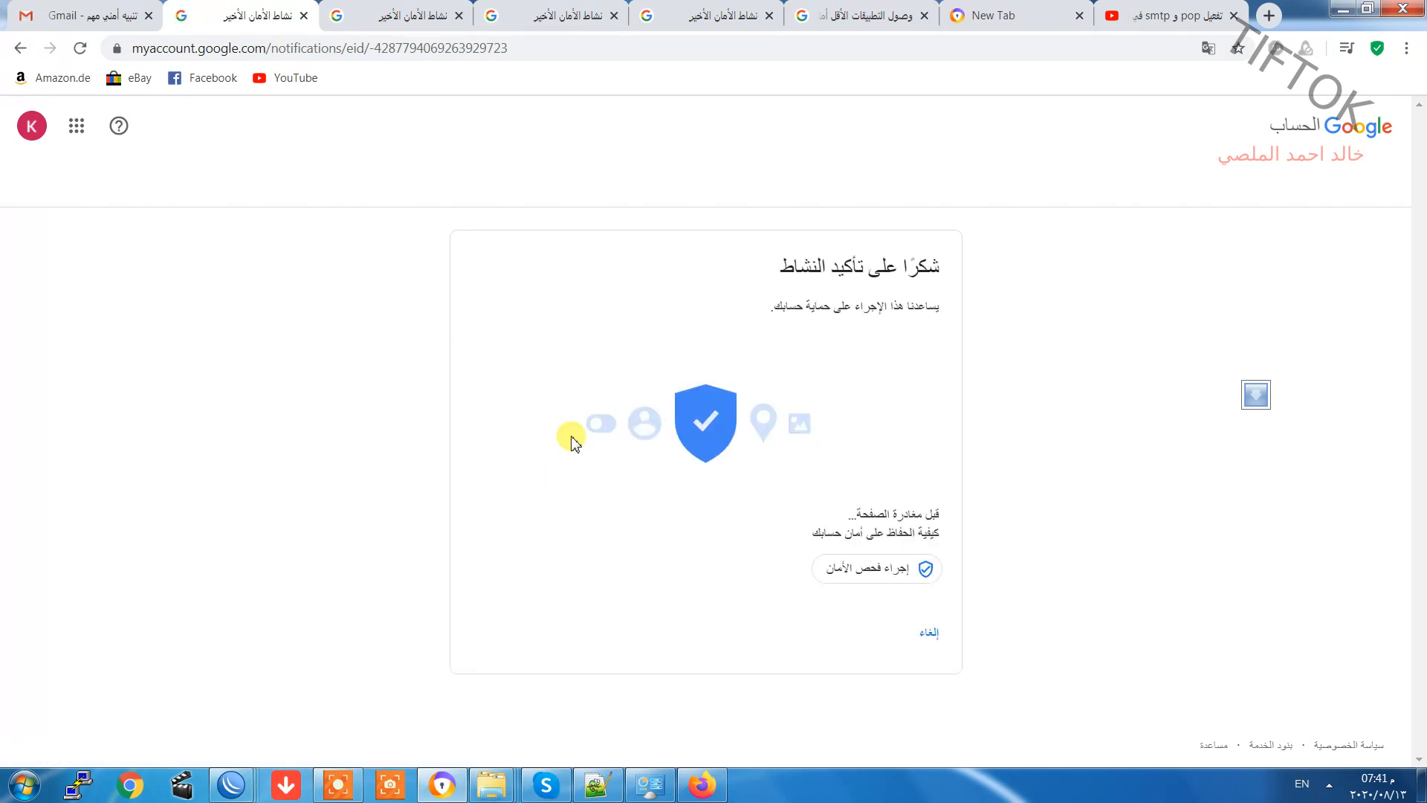
pyautogui.click(77, 15)
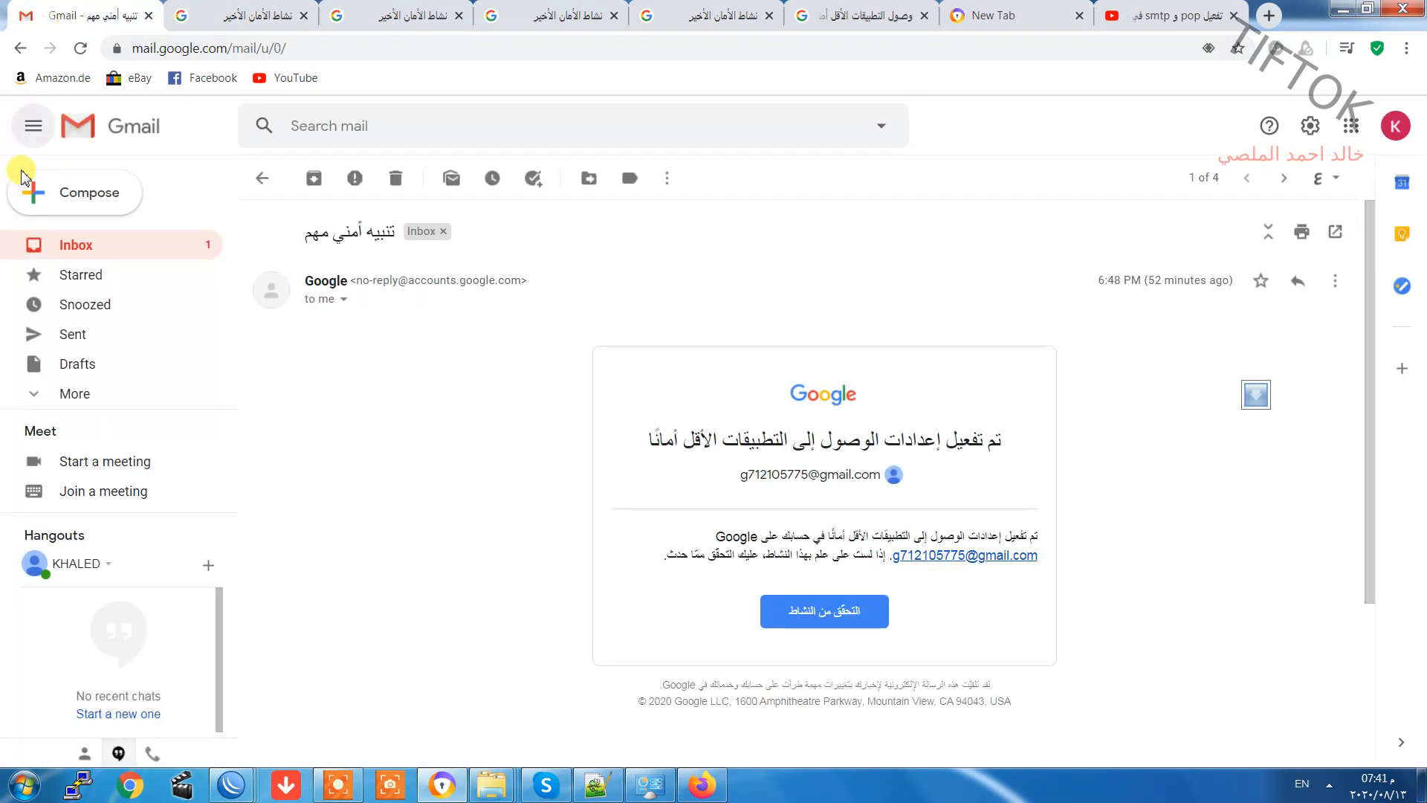
pyautogui.click(261, 176)
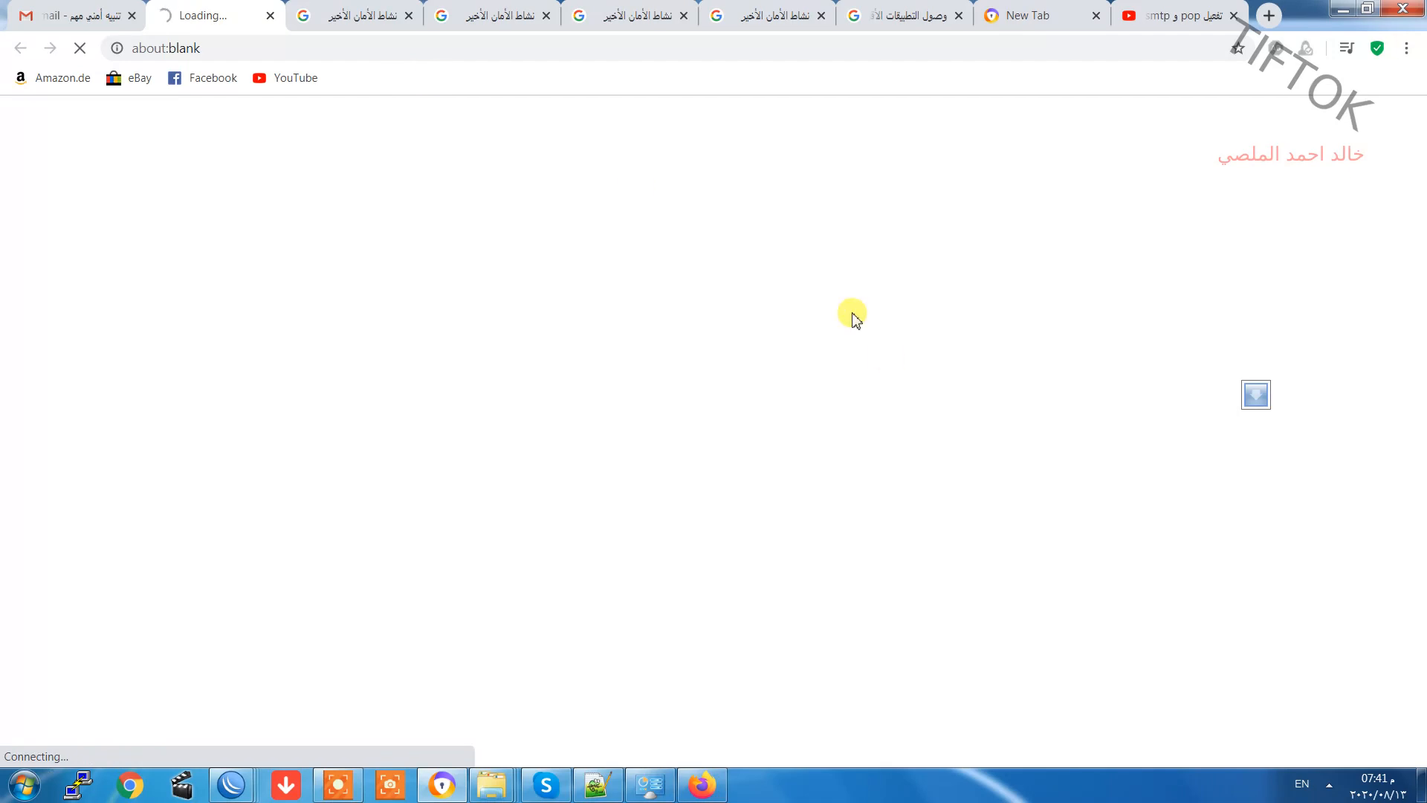
pyautogui.moveTo(626, 659)
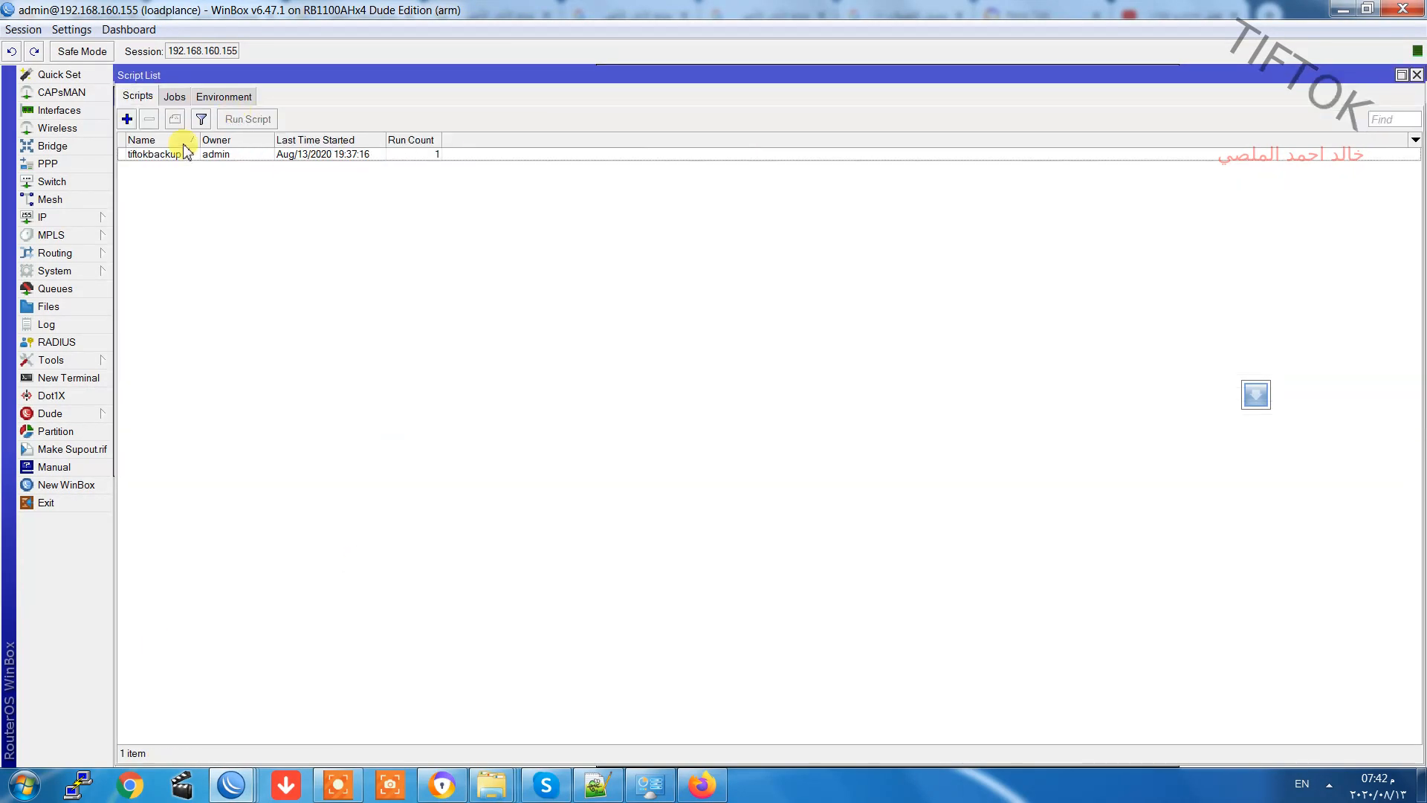
# Run the tiftokbackup script and return to the Gmail inbox to find the backup email.
pyautogui.click(154, 153)
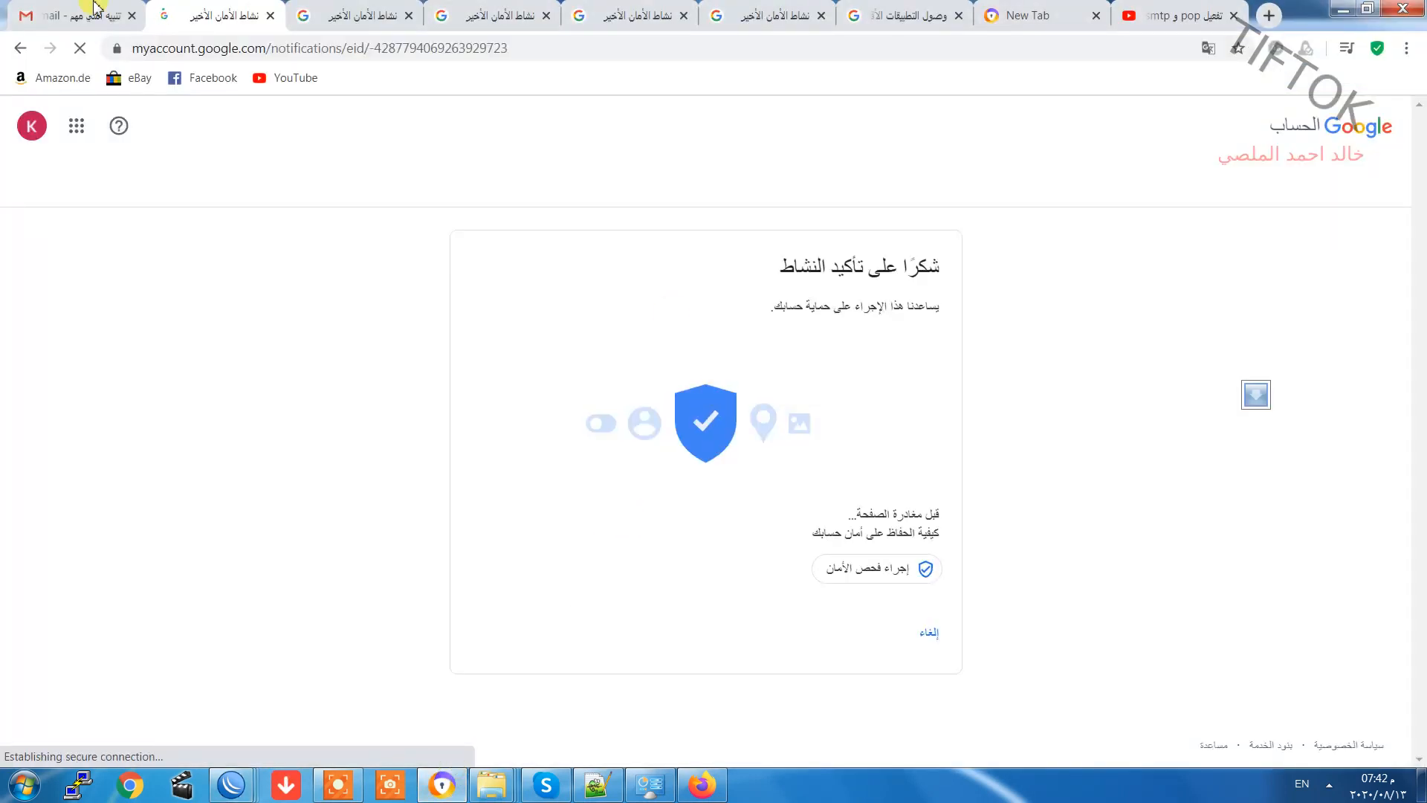
pyautogui.click(64, 14)
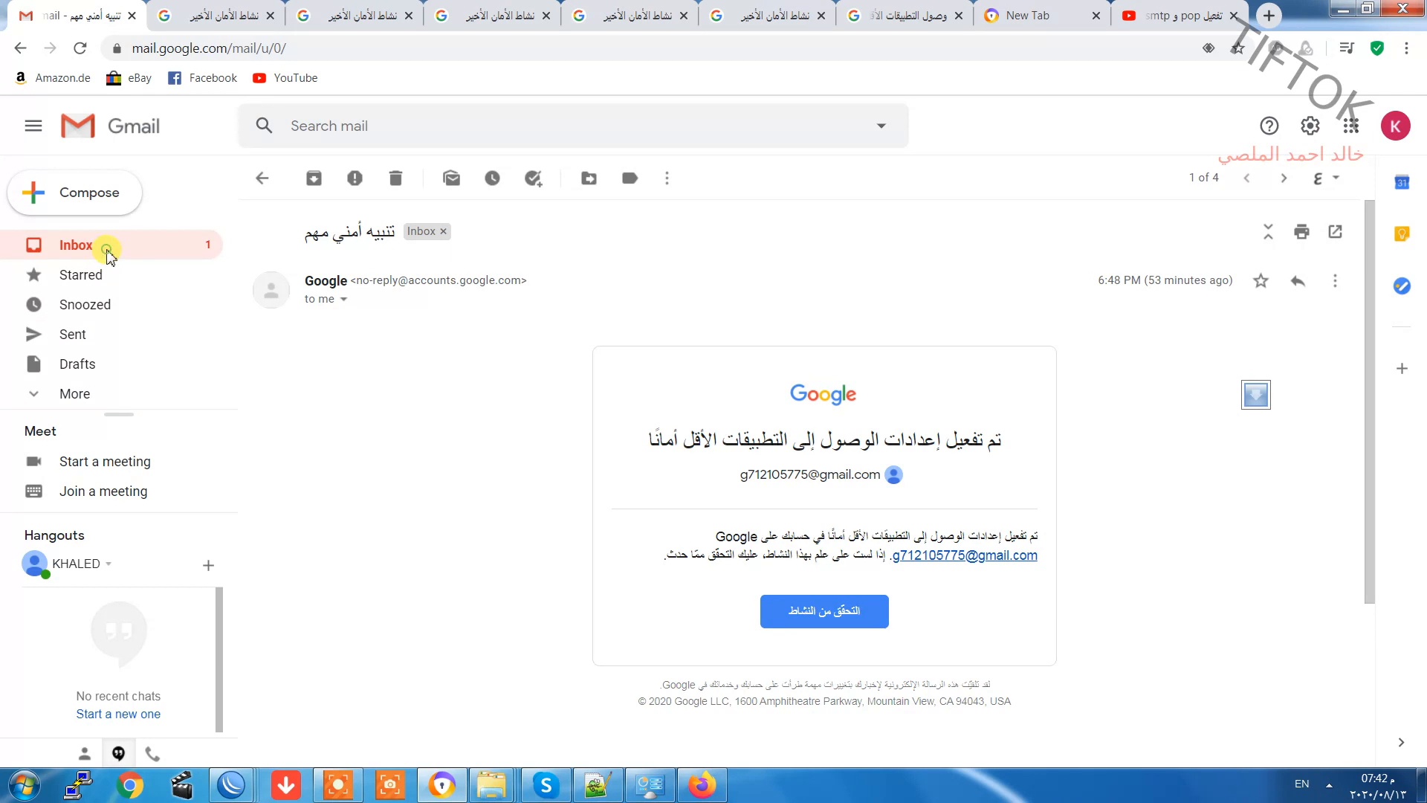
pyautogui.click(76, 246)
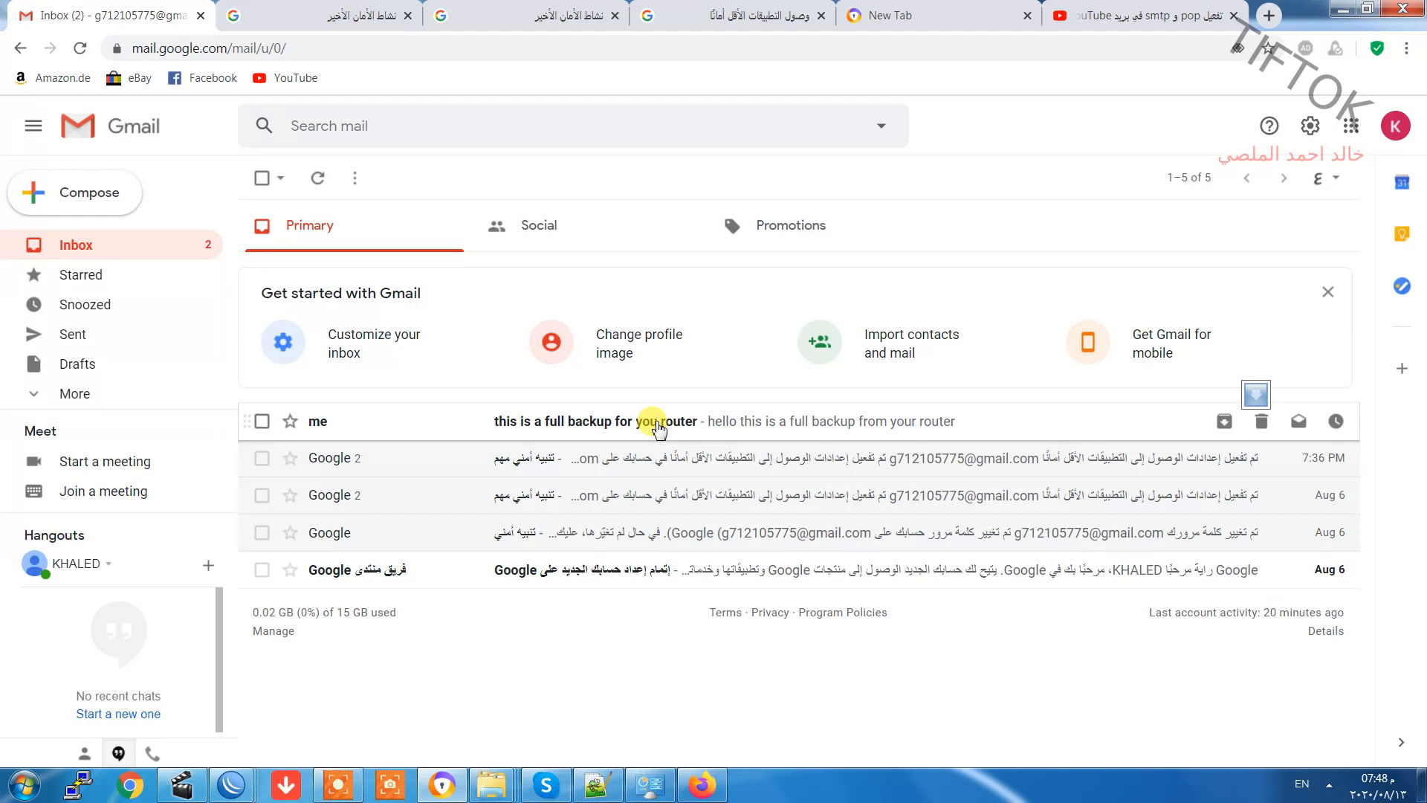
# Open the 'this is a full backup for your router' email with routers.backup and usermans.umb attached.
pyautogui.click(592, 421)
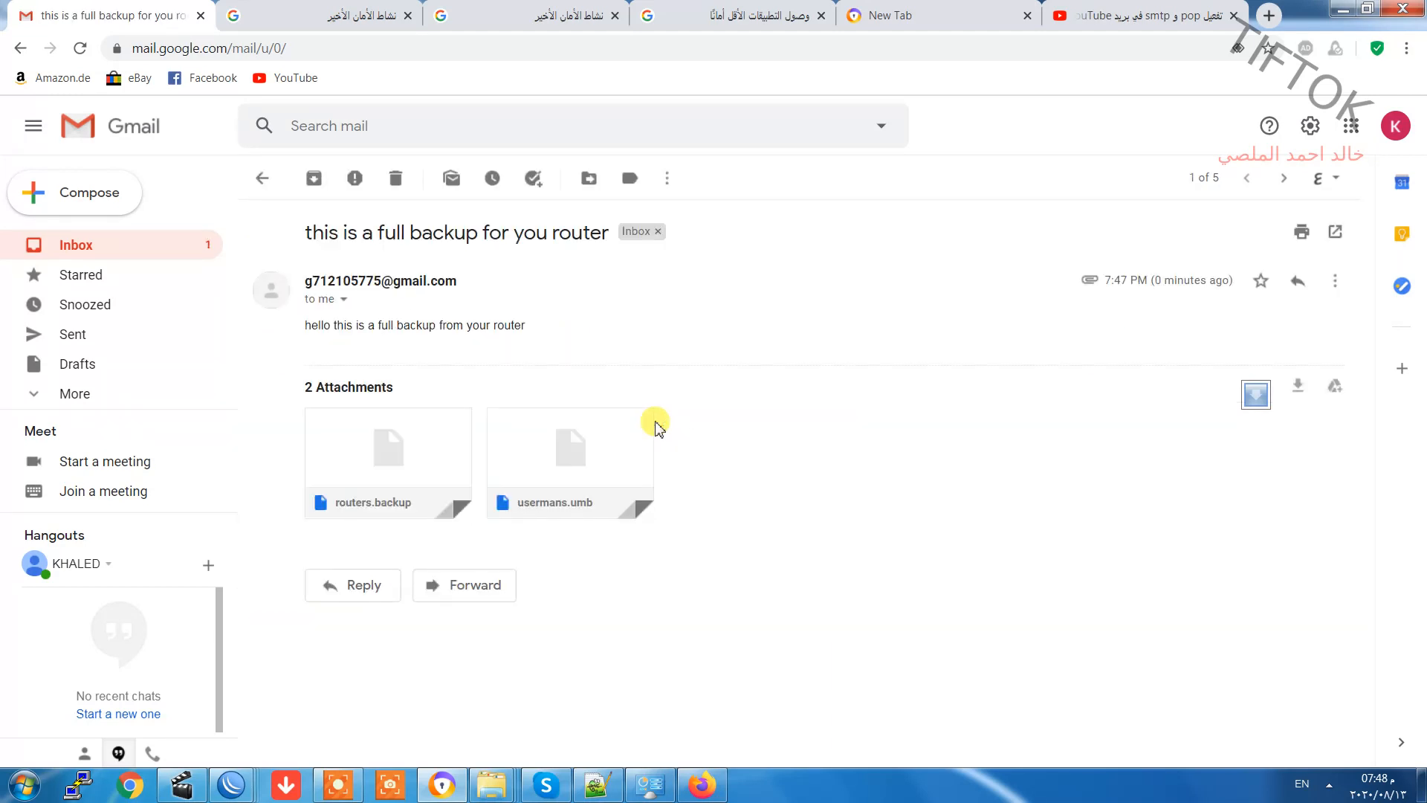
pyautogui.moveTo(380, 537)
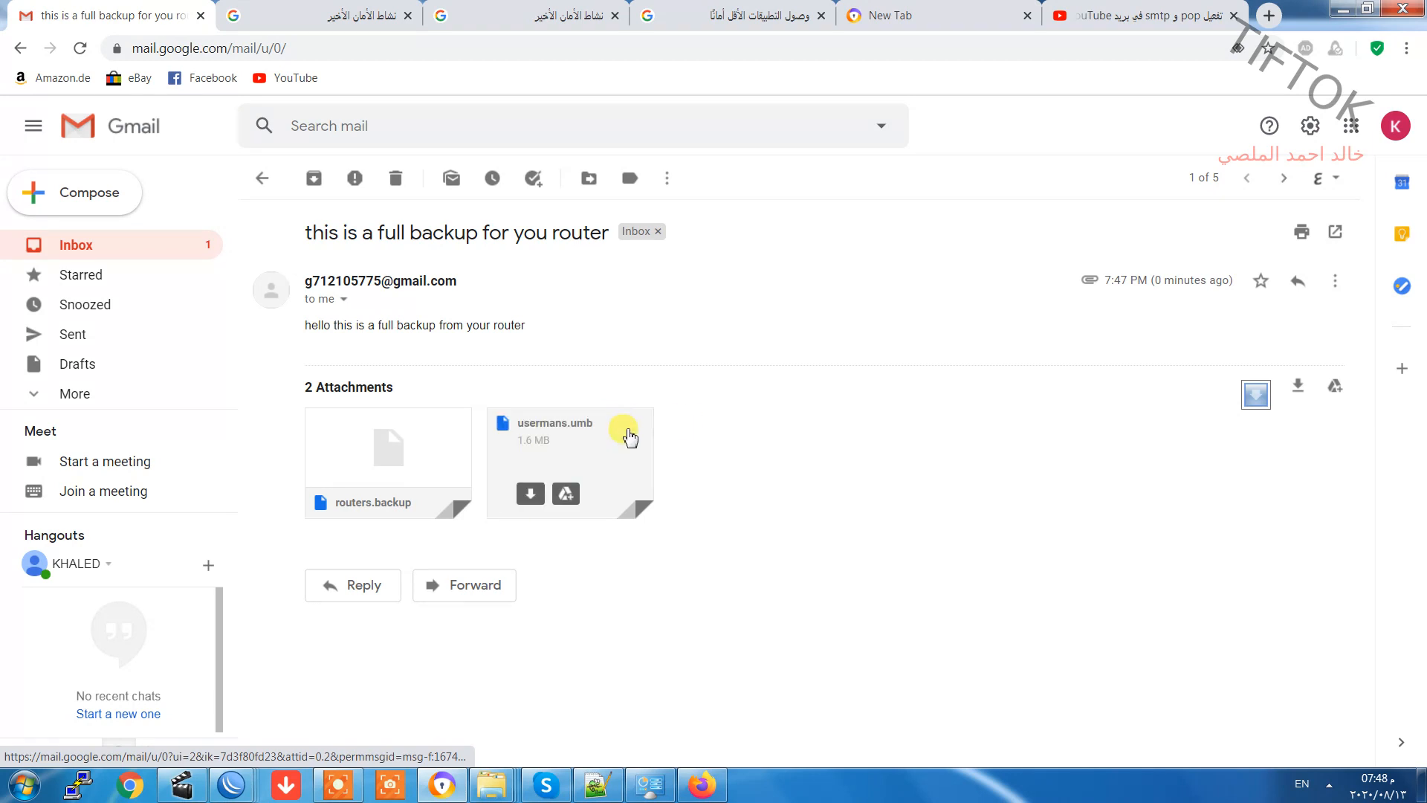
pyautogui.moveTo(842, 343)
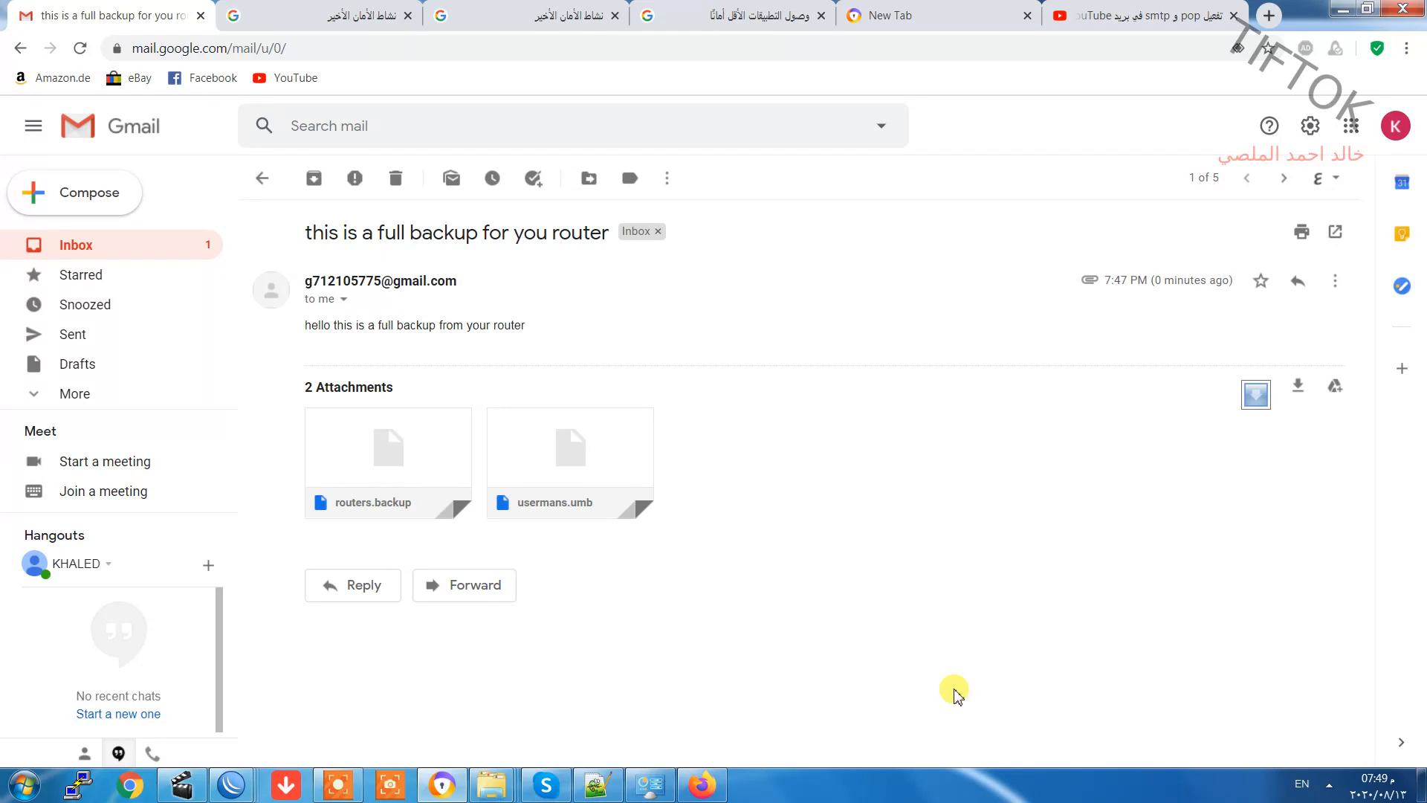
pyautogui.moveTo(412, 626)
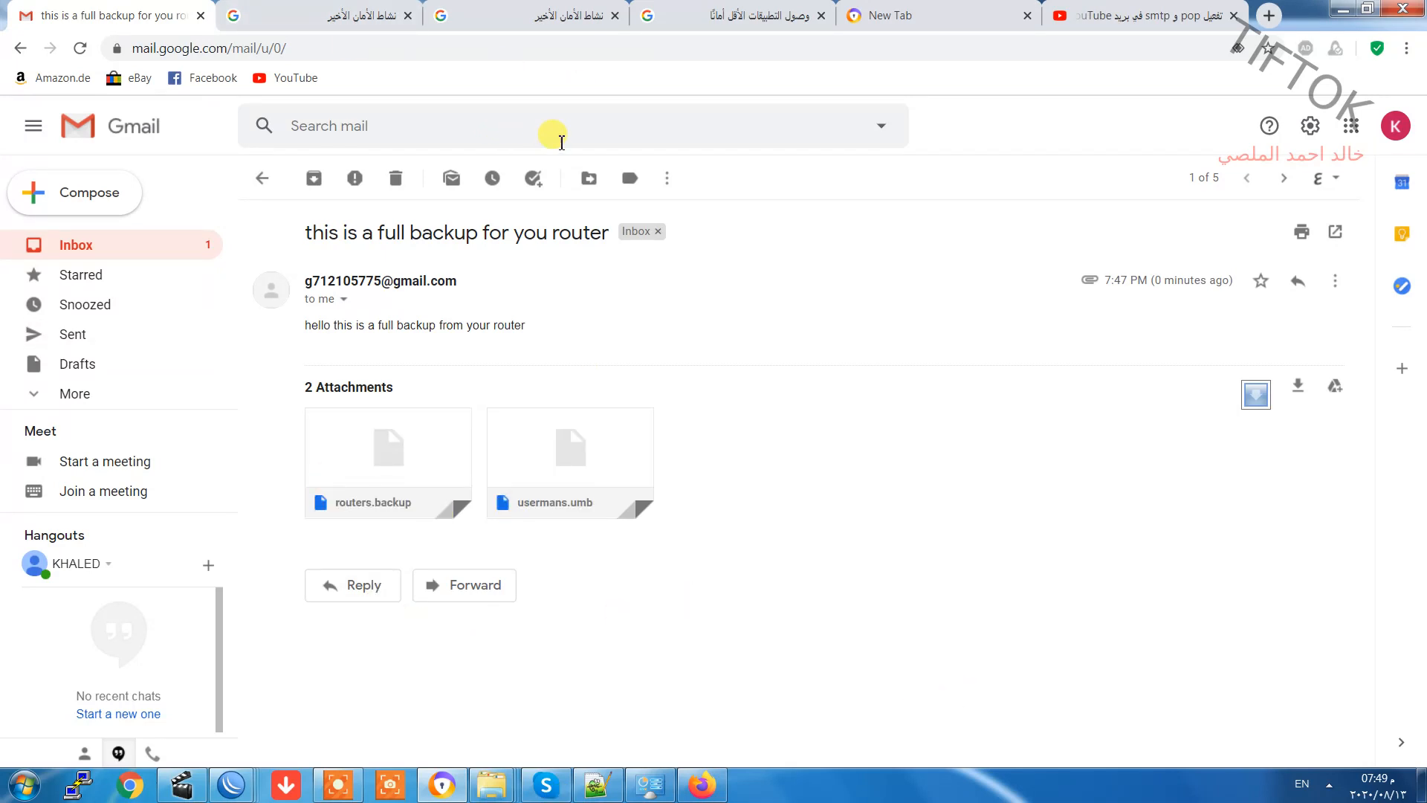
pyautogui.moveTo(580, 434)
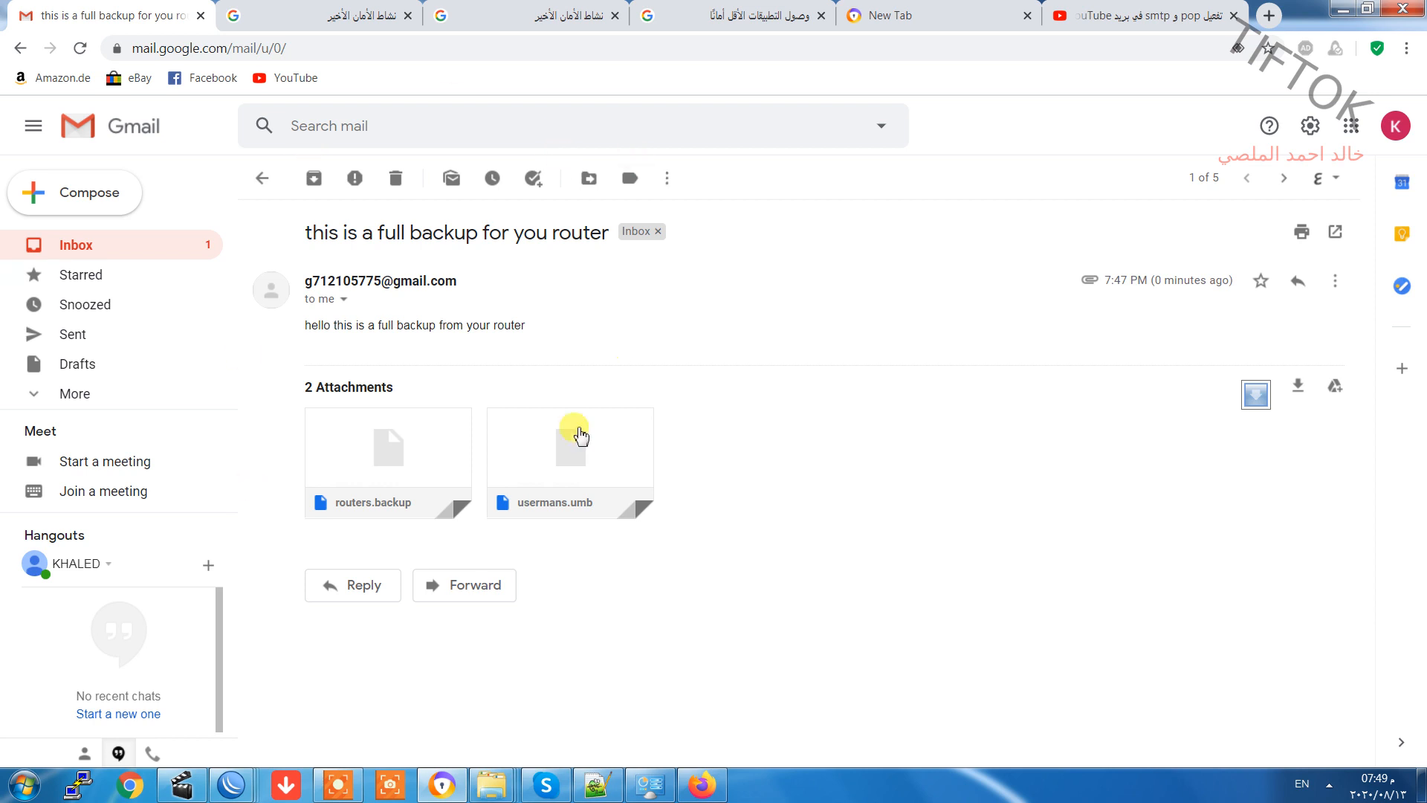
pyautogui.moveTo(287, 324)
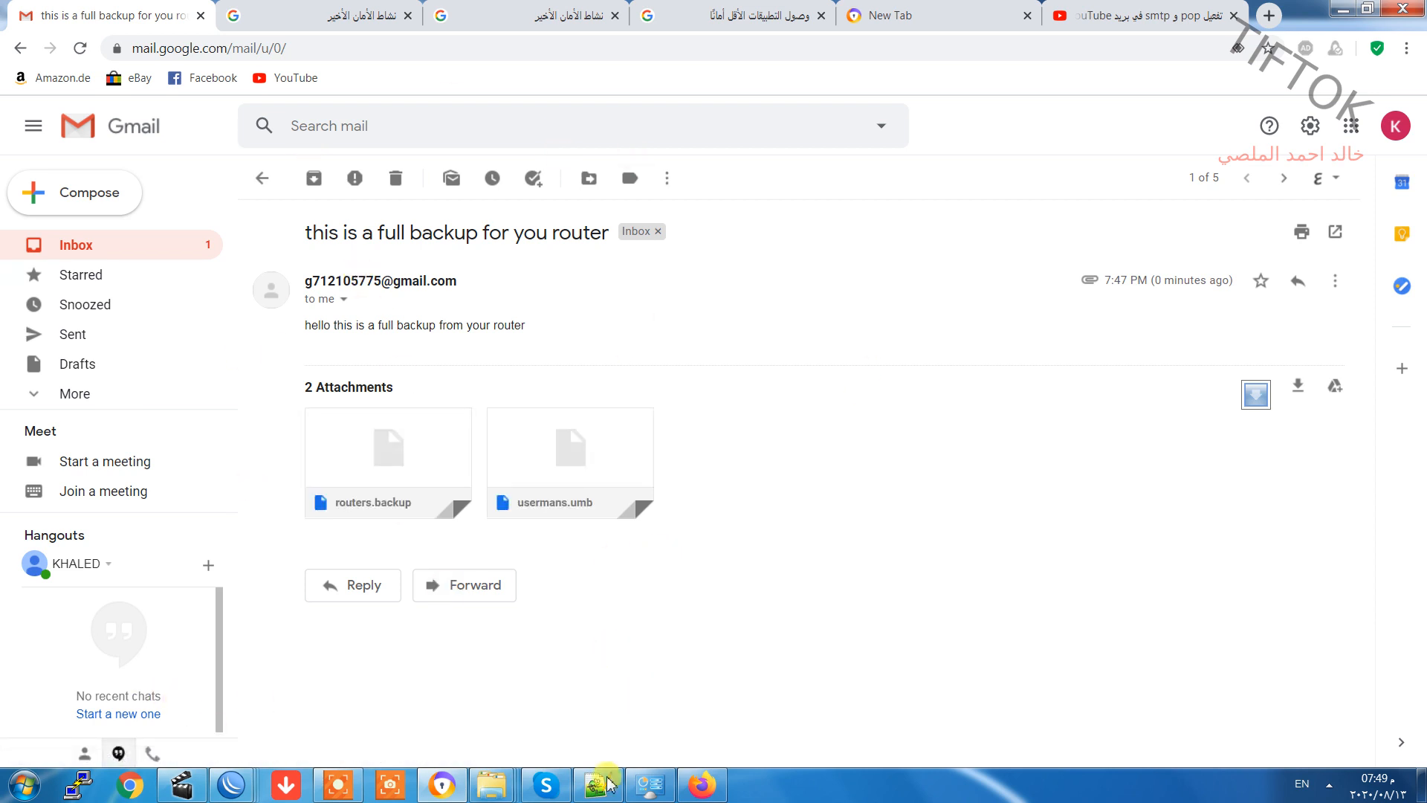
# Start a new entry in System > Scheduler on the router.
pyautogui.click(596, 783)
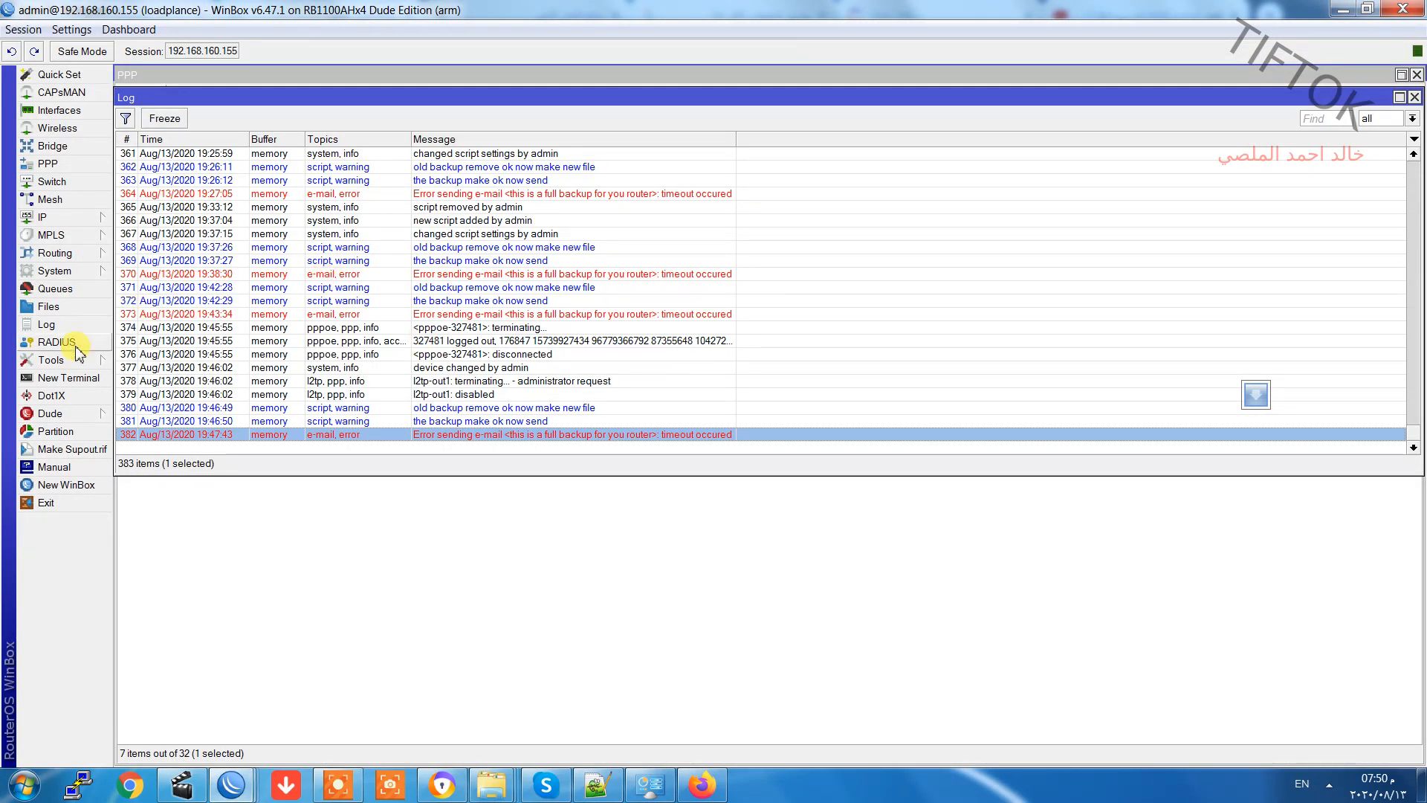
pyautogui.click(54, 271)
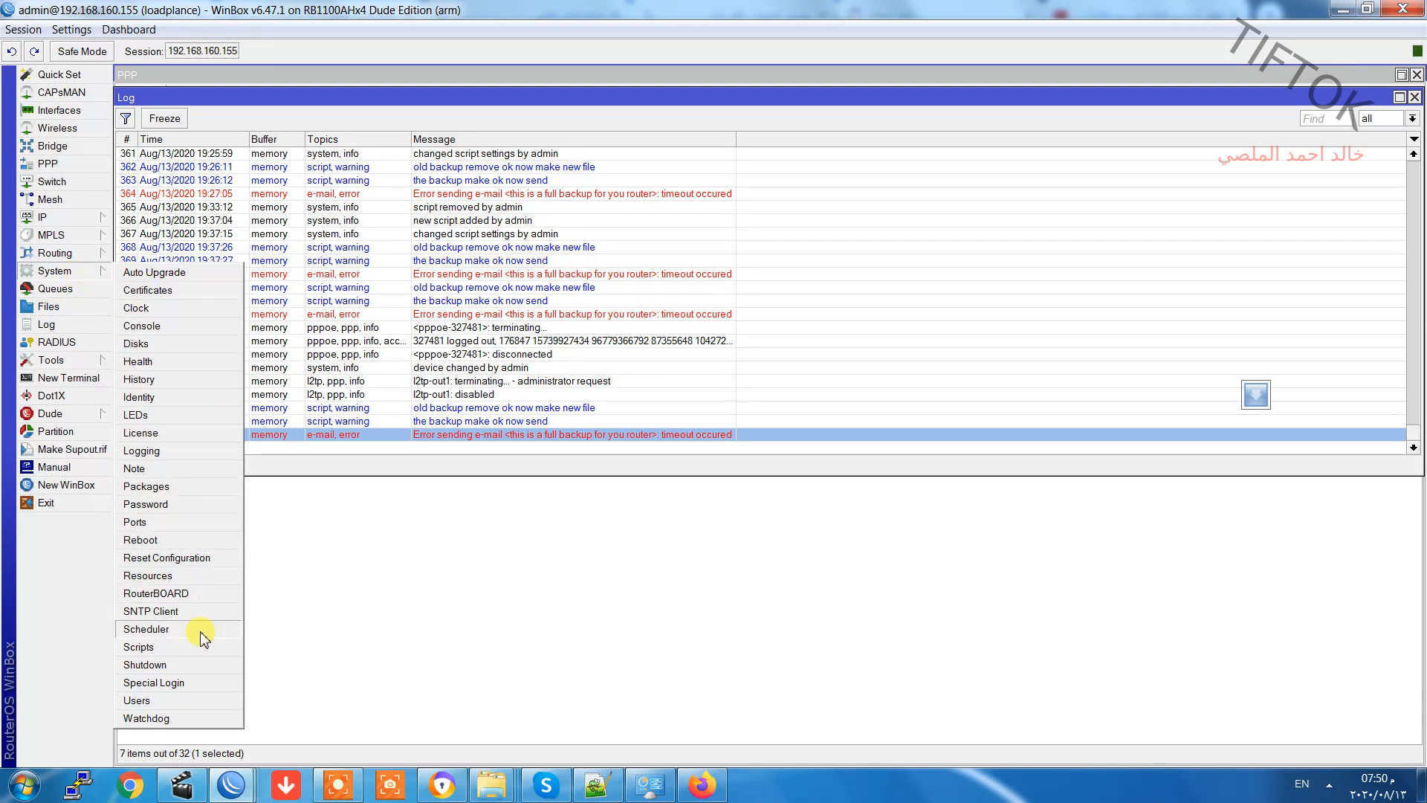
pyautogui.click(148, 628)
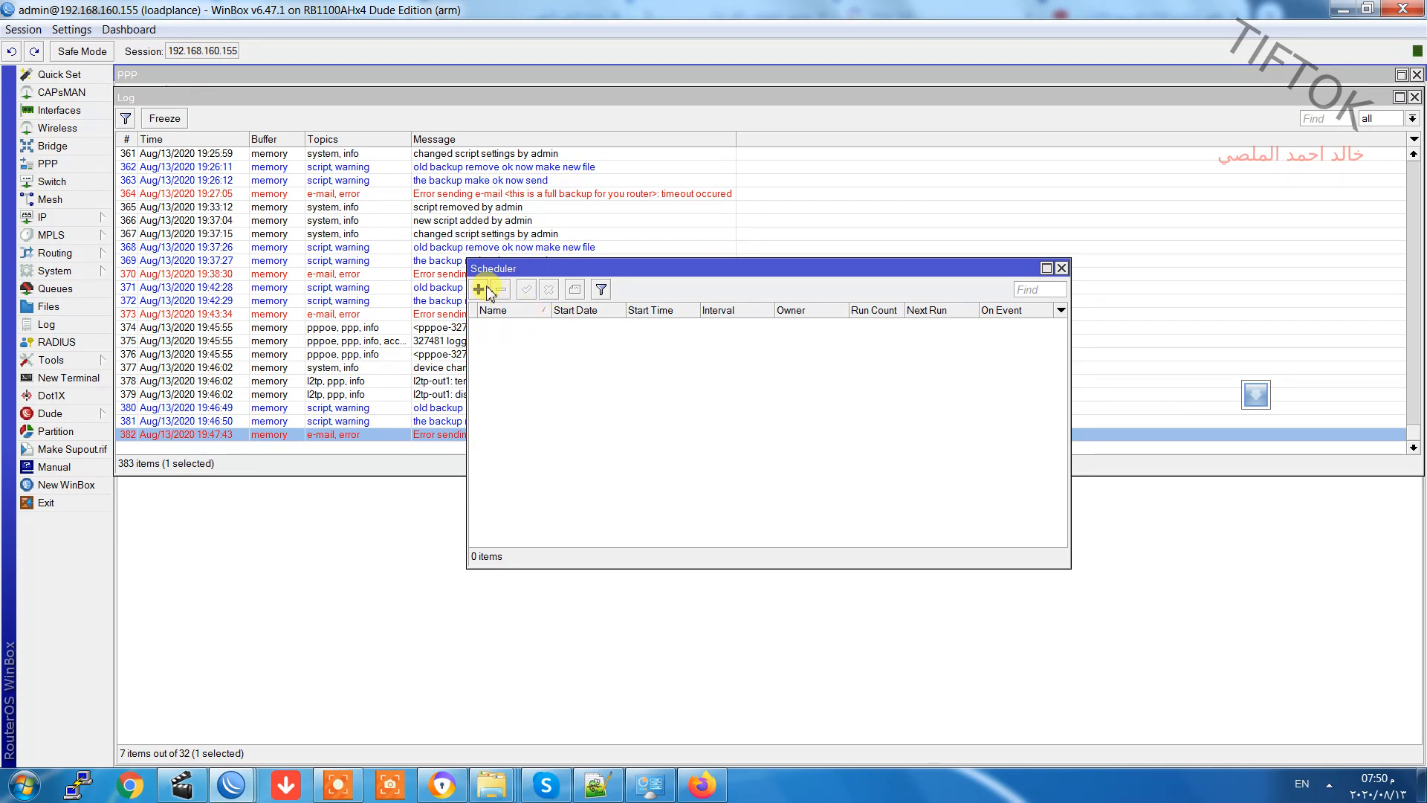
pyautogui.click(480, 288)
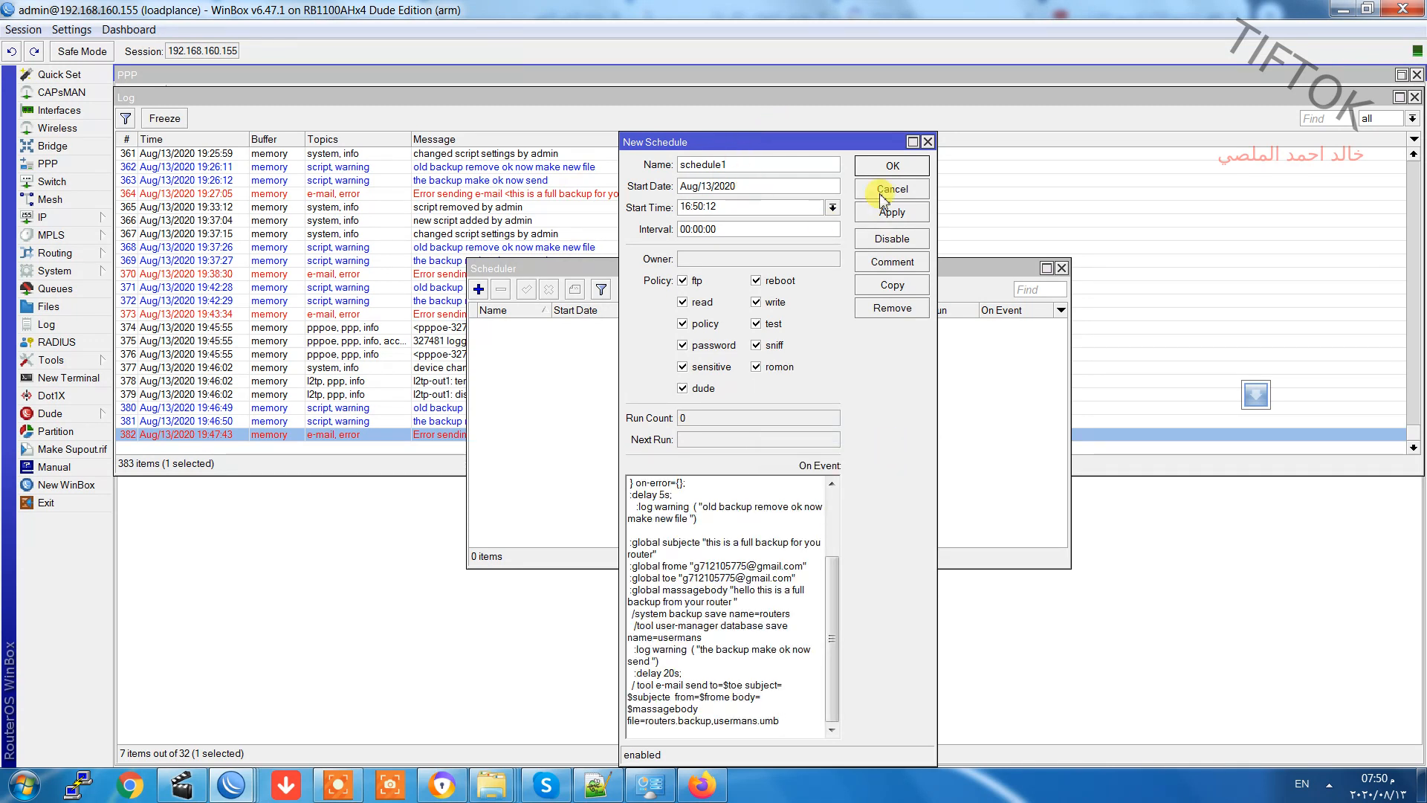
# Set start time startup, interval 12:00:00, name at_b_to_email with the backup script, and save.
pyautogui.write('startup')
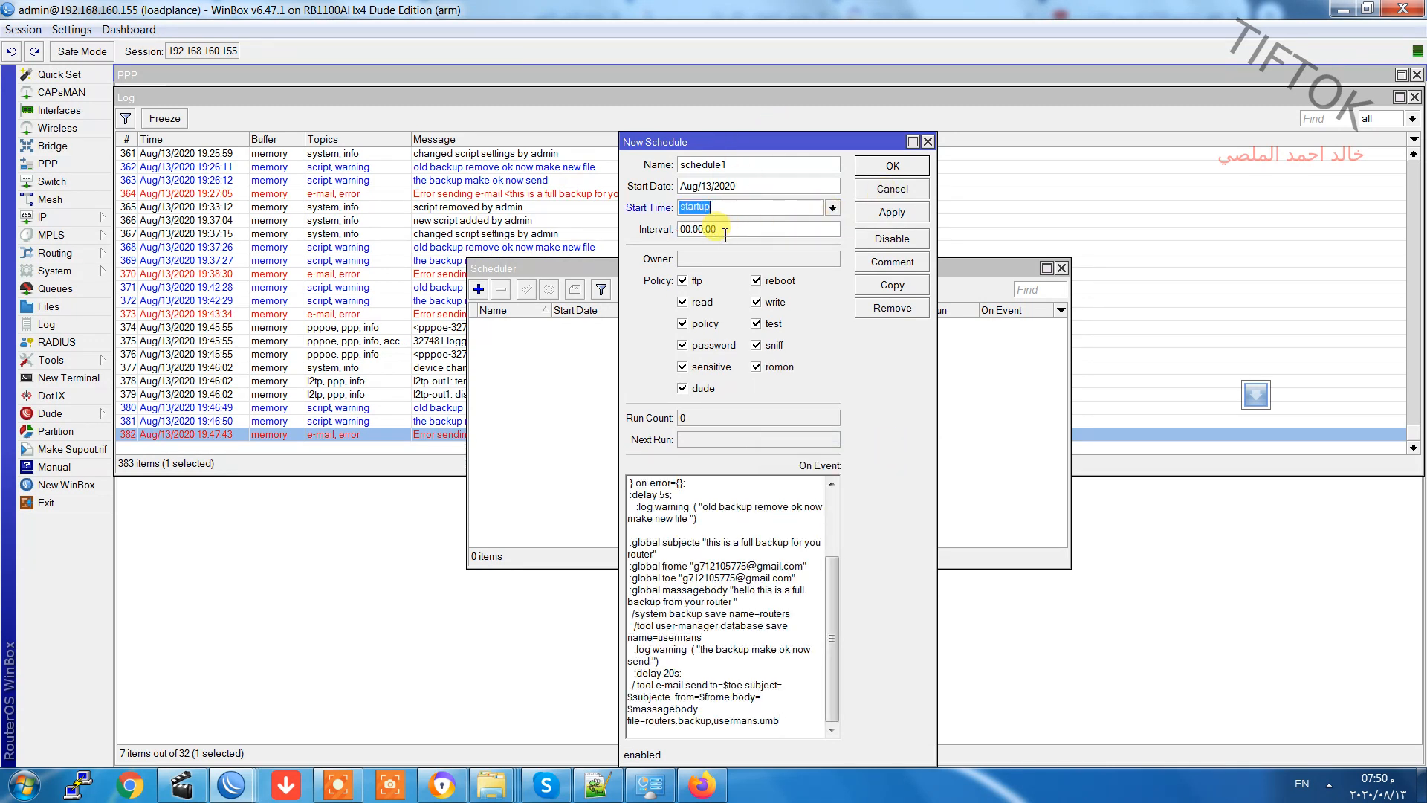
pyautogui.click(700, 229)
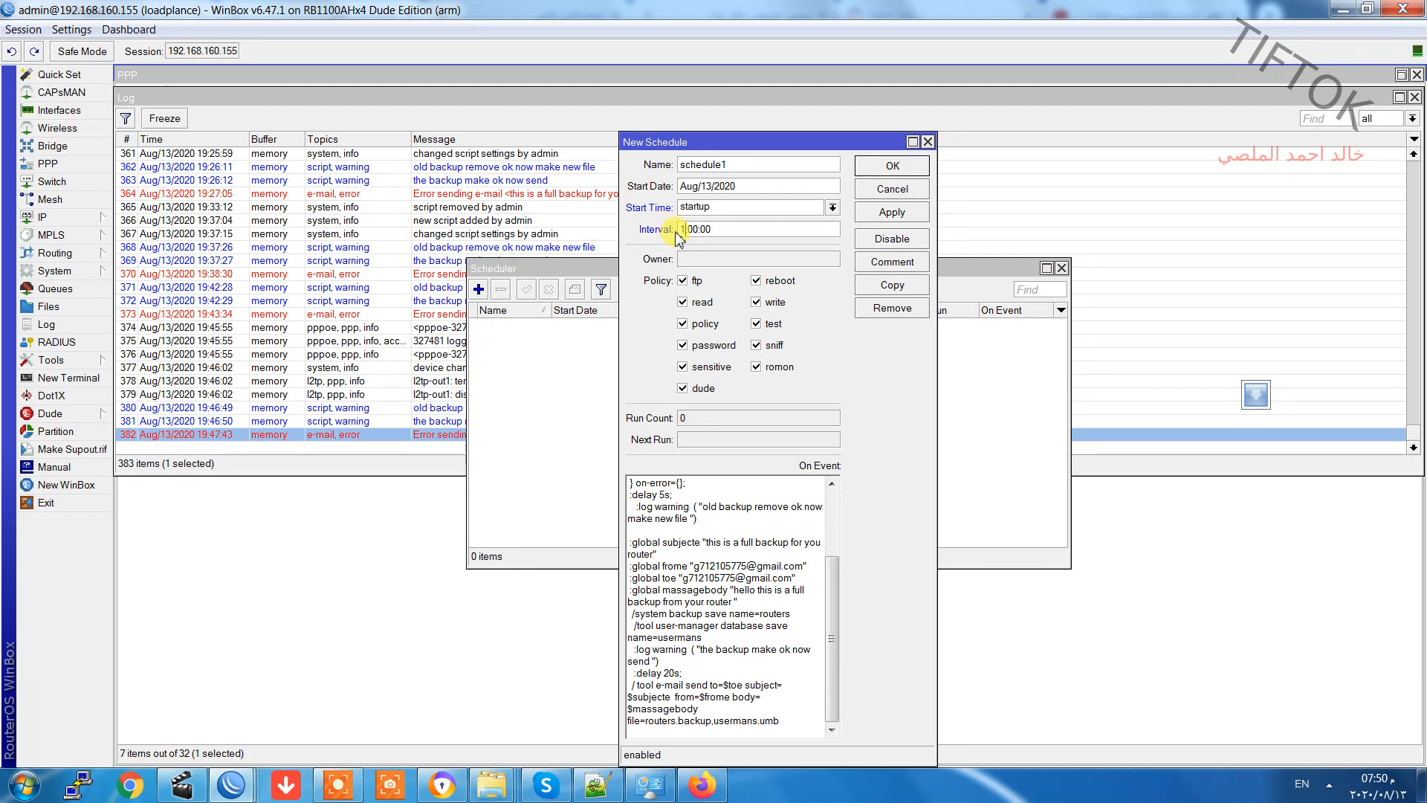
pyautogui.write('15:00:00')
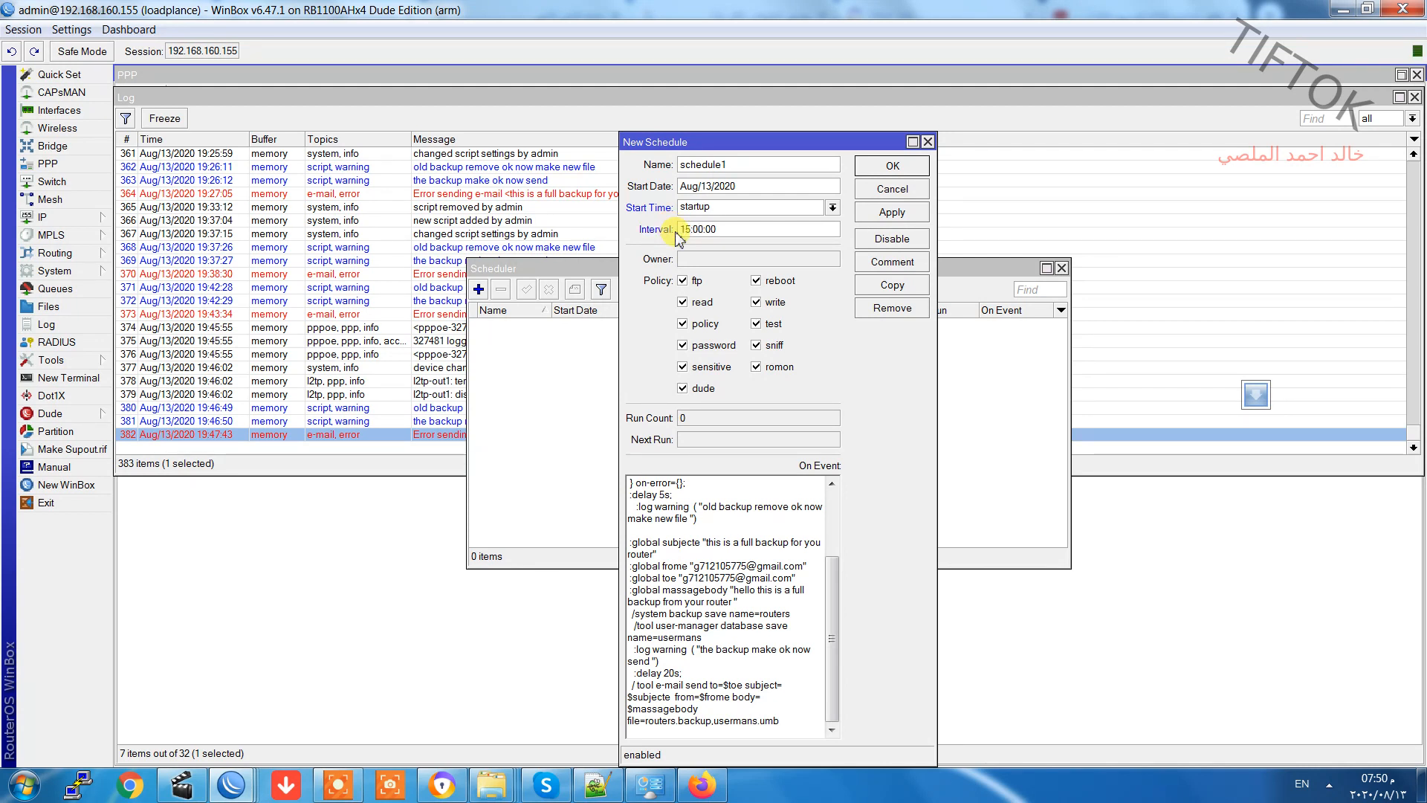
pyautogui.click(694, 229)
pyautogui.write('2')
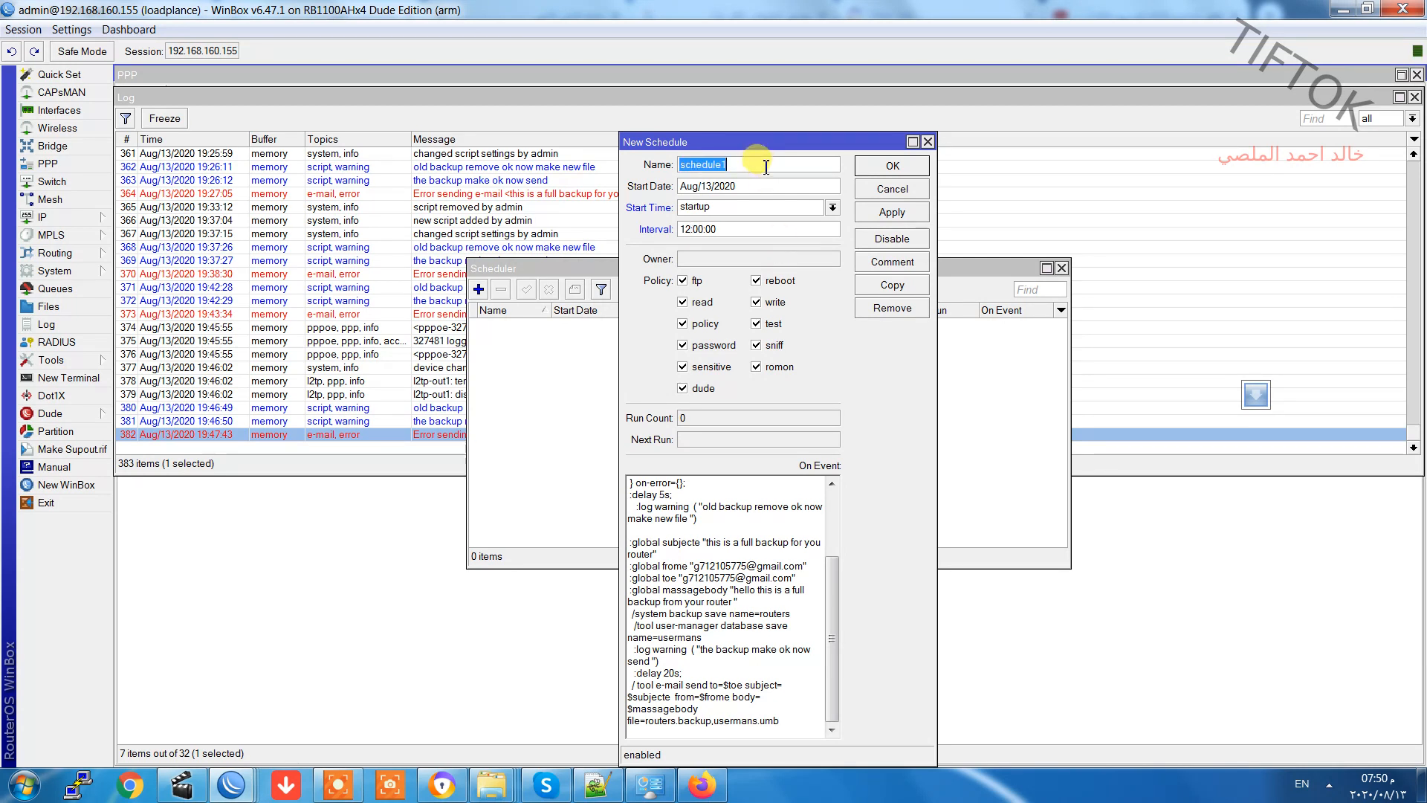
pyautogui.write('aou')
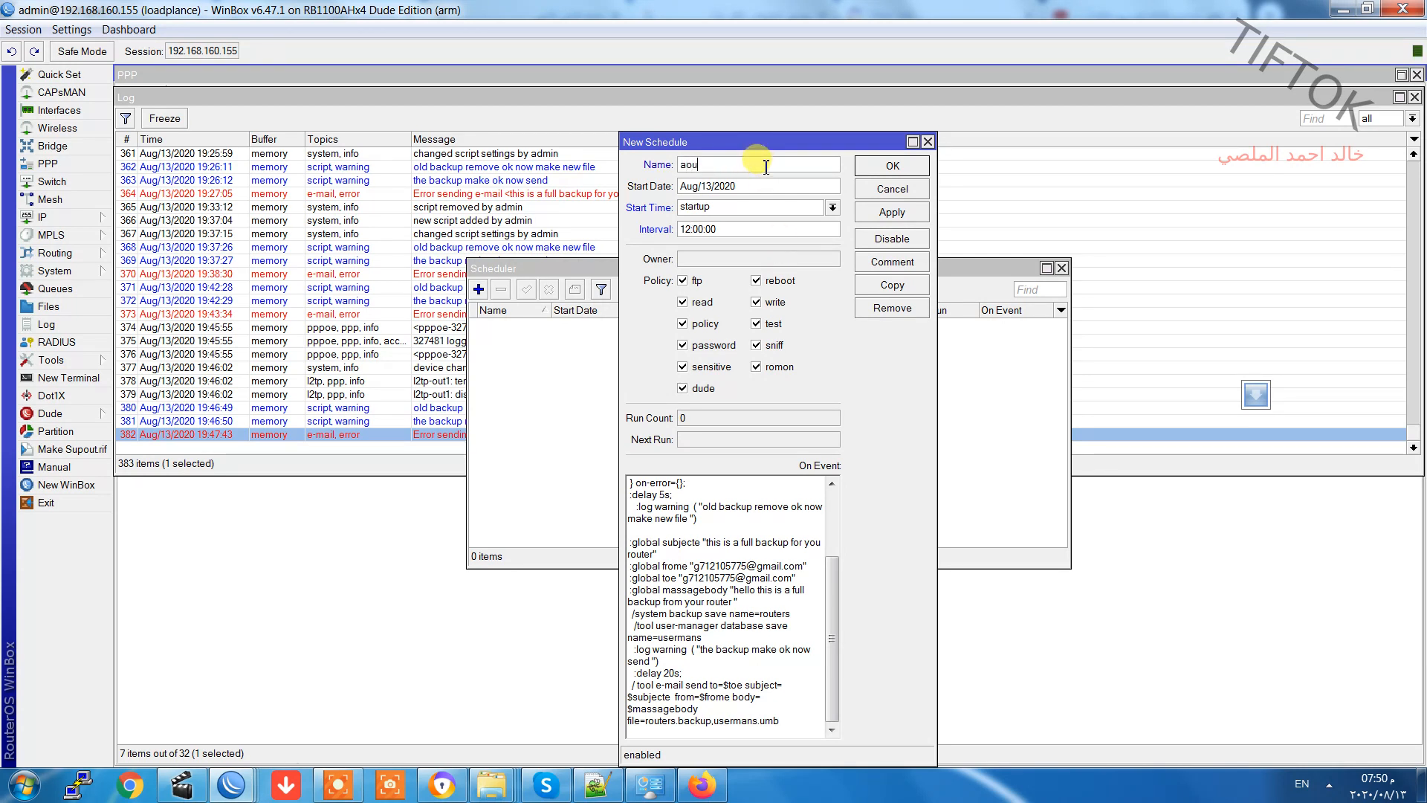
pyautogui.press('BackSpace')
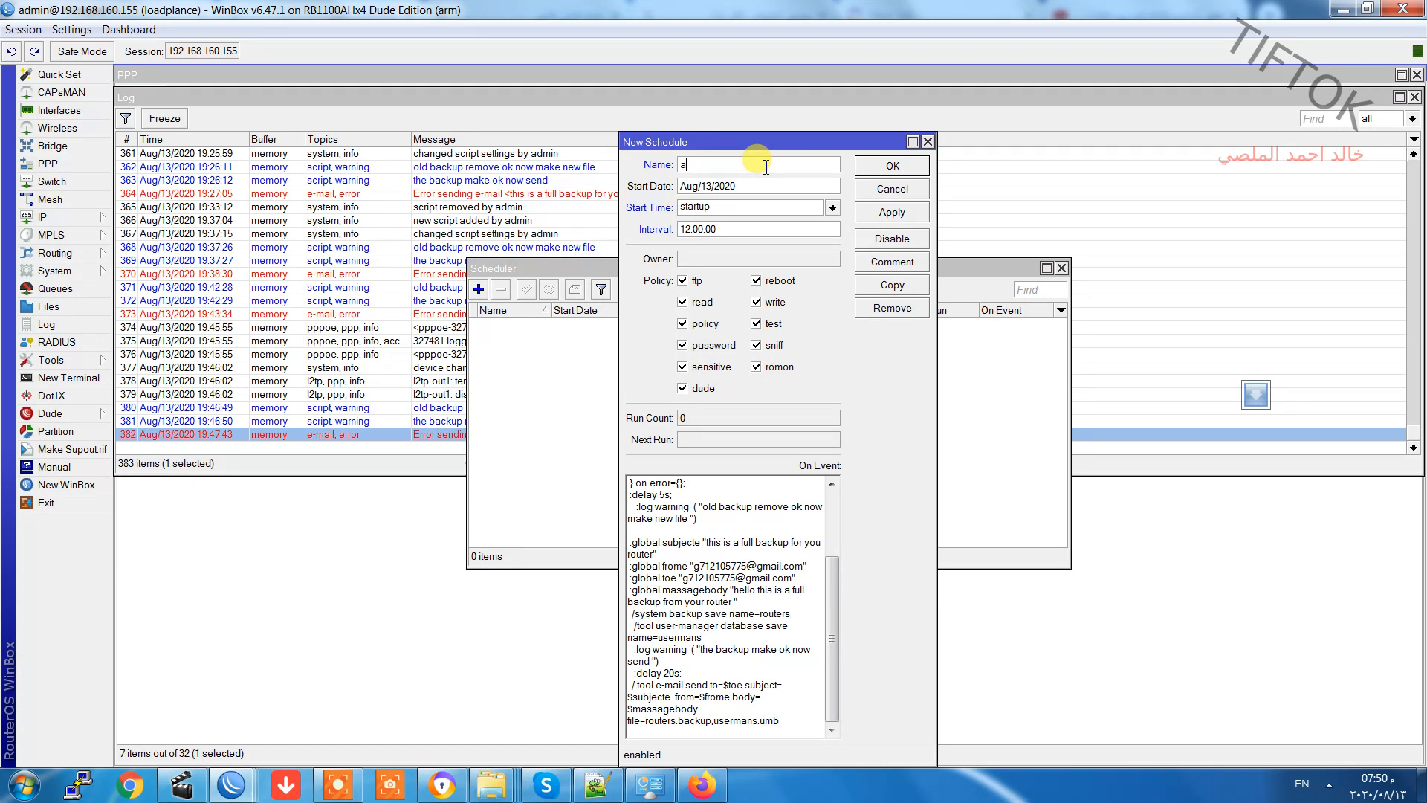
pyautogui.write('u')
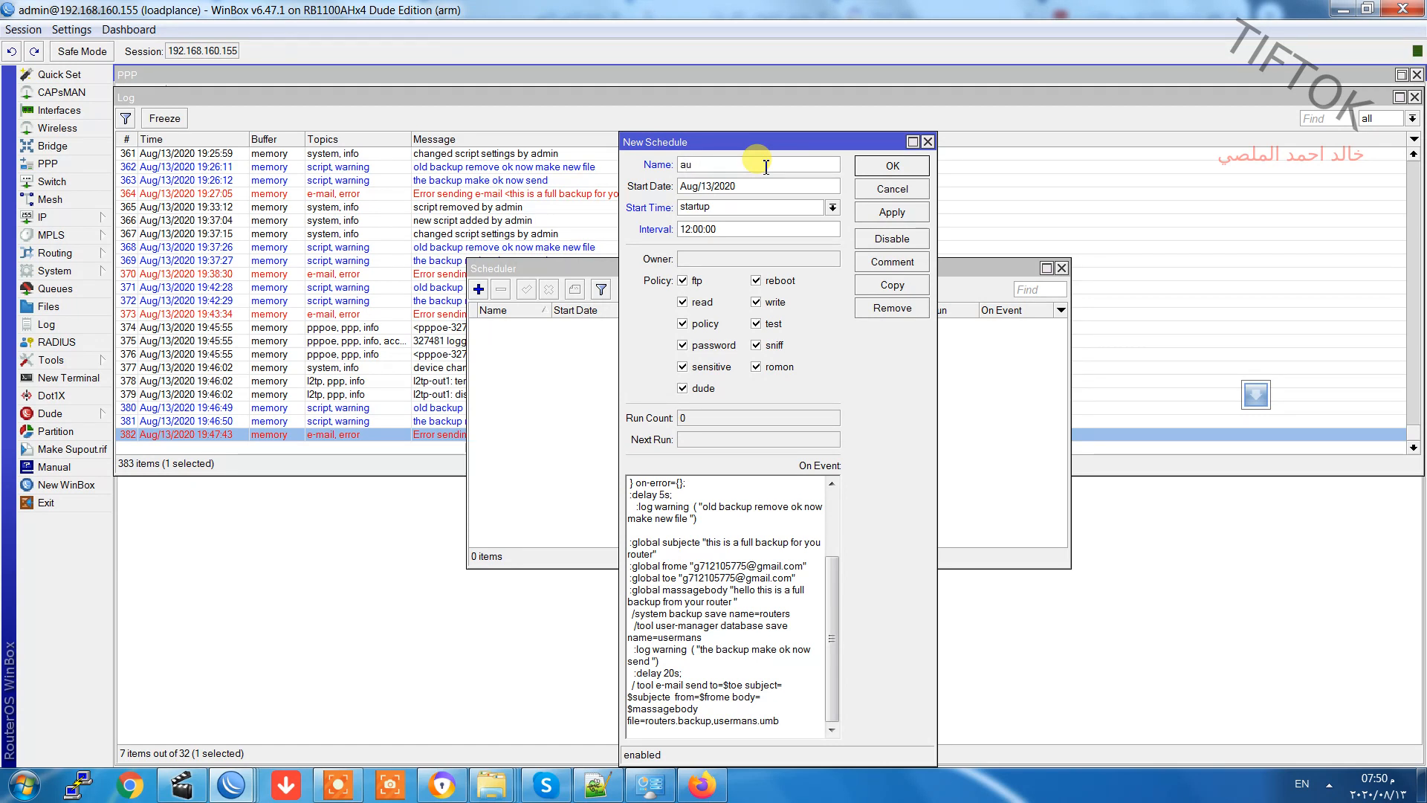
pyautogui.write('t_b_to_email')
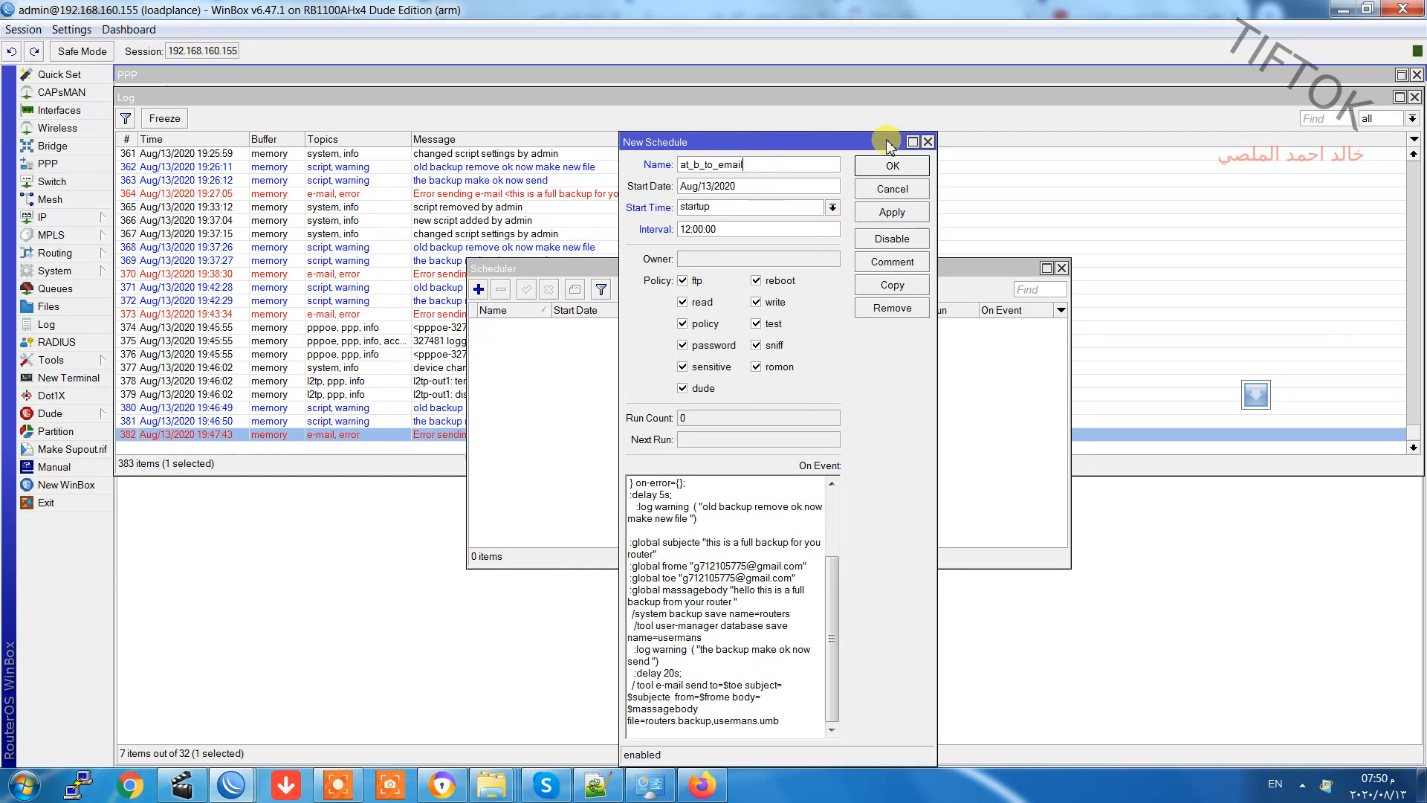
pyautogui.click(891, 165)
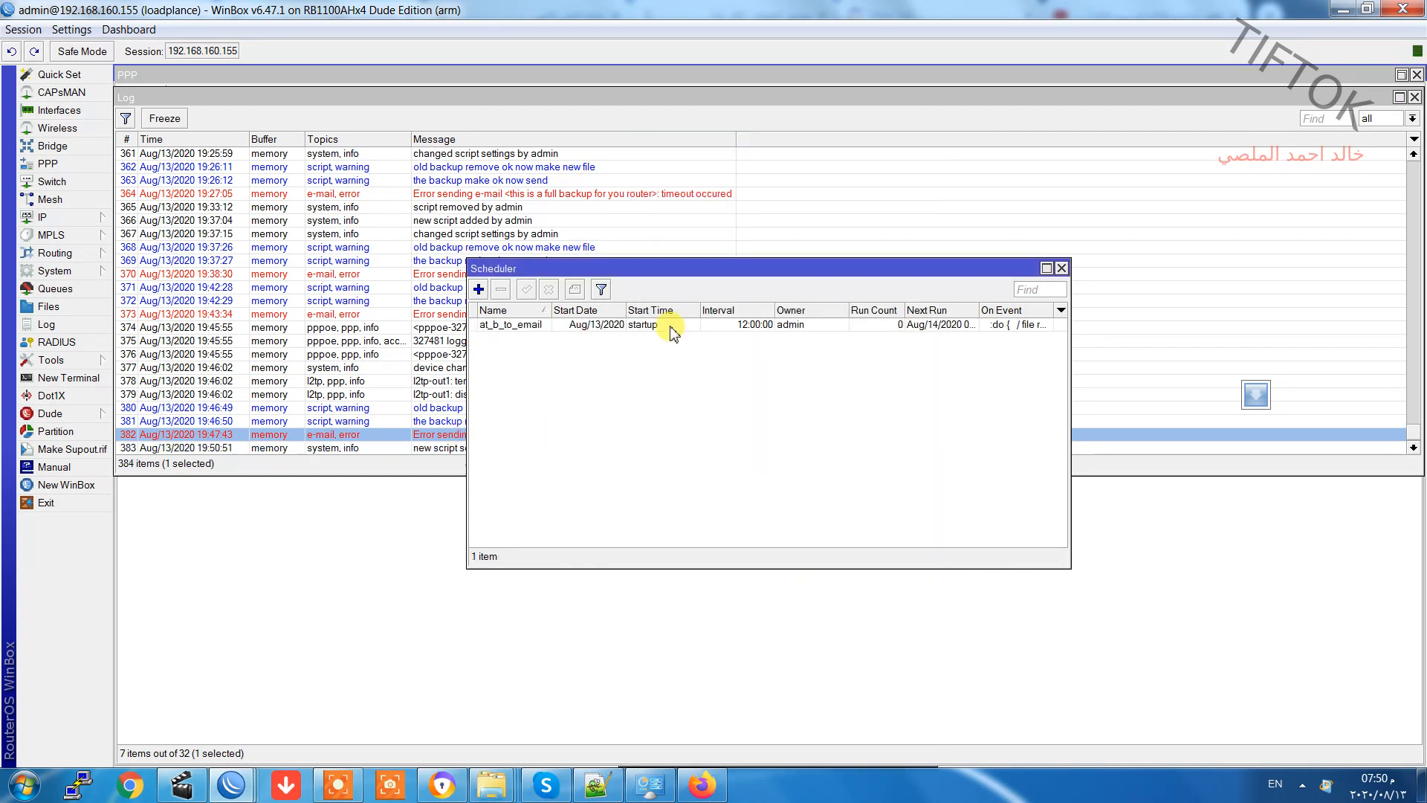
pyautogui.moveTo(672, 330)
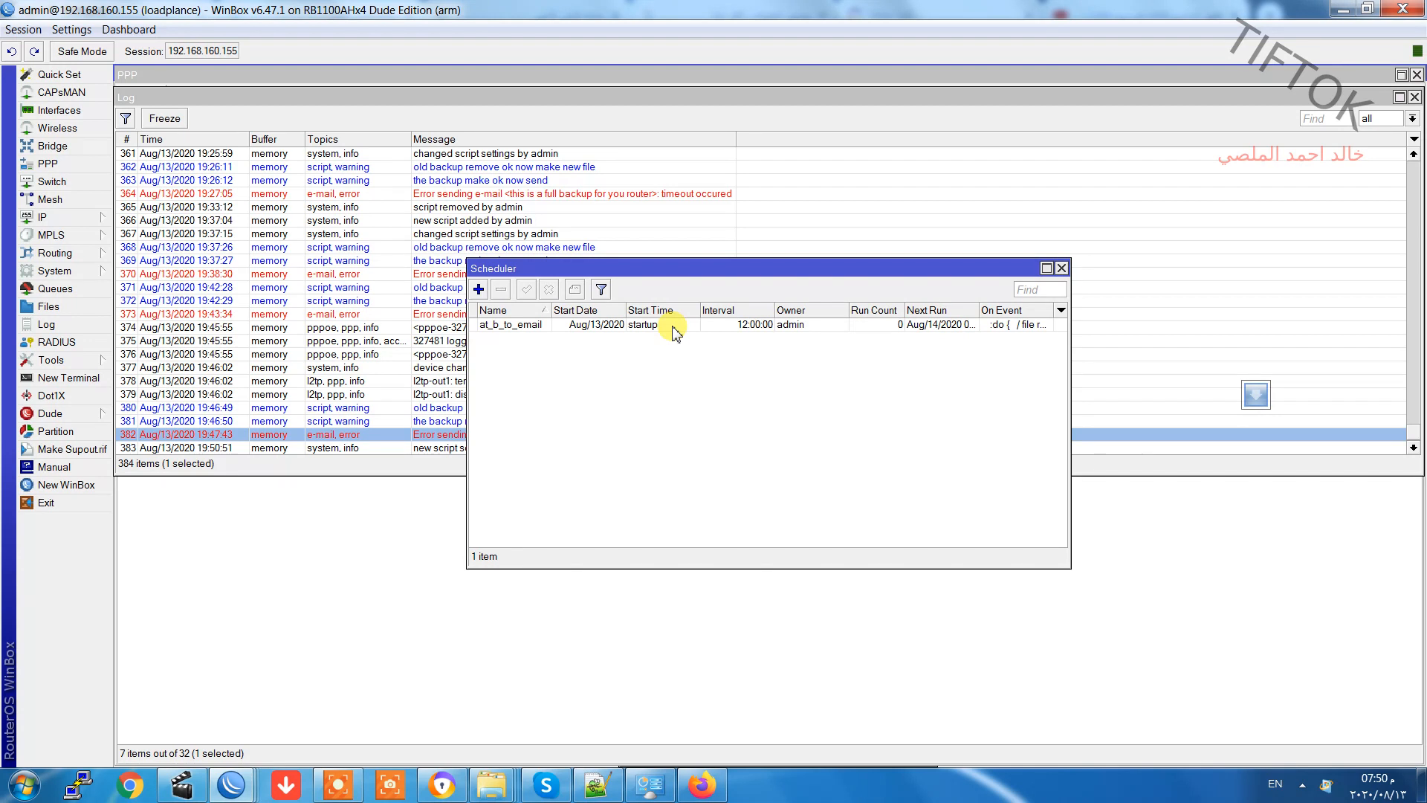